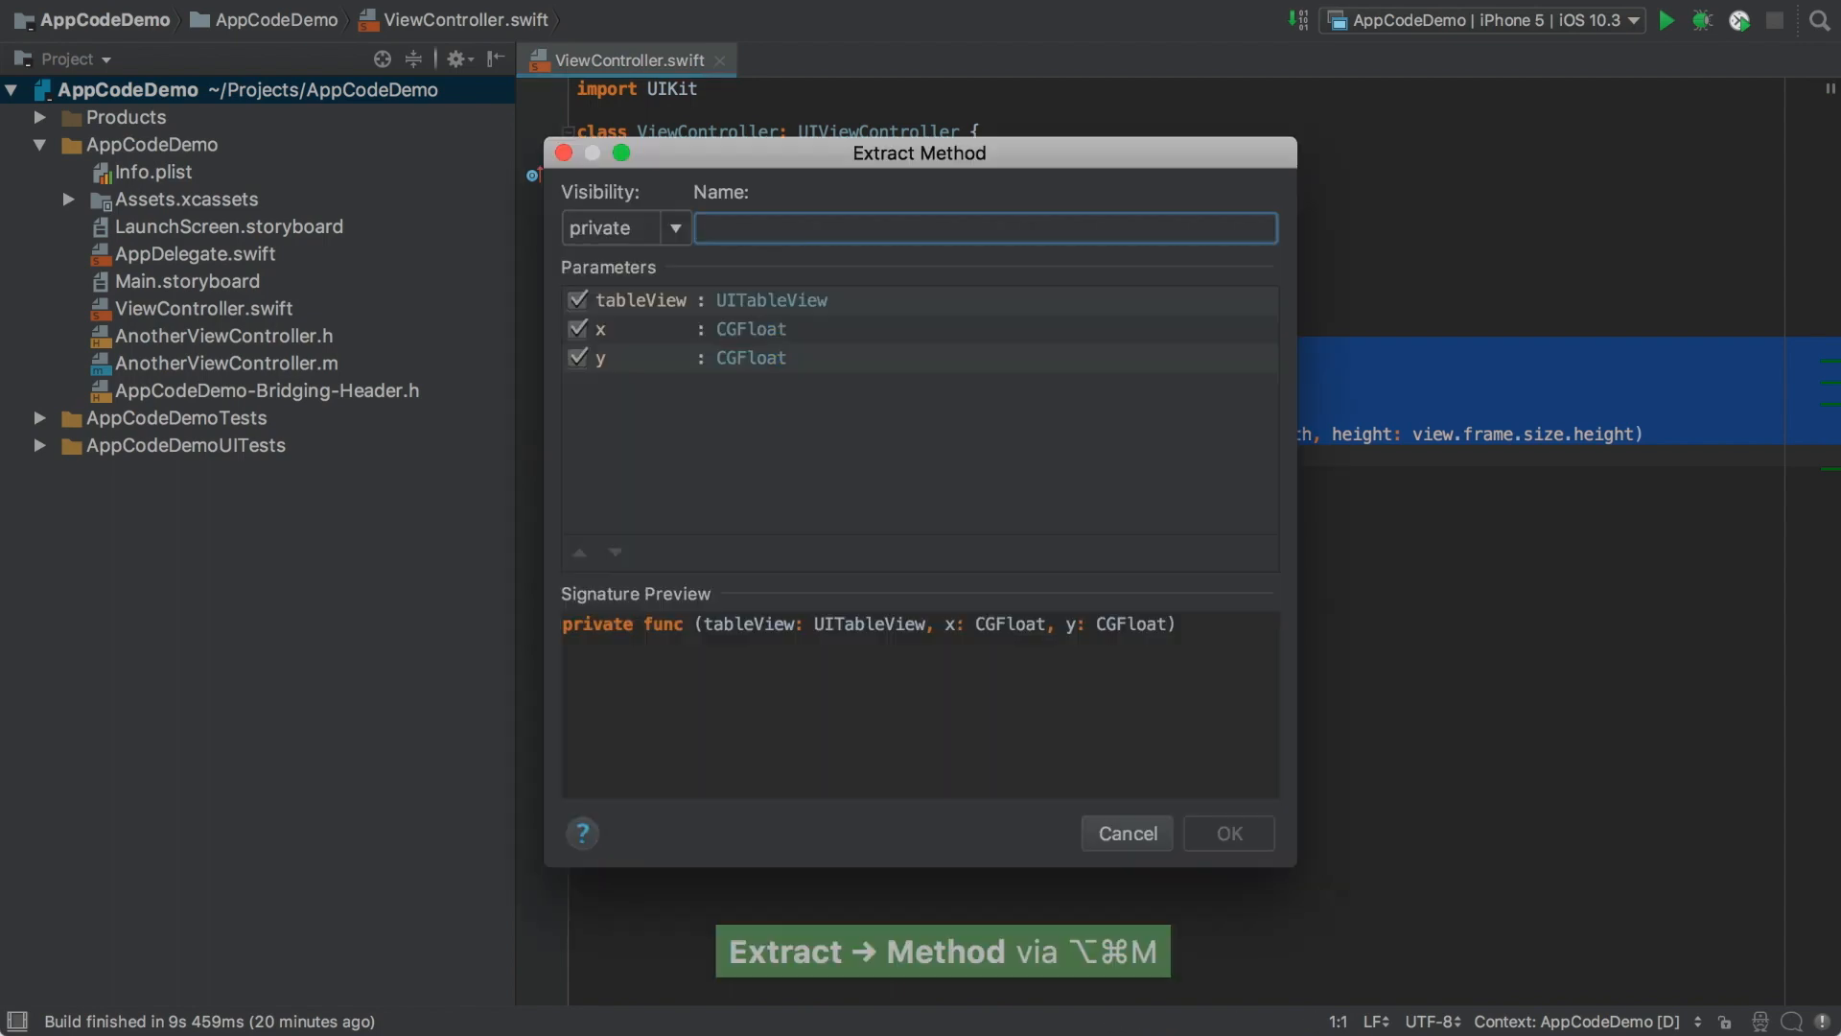
Name the extracted method setup, private, with parameter tableView renamed to table, internal name t.
type("setup")
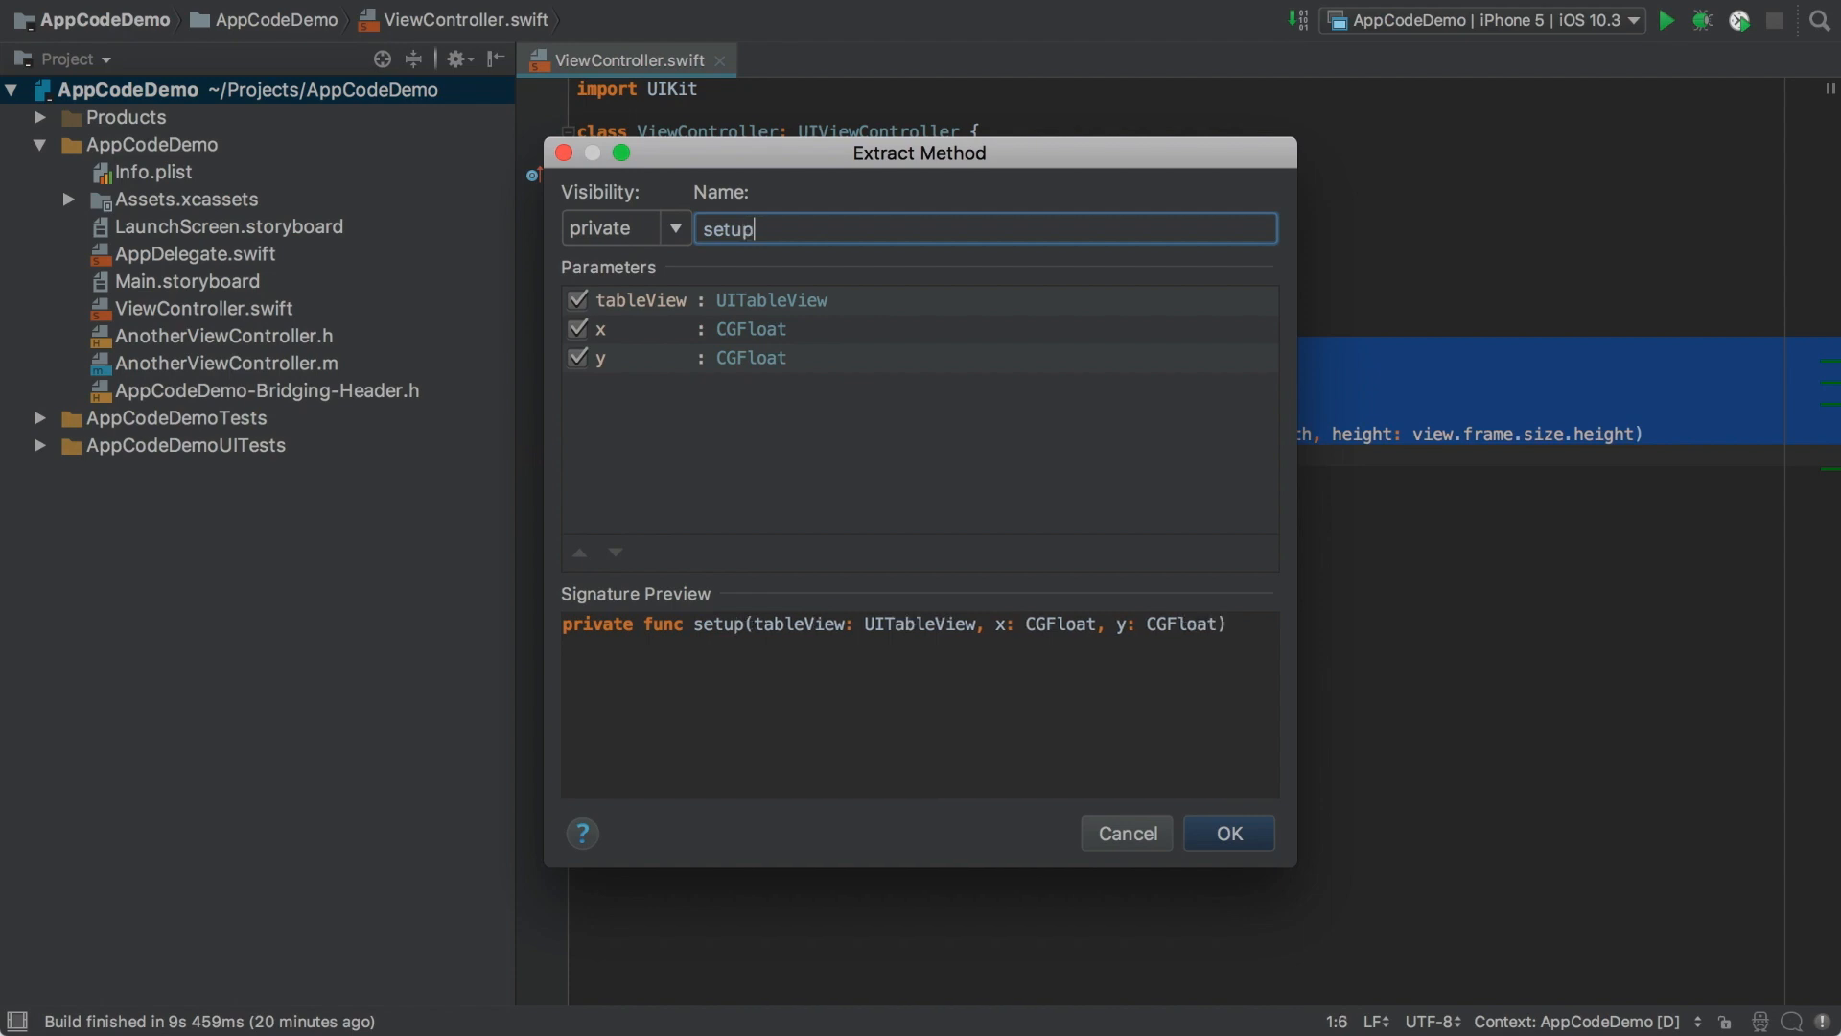
mouse_move(1019, 140)
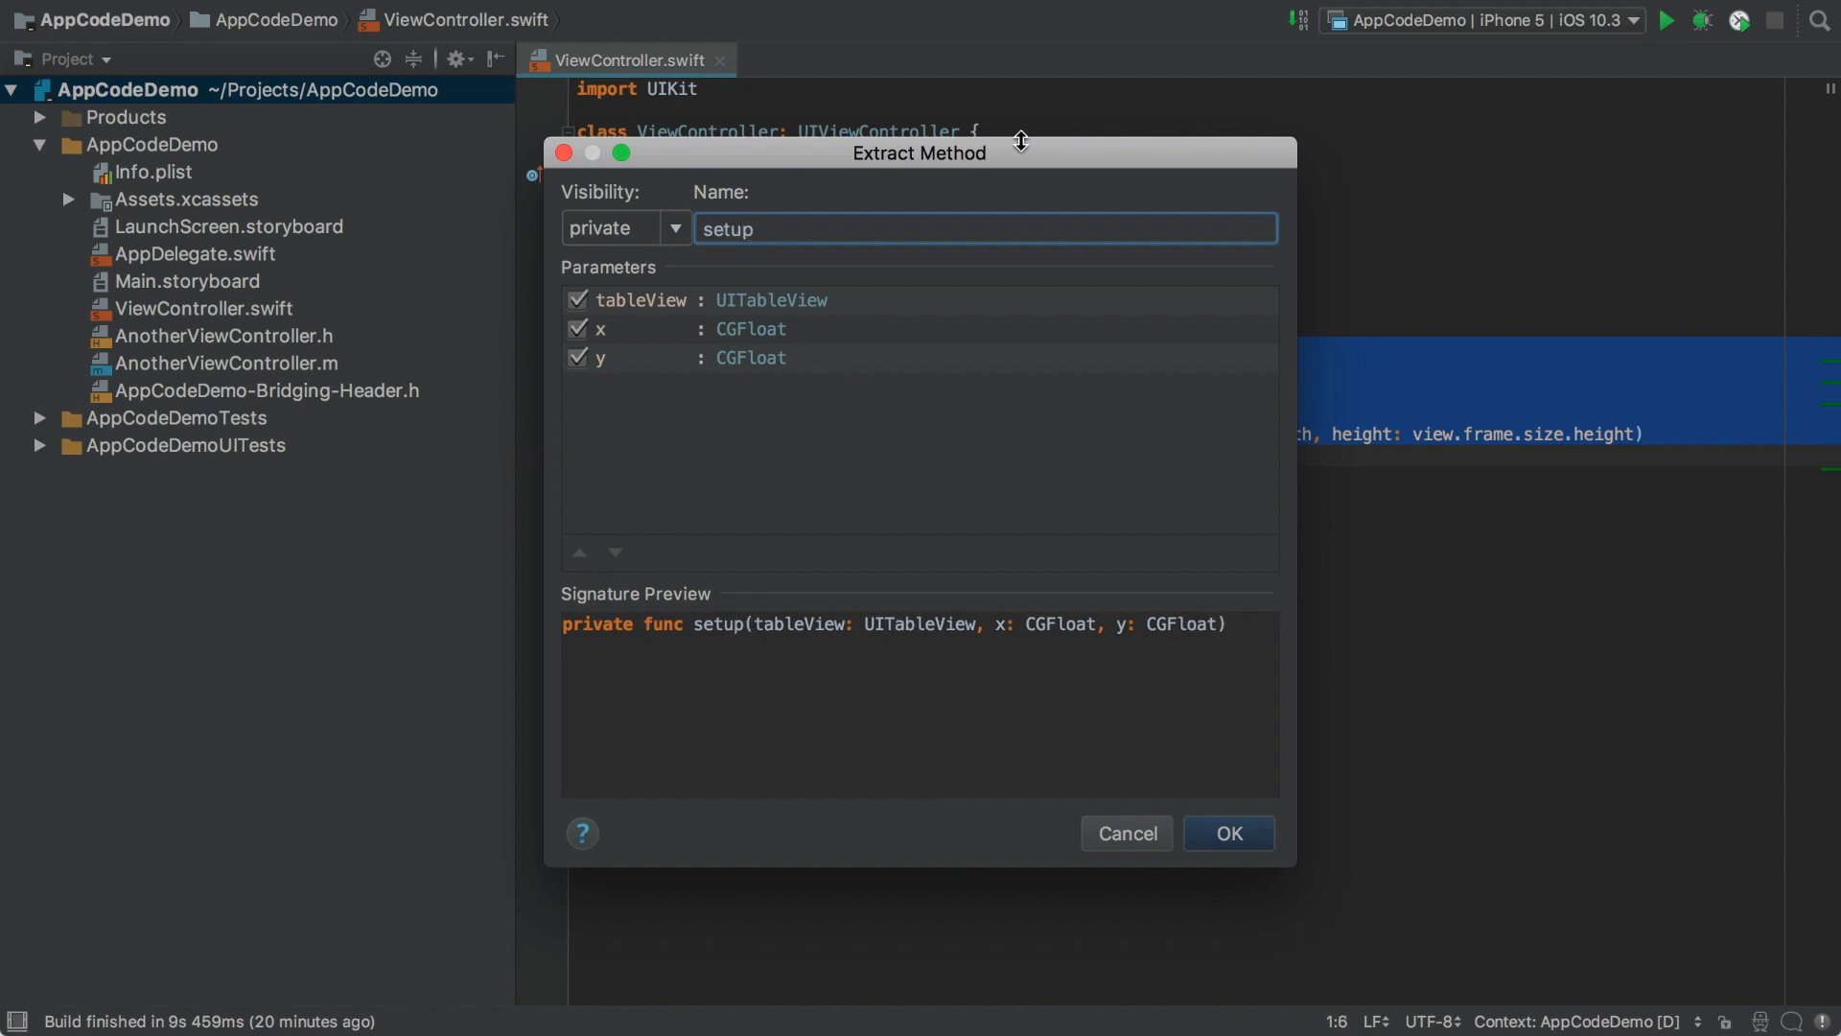
left_click(673, 228)
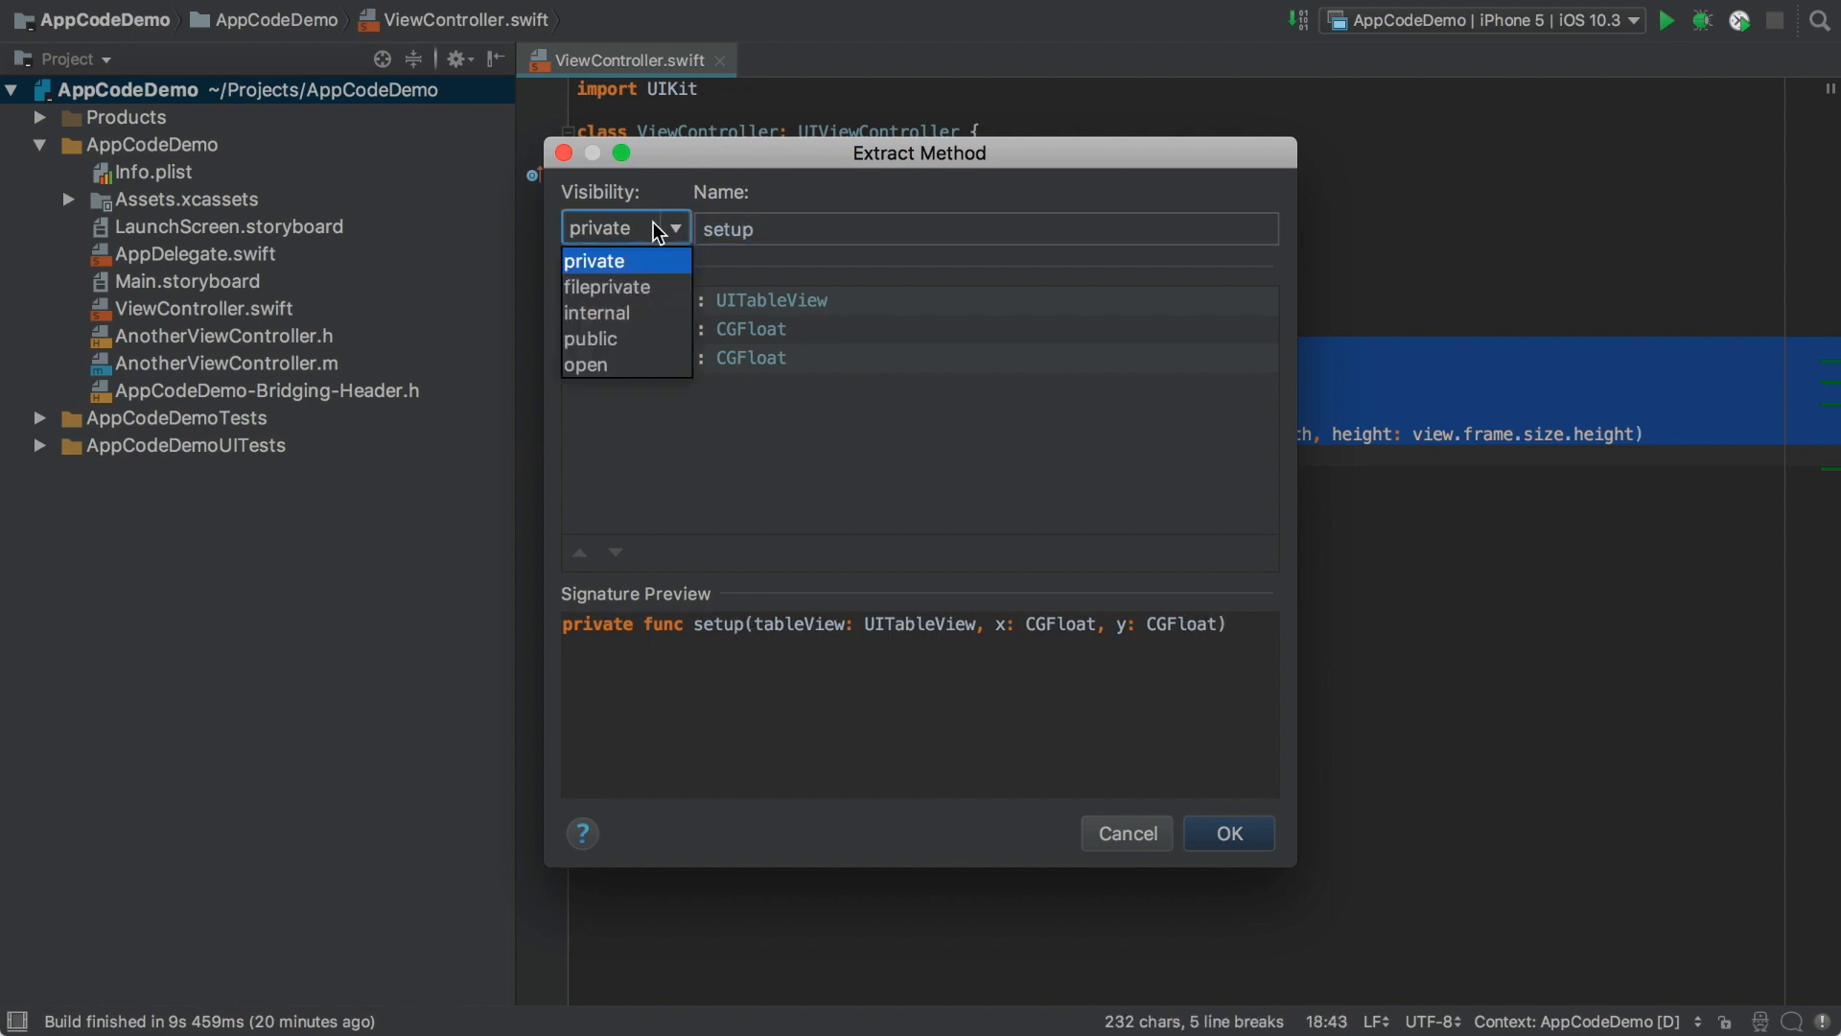
left_click(594, 261)
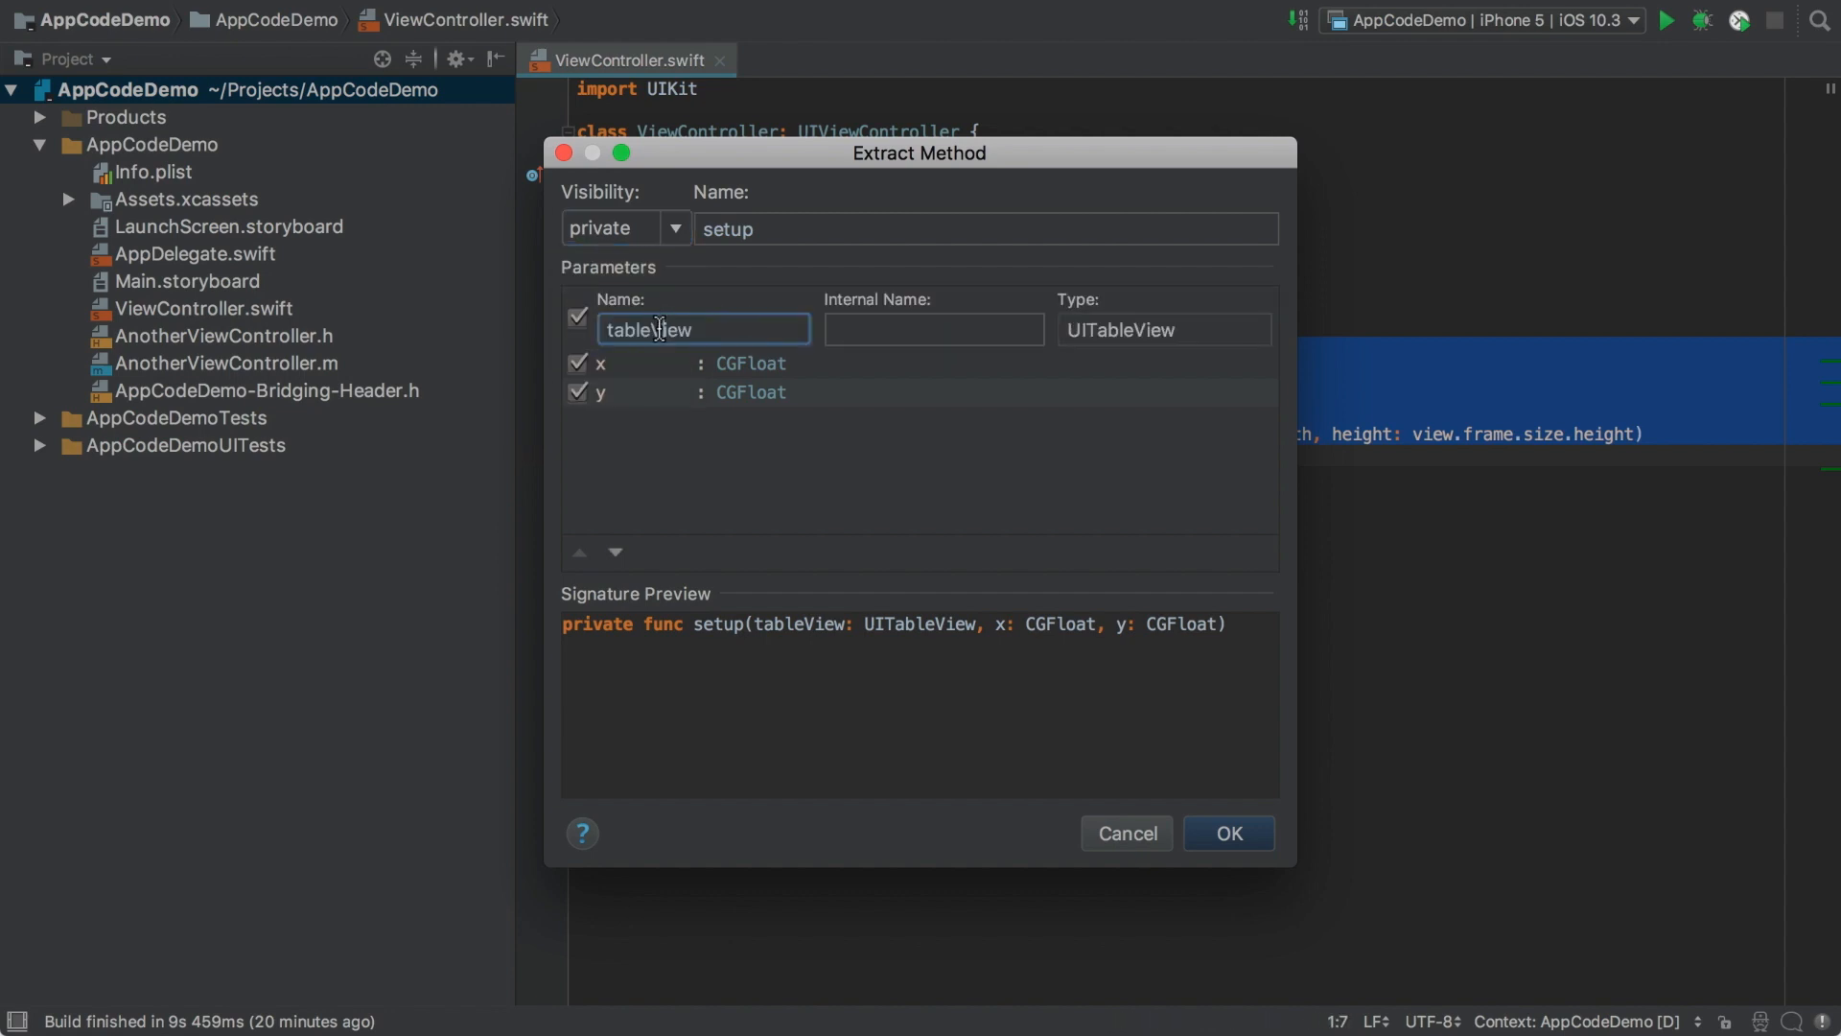
key("BackSpace")
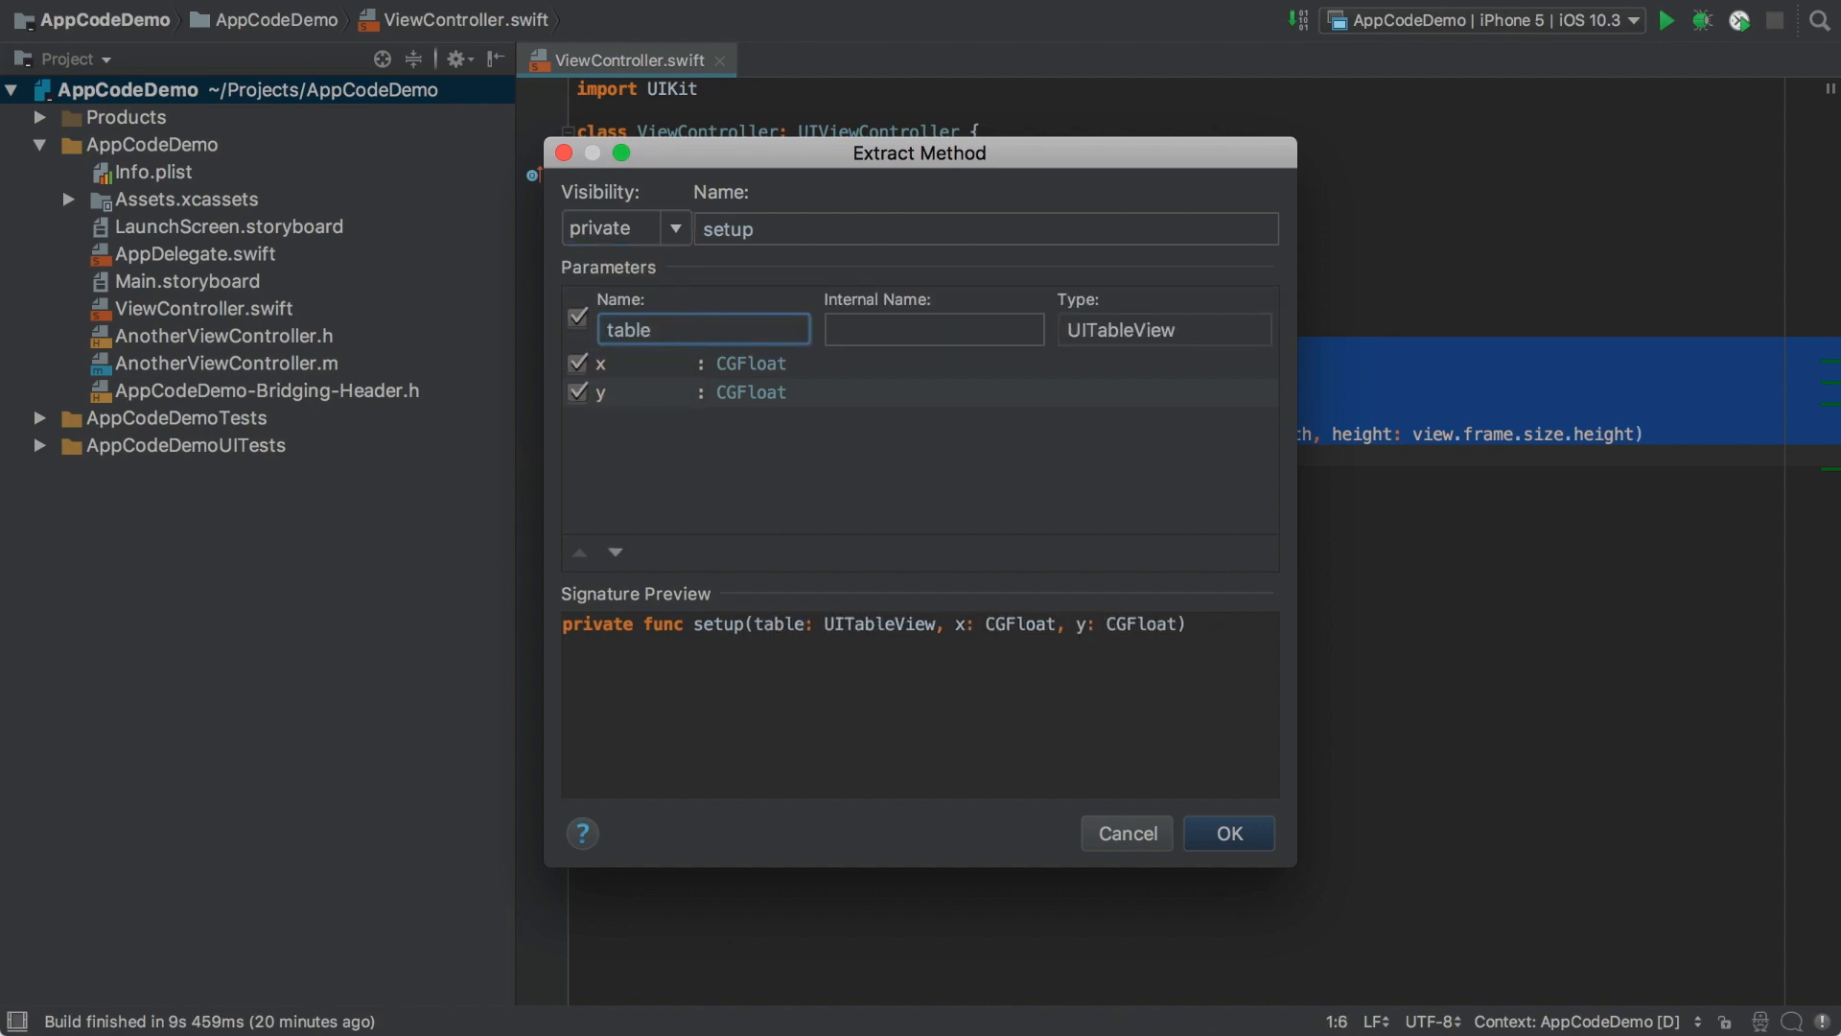
type("t")
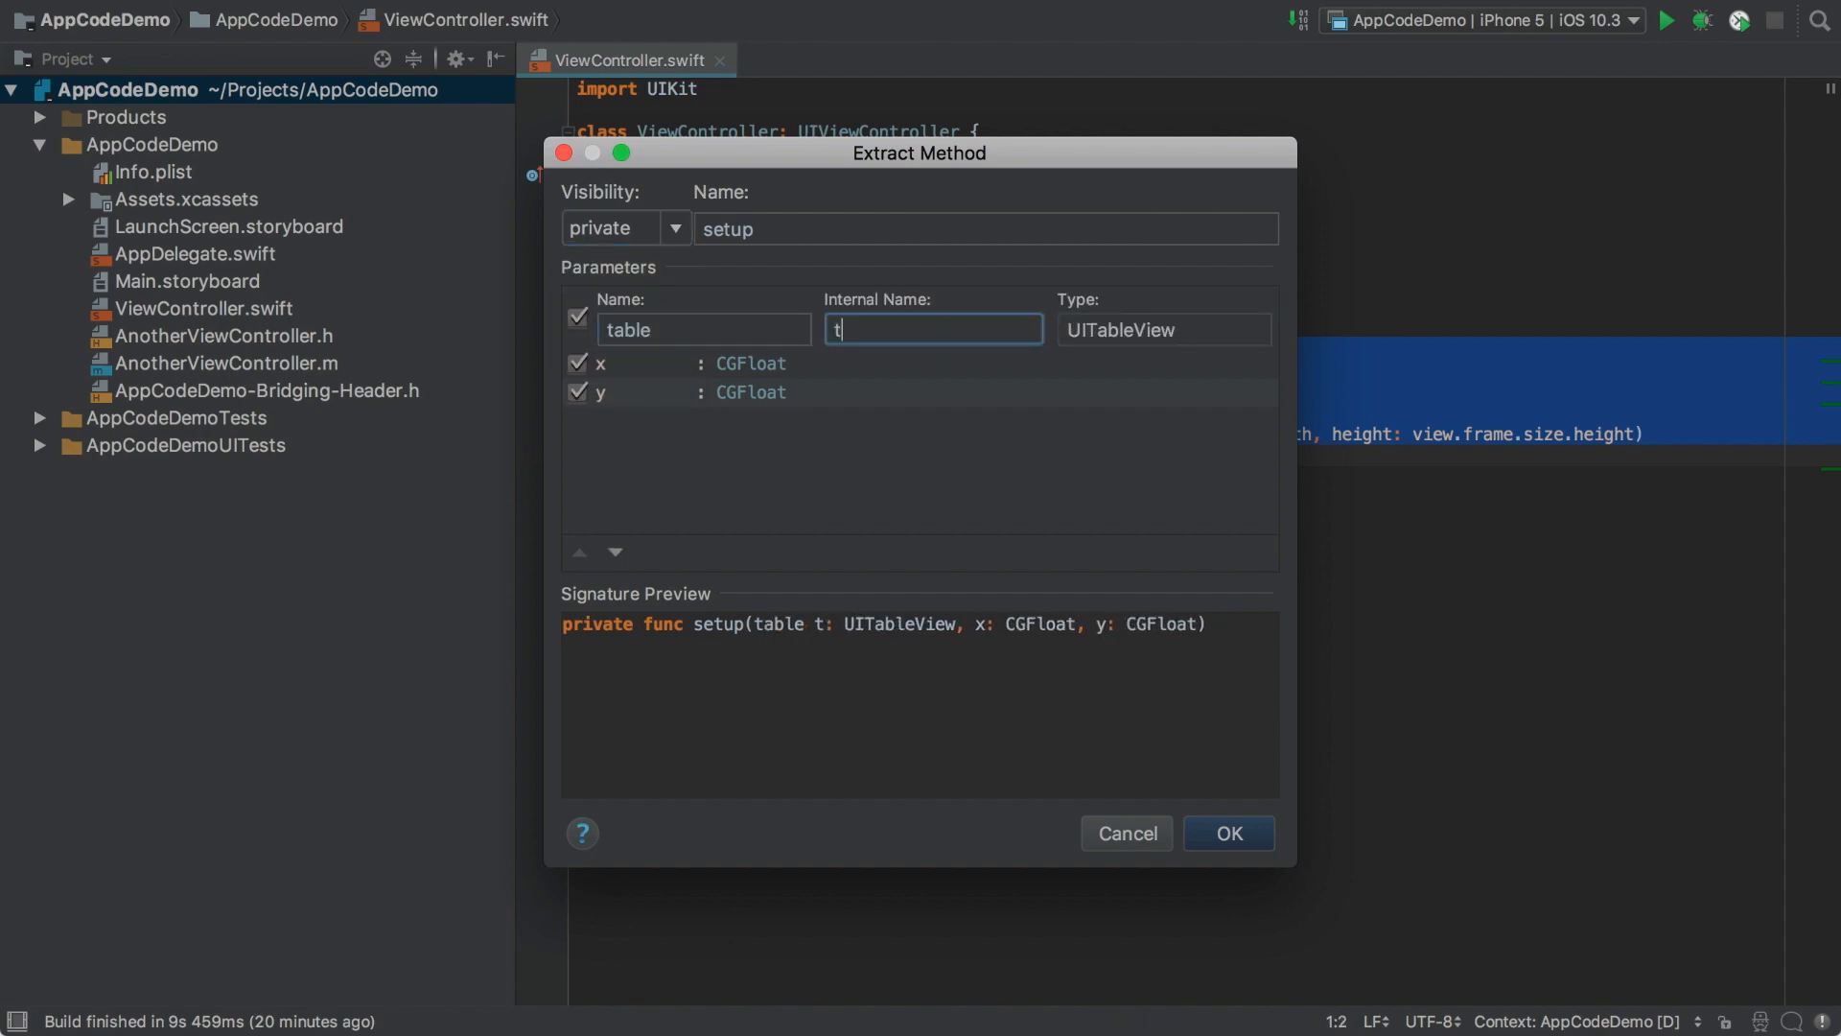
mouse_move(710, 443)
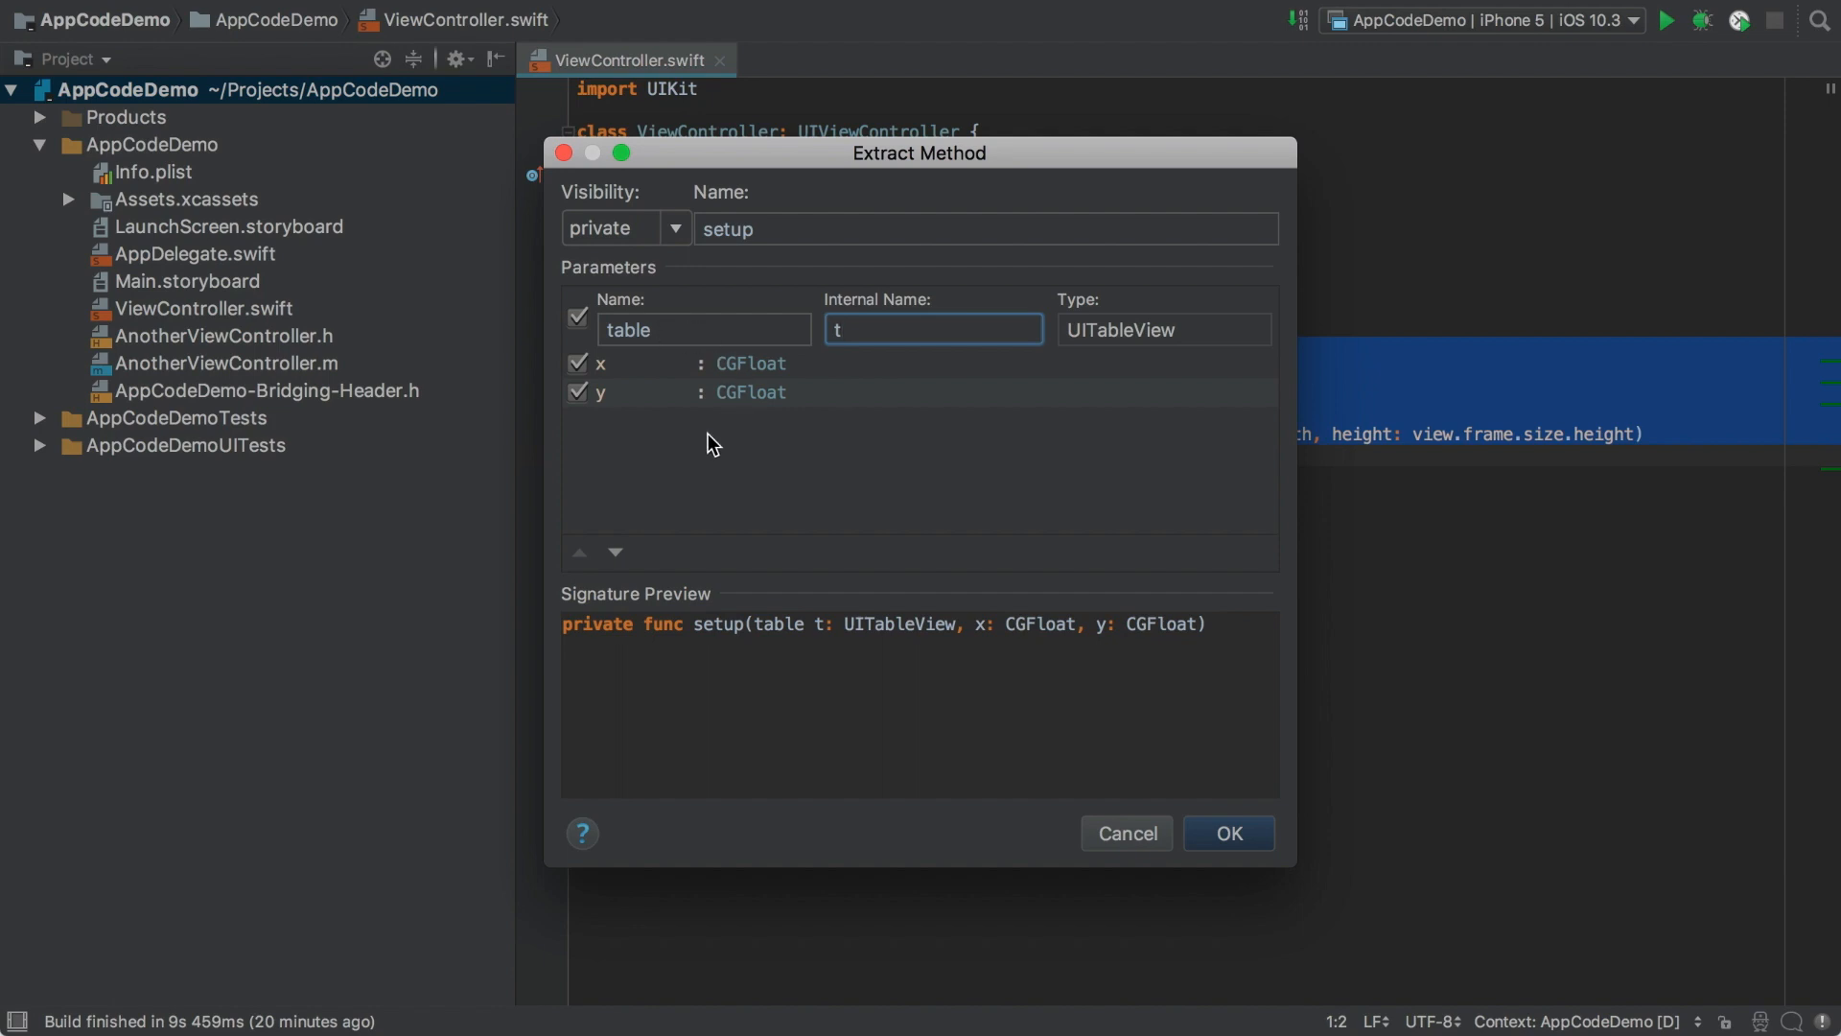
Reorder parameters so table comes first before x and y, and confirm the extraction.
left_click(616, 552)
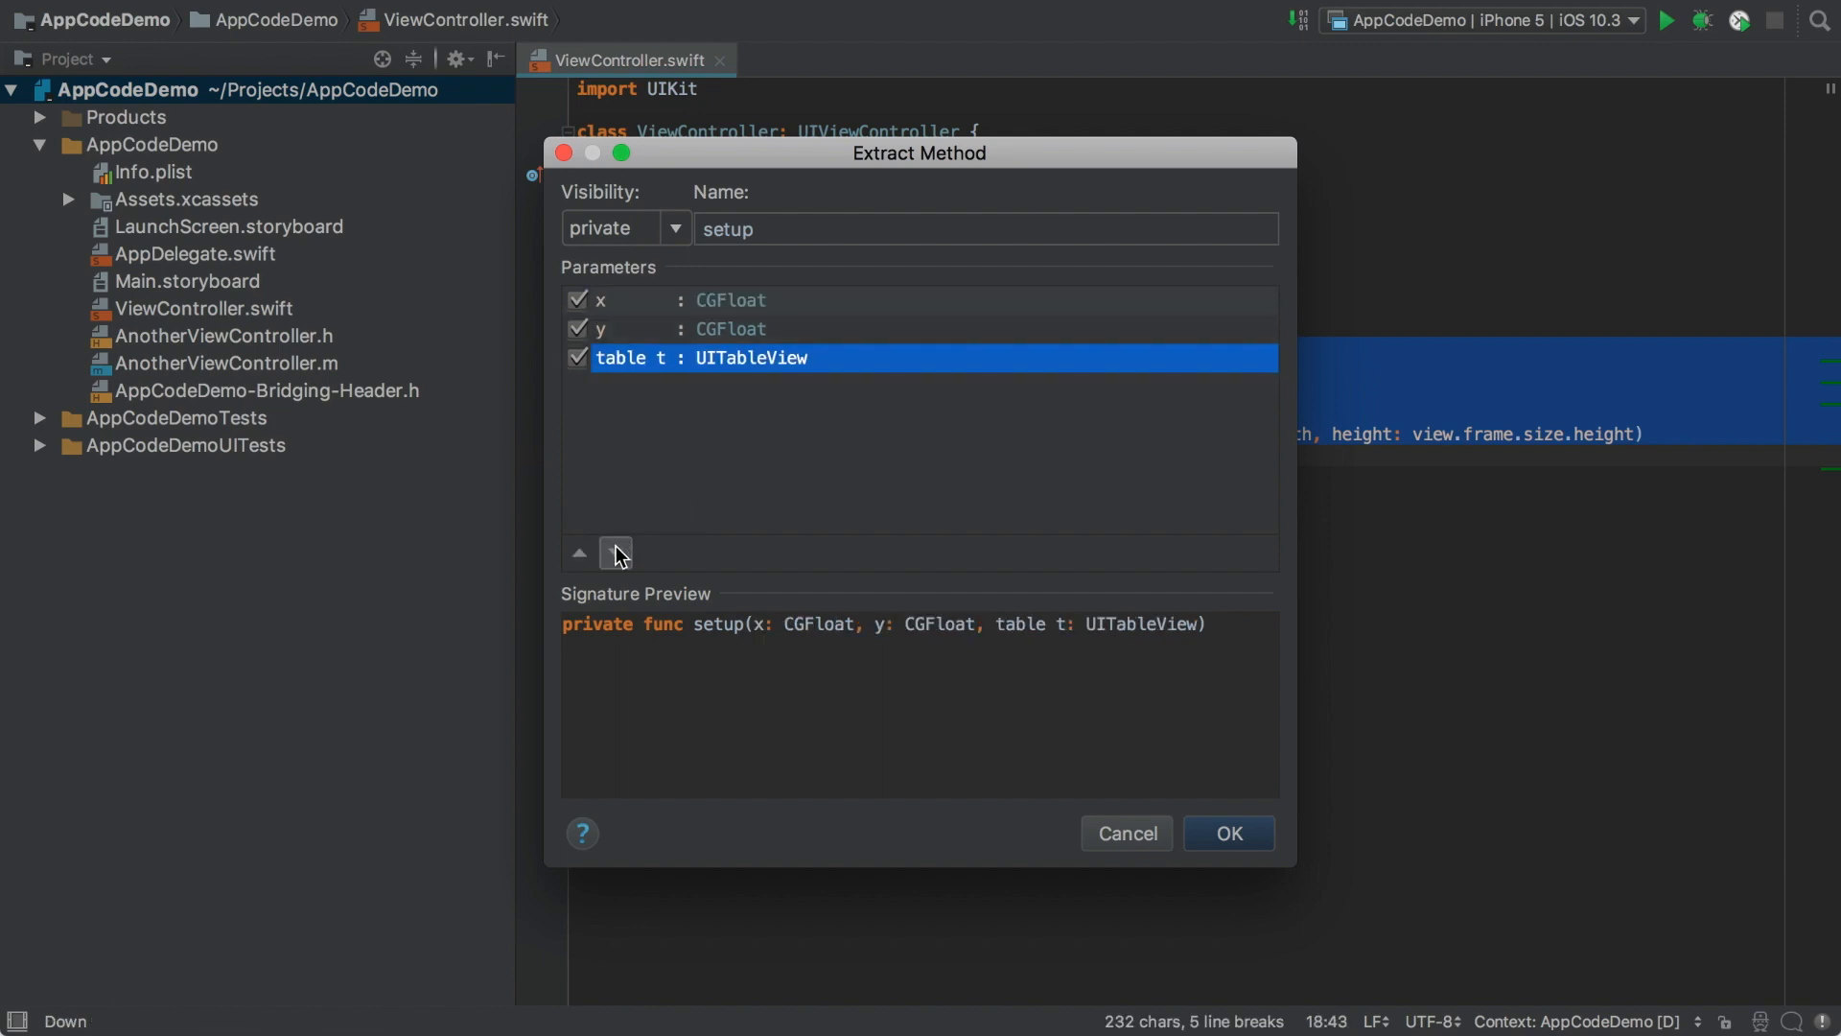
left_click(616, 552)
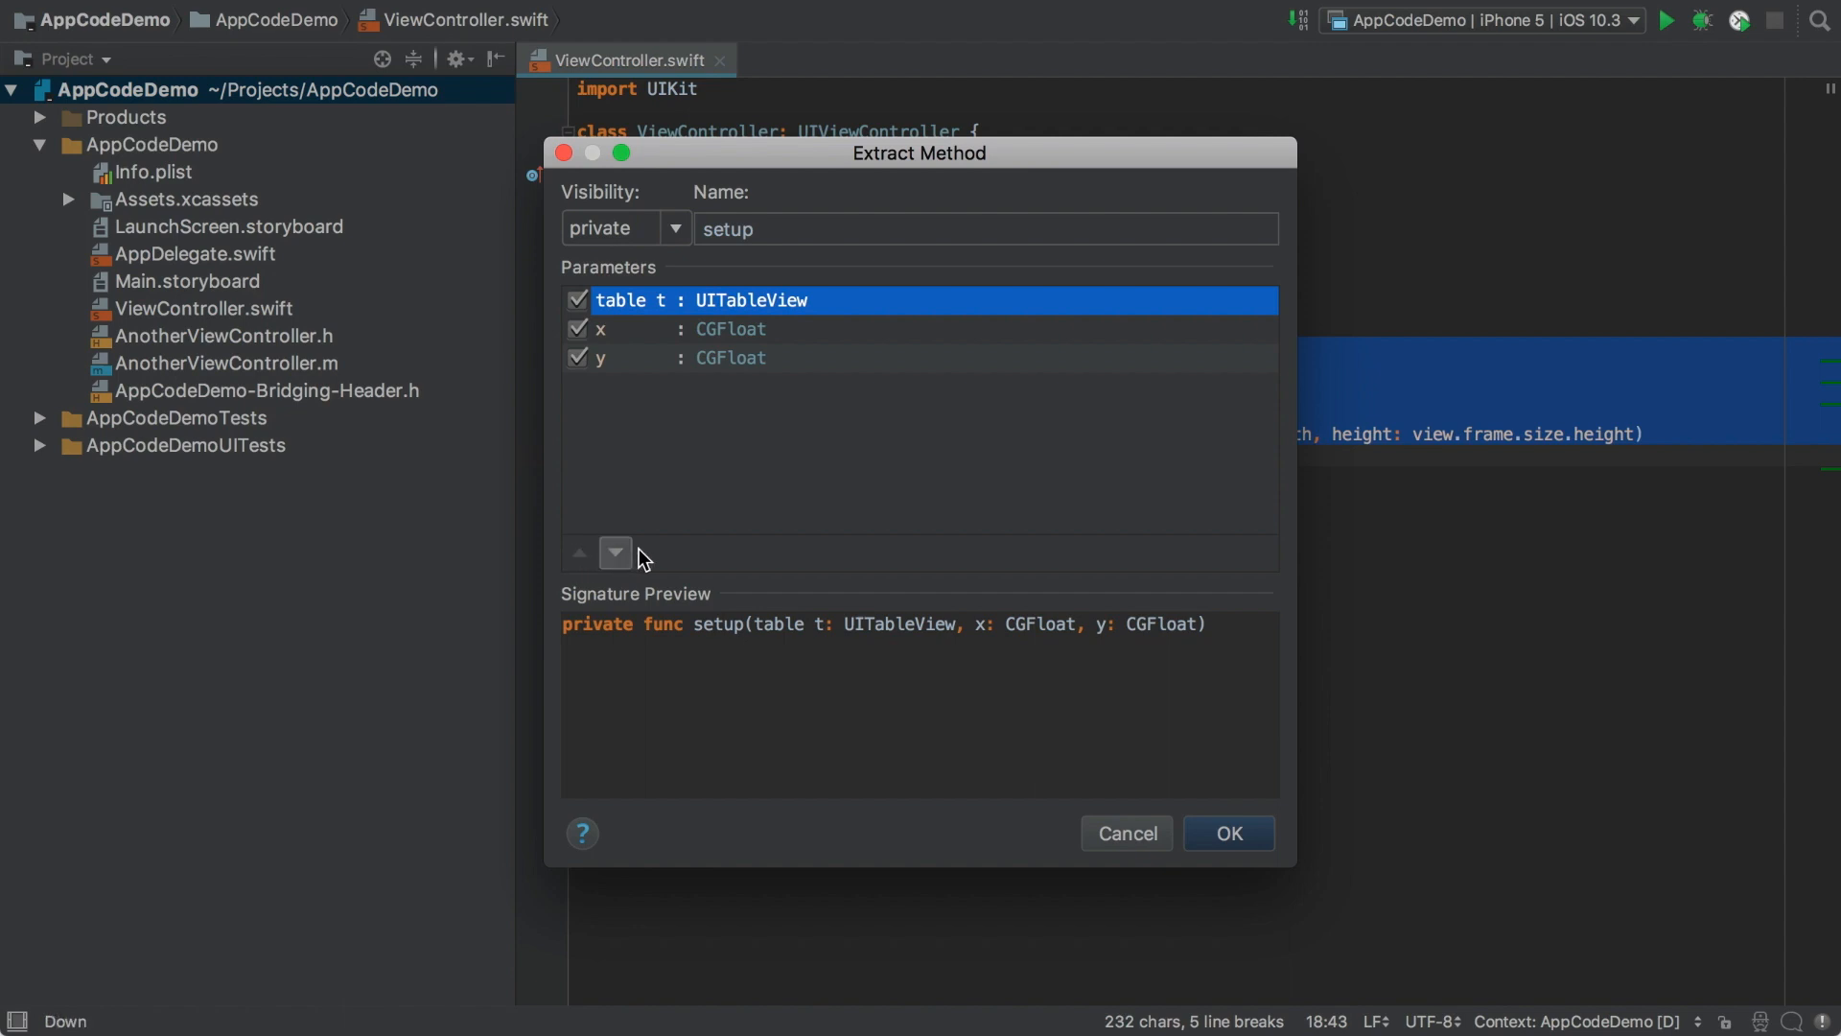
mouse_move(1227, 832)
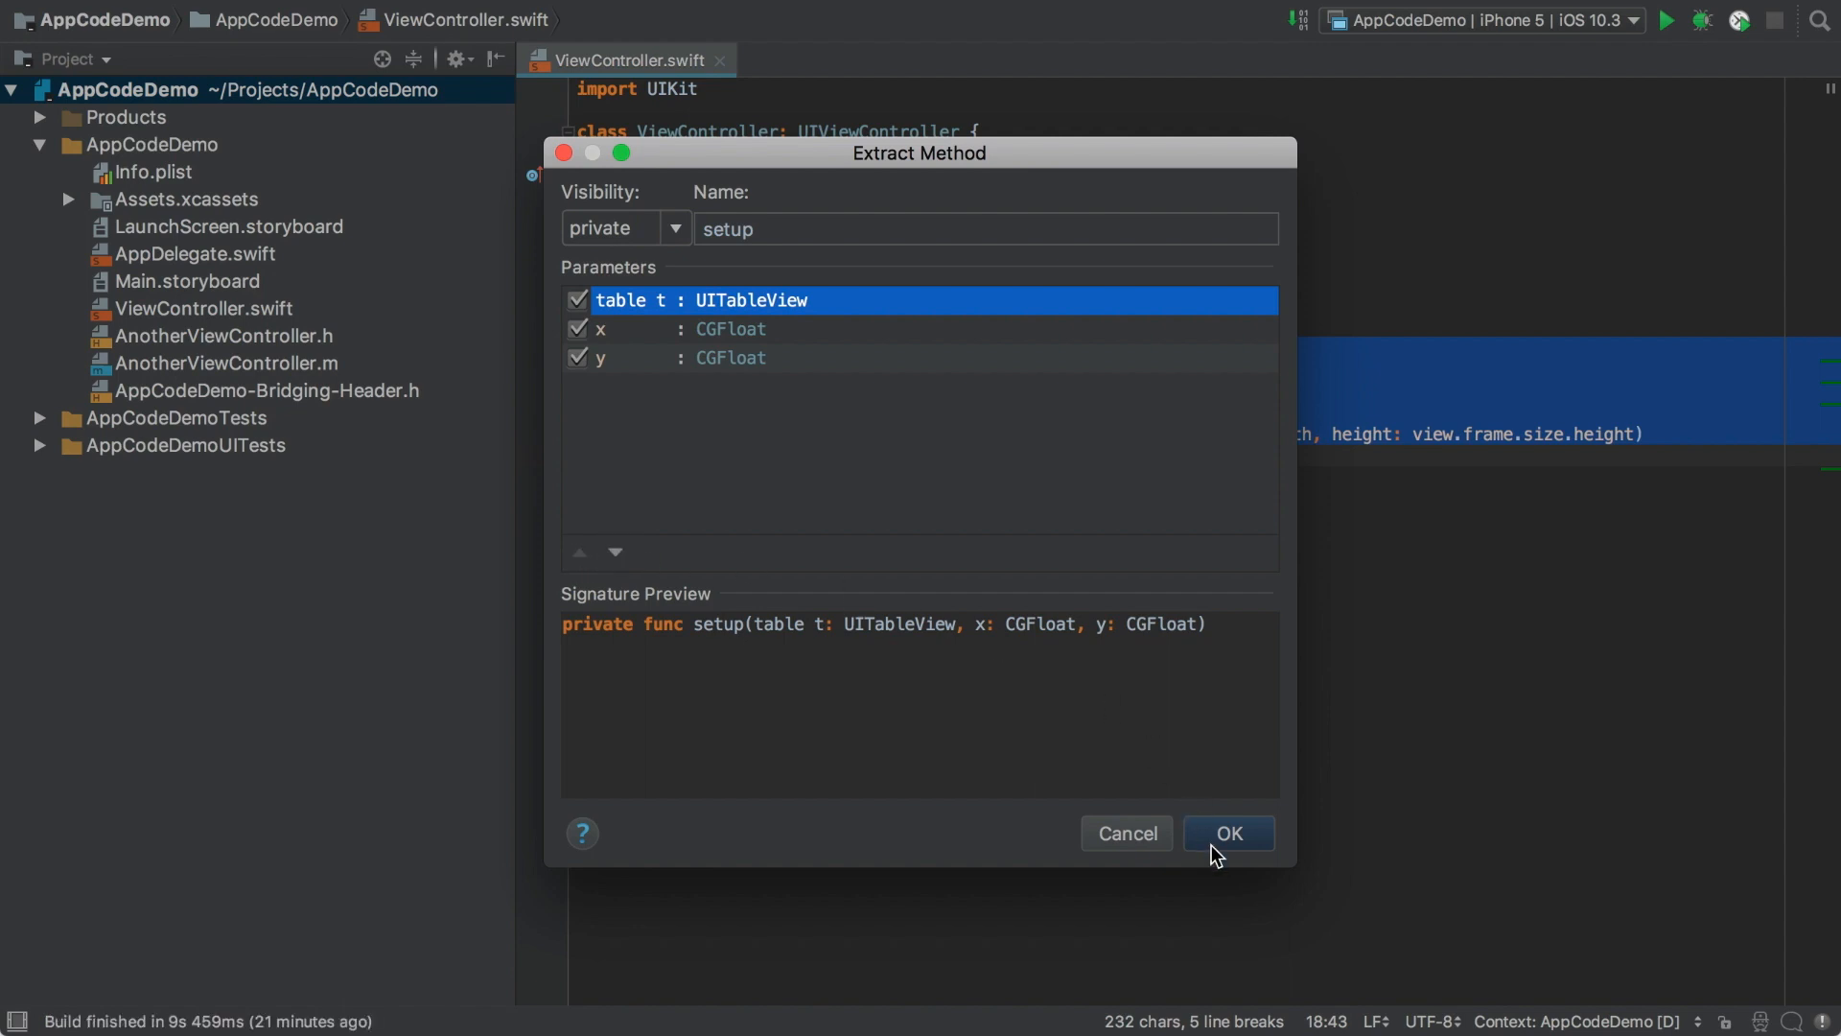
left_click(1227, 833)
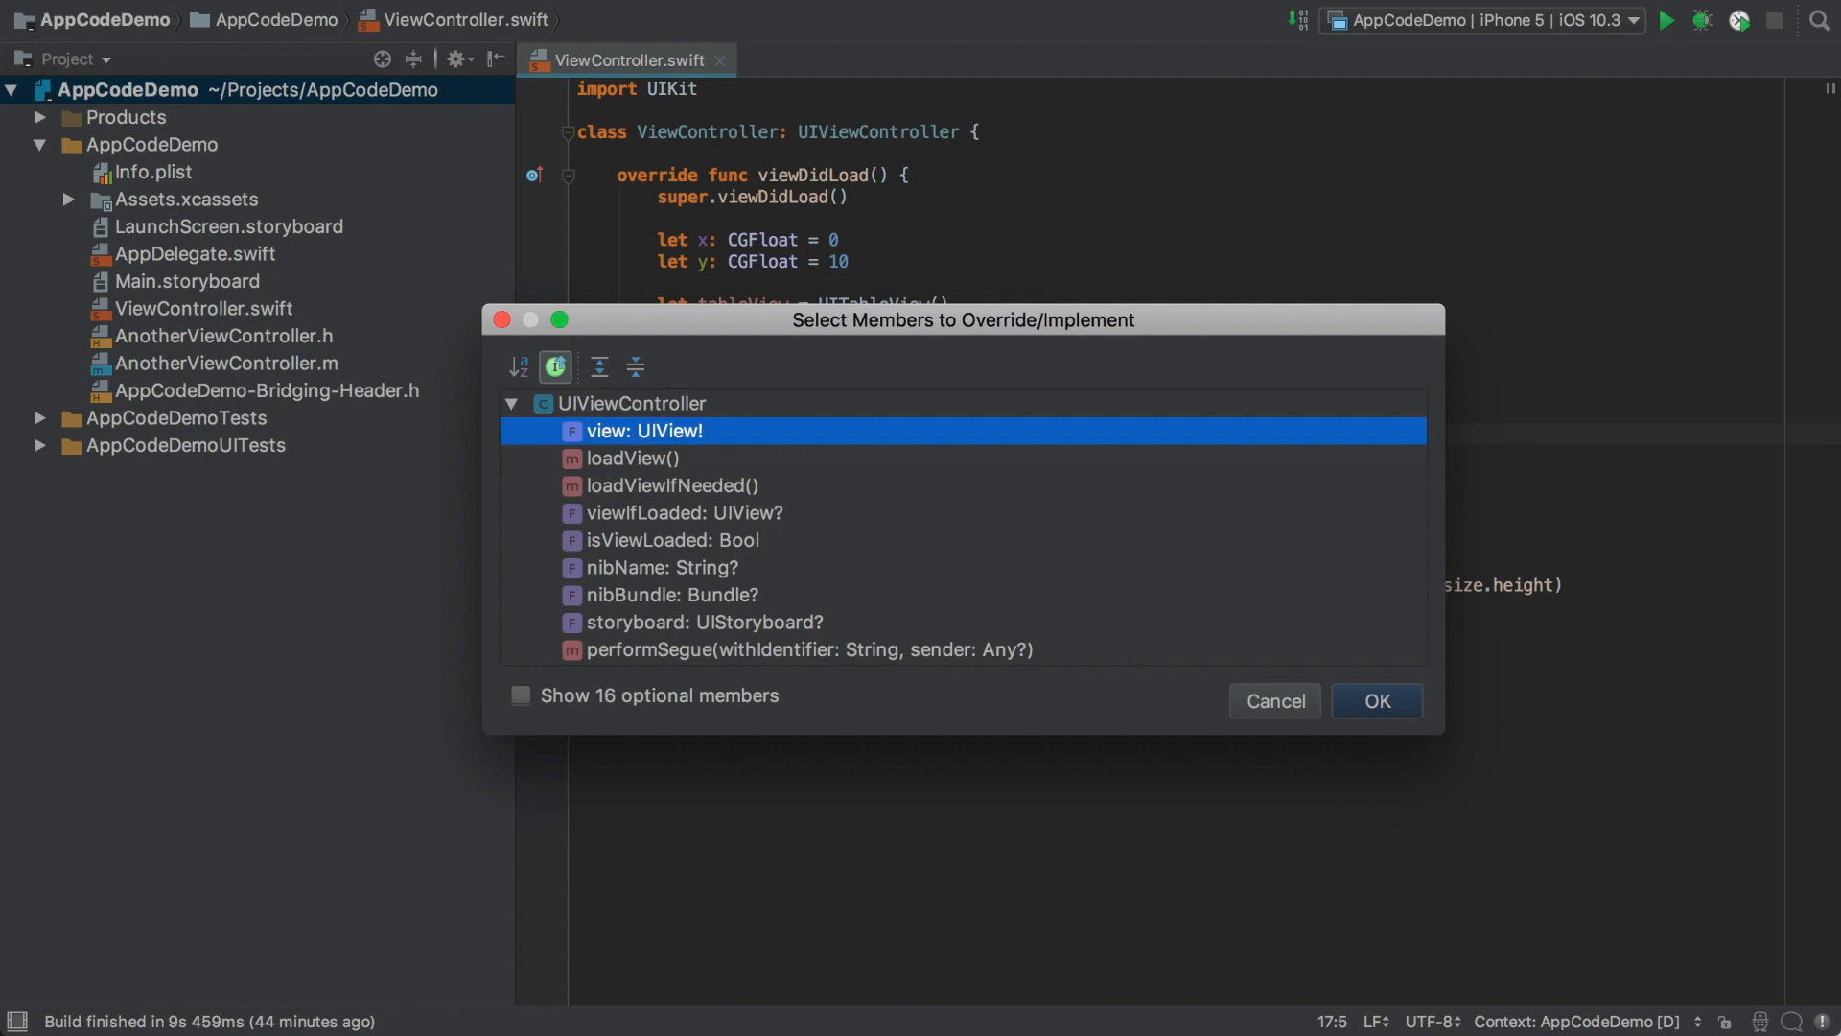
type("appea")
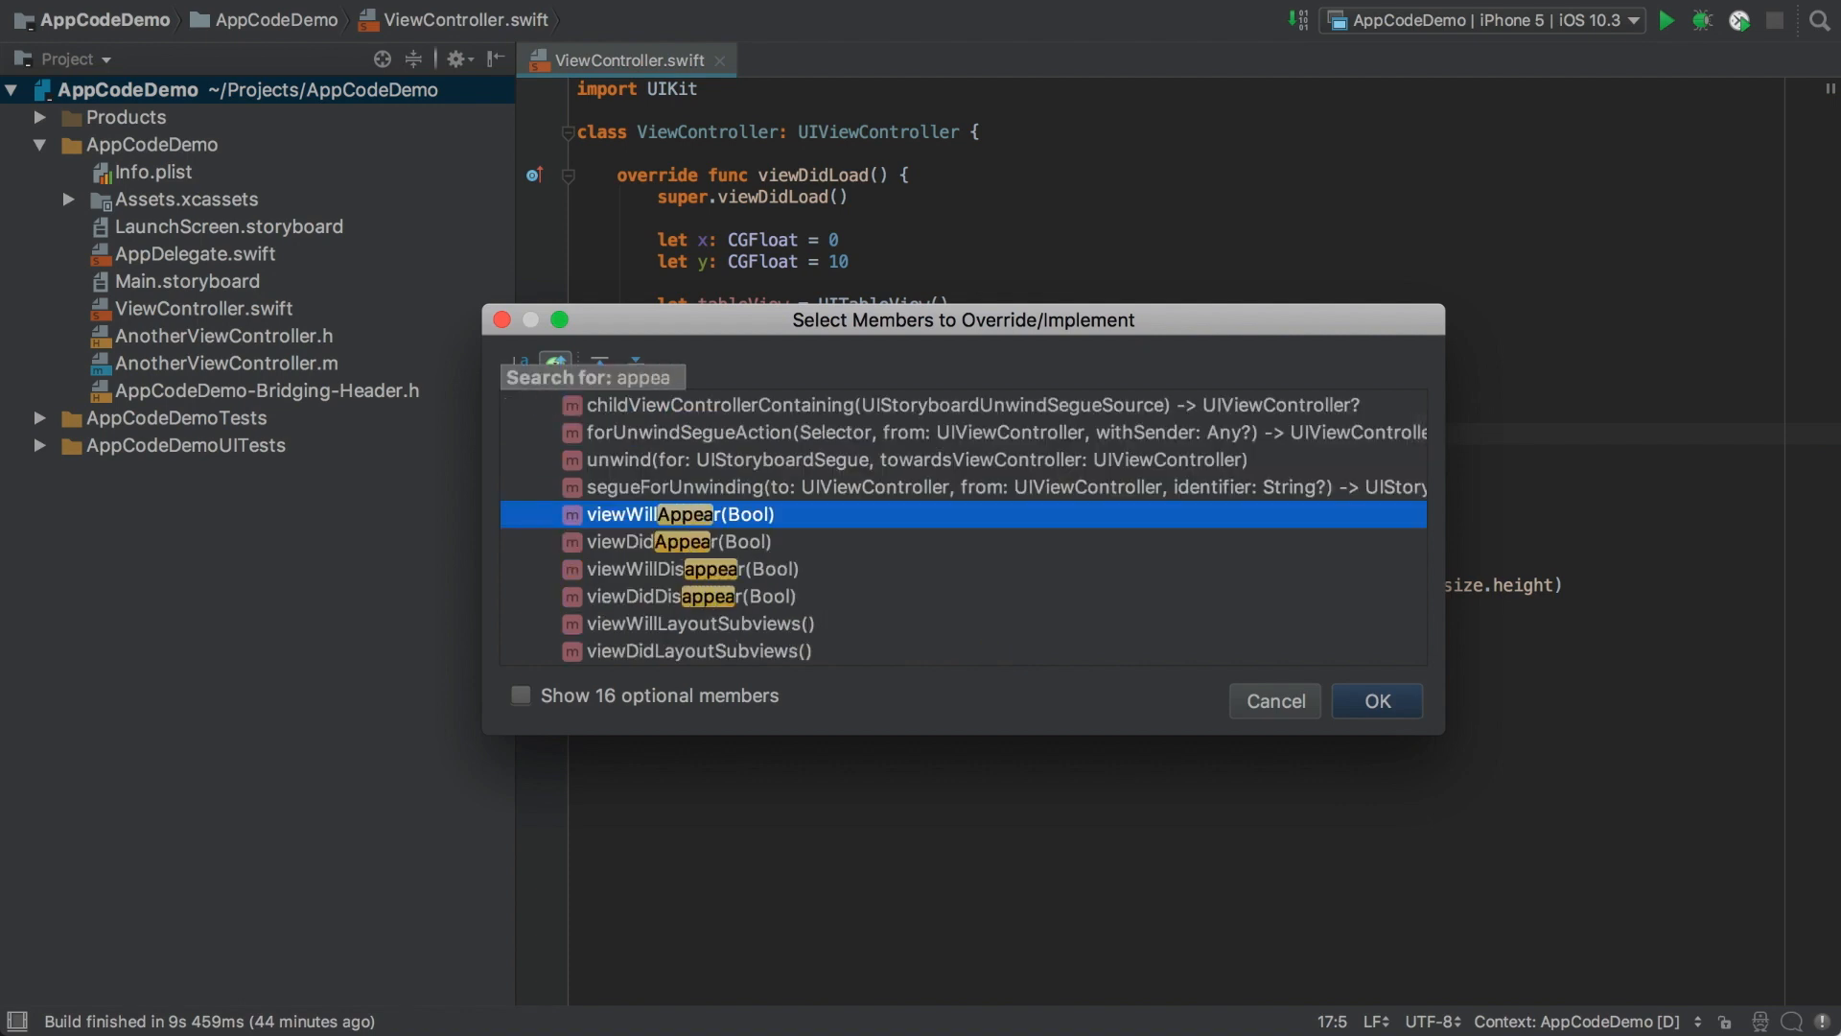
left_click(685, 595)
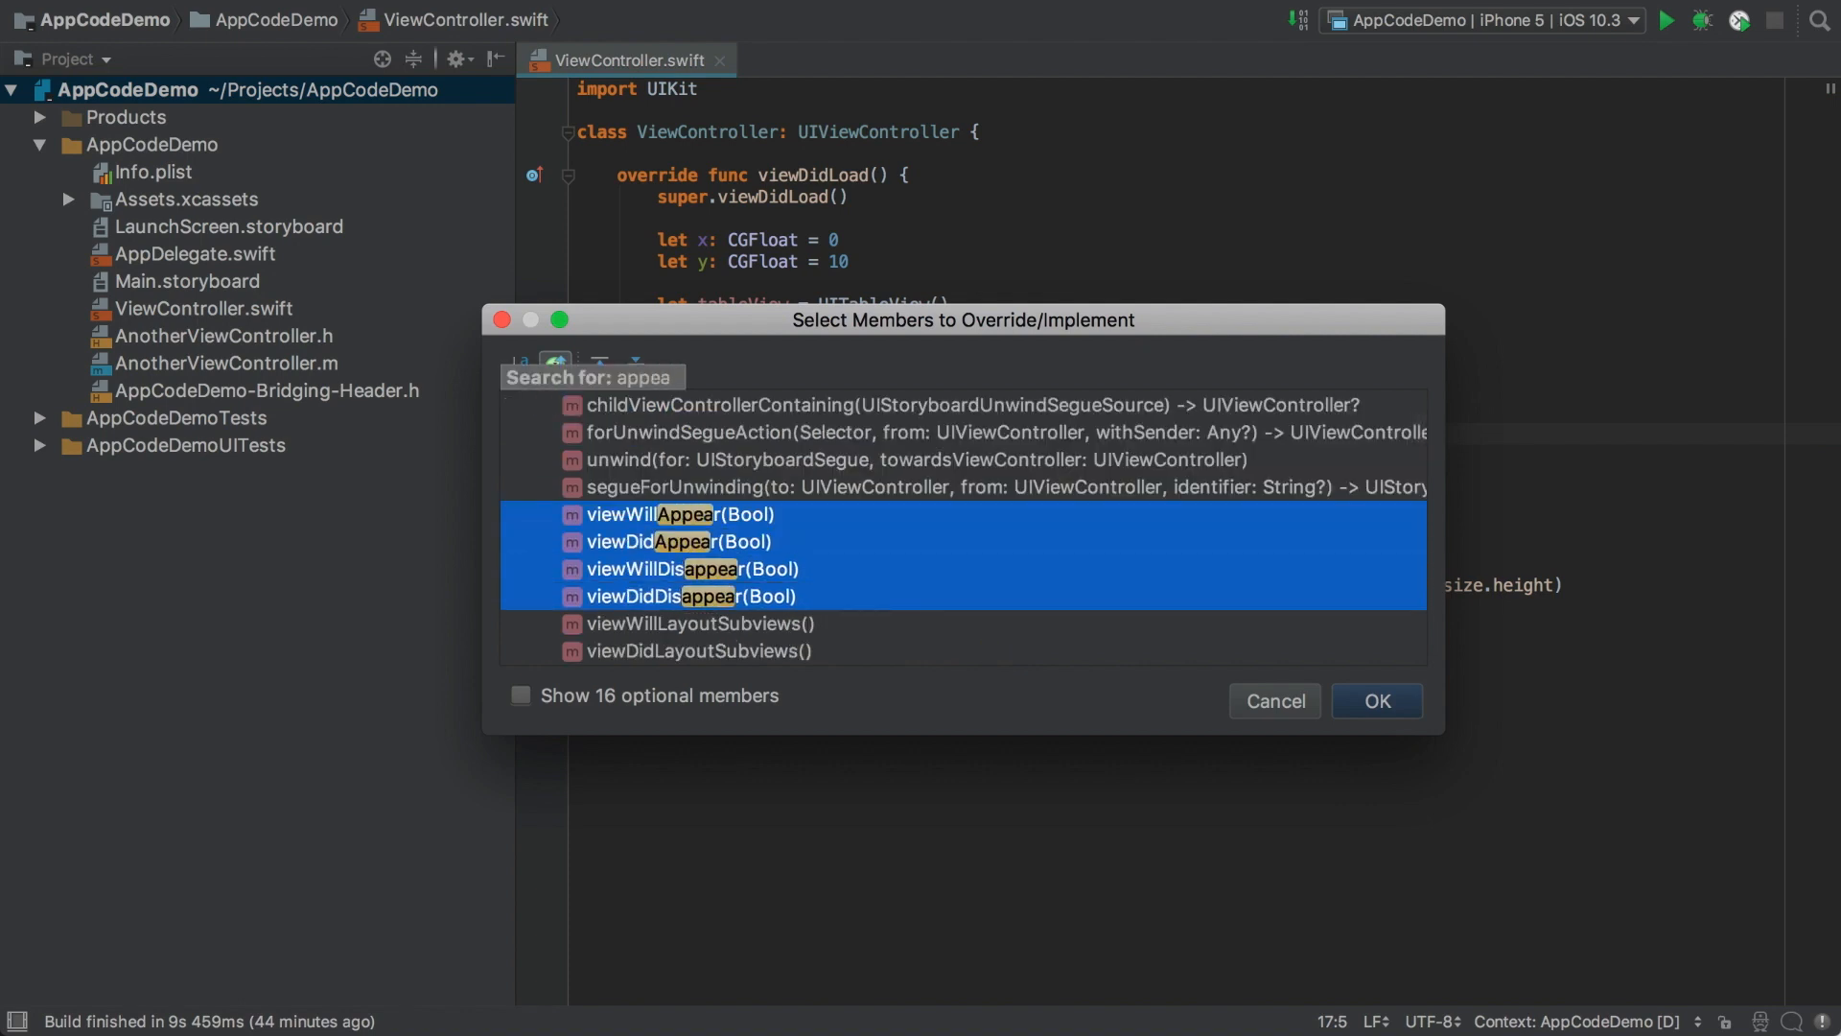
left_click(1376, 702)
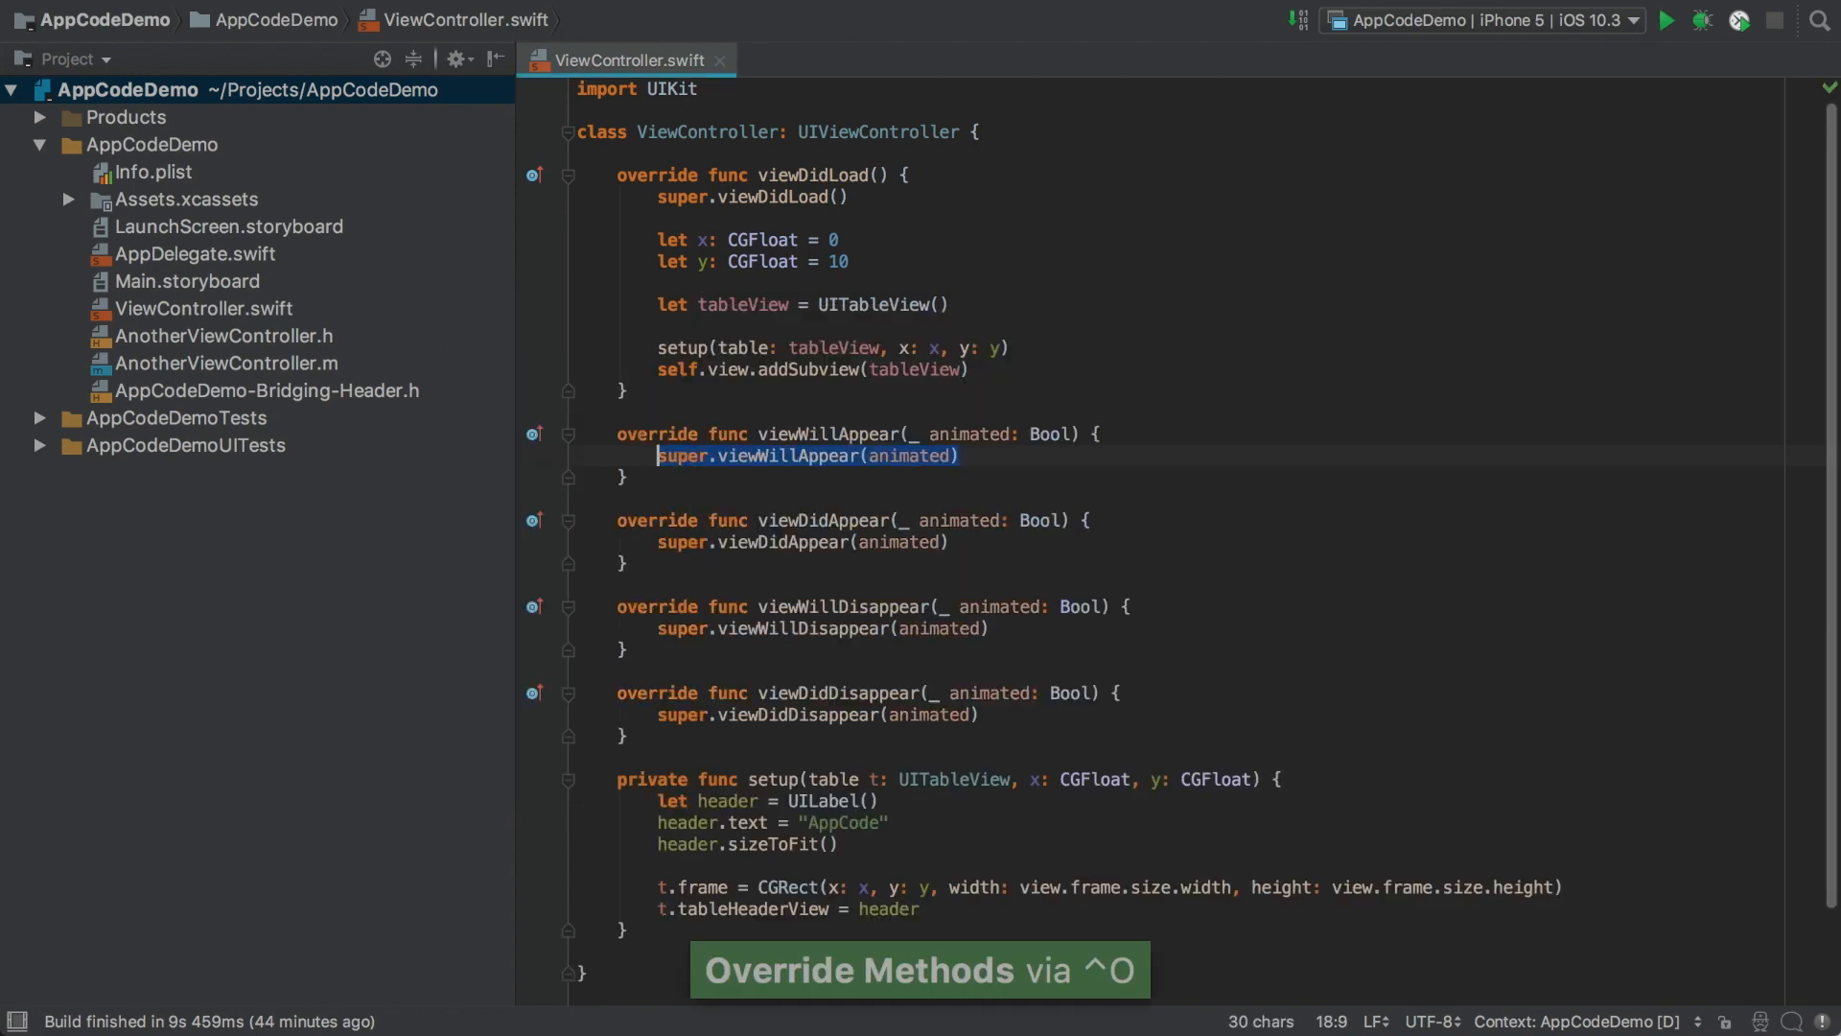
key("cmd+z")
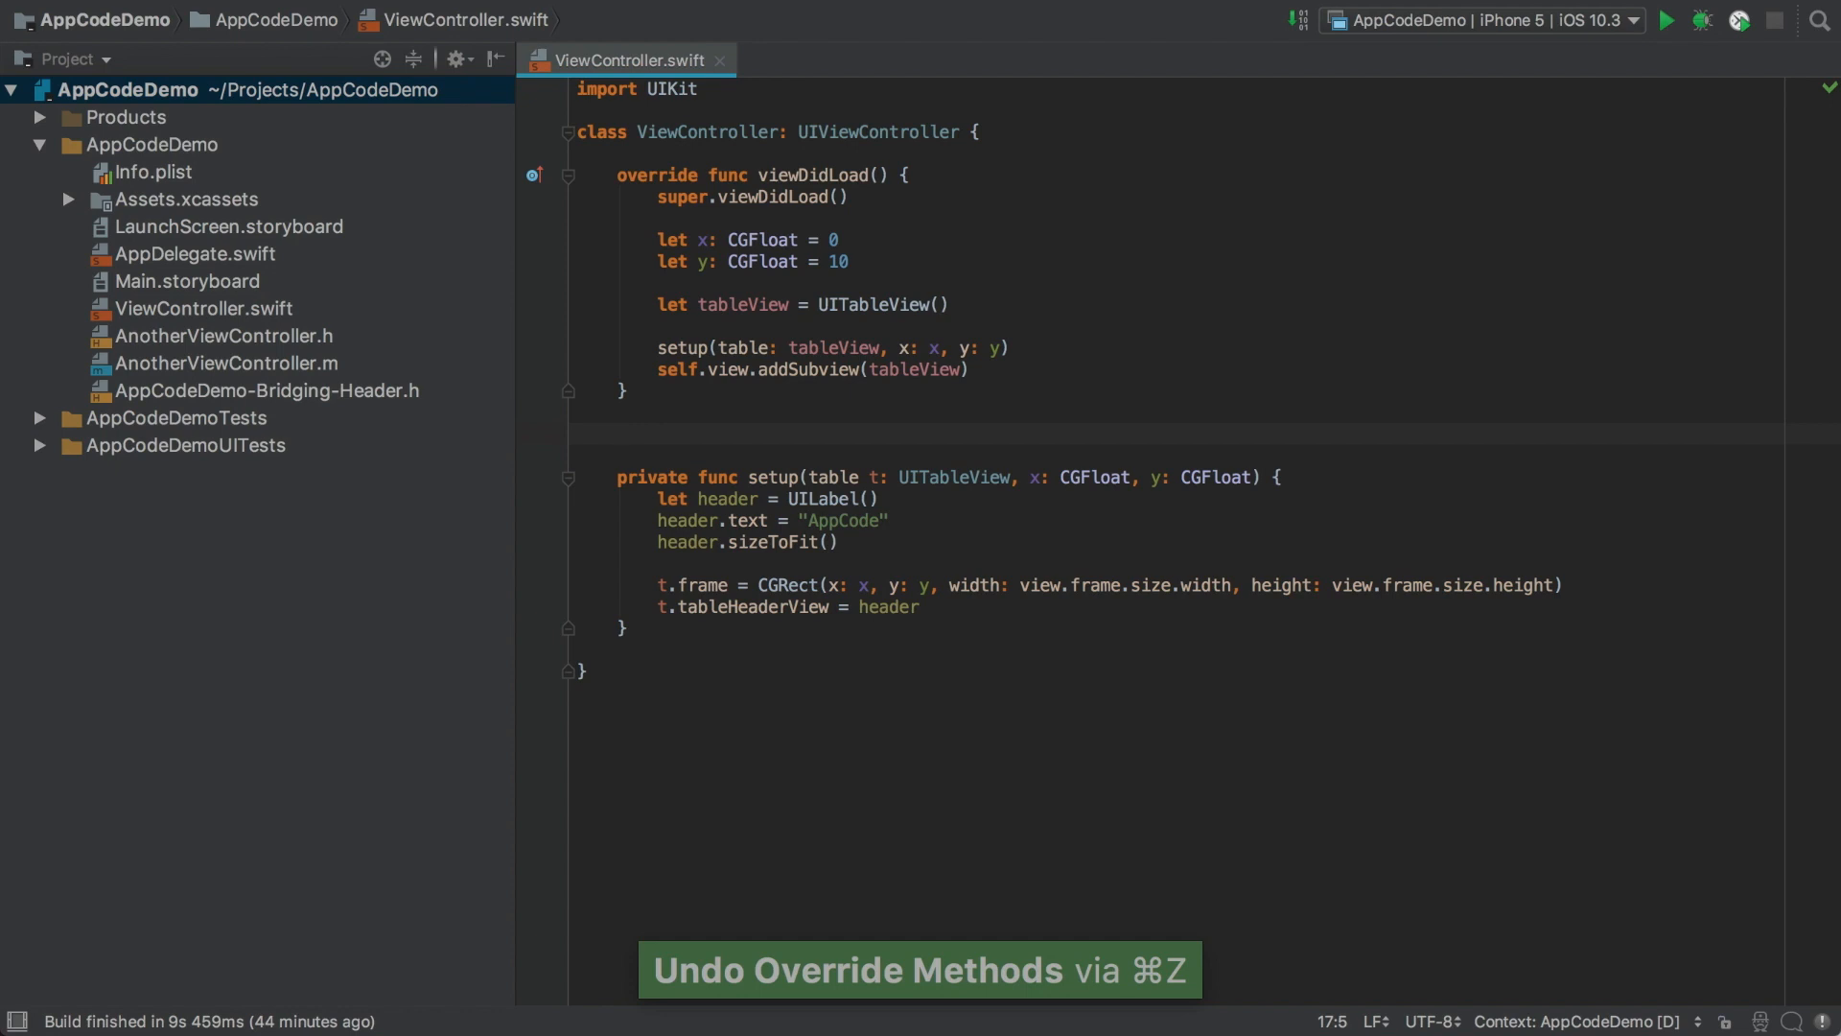
Add viewWillAppear and viewDidAppear overrides via completion, each calling super.
type("viewWillAppear(_ animated: Bool) {")
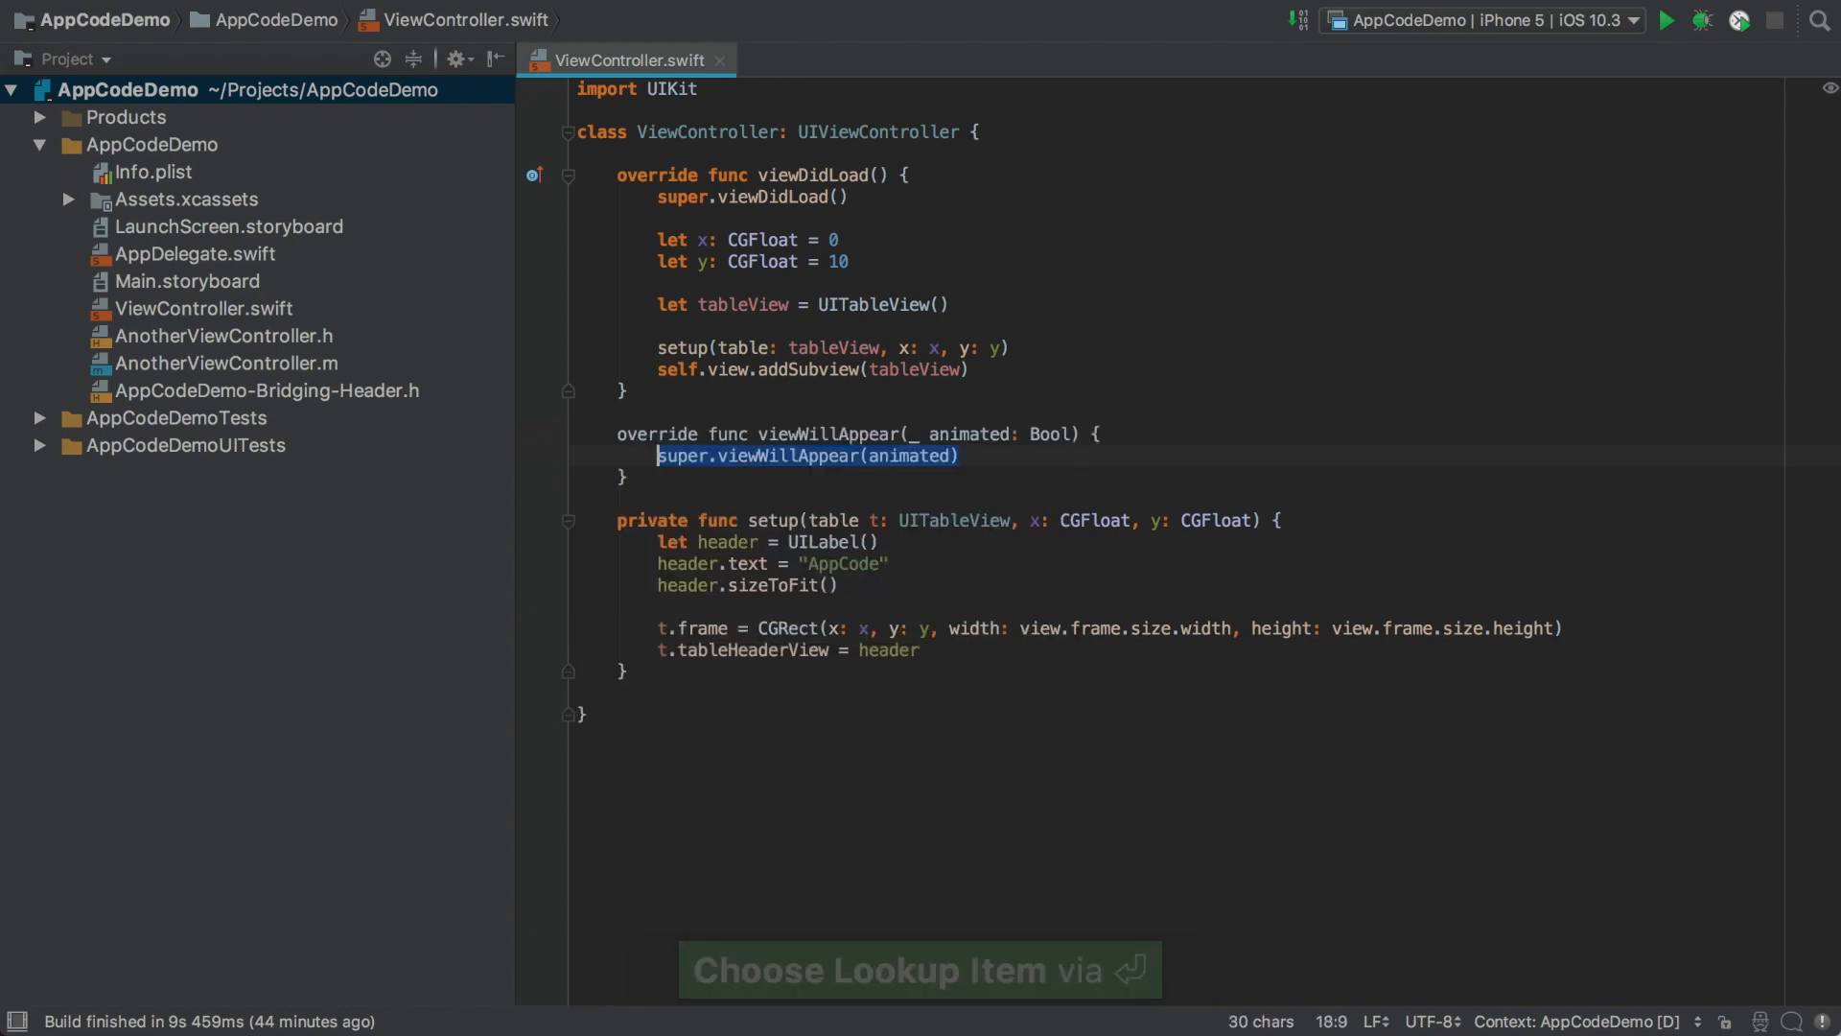
type("verride func")
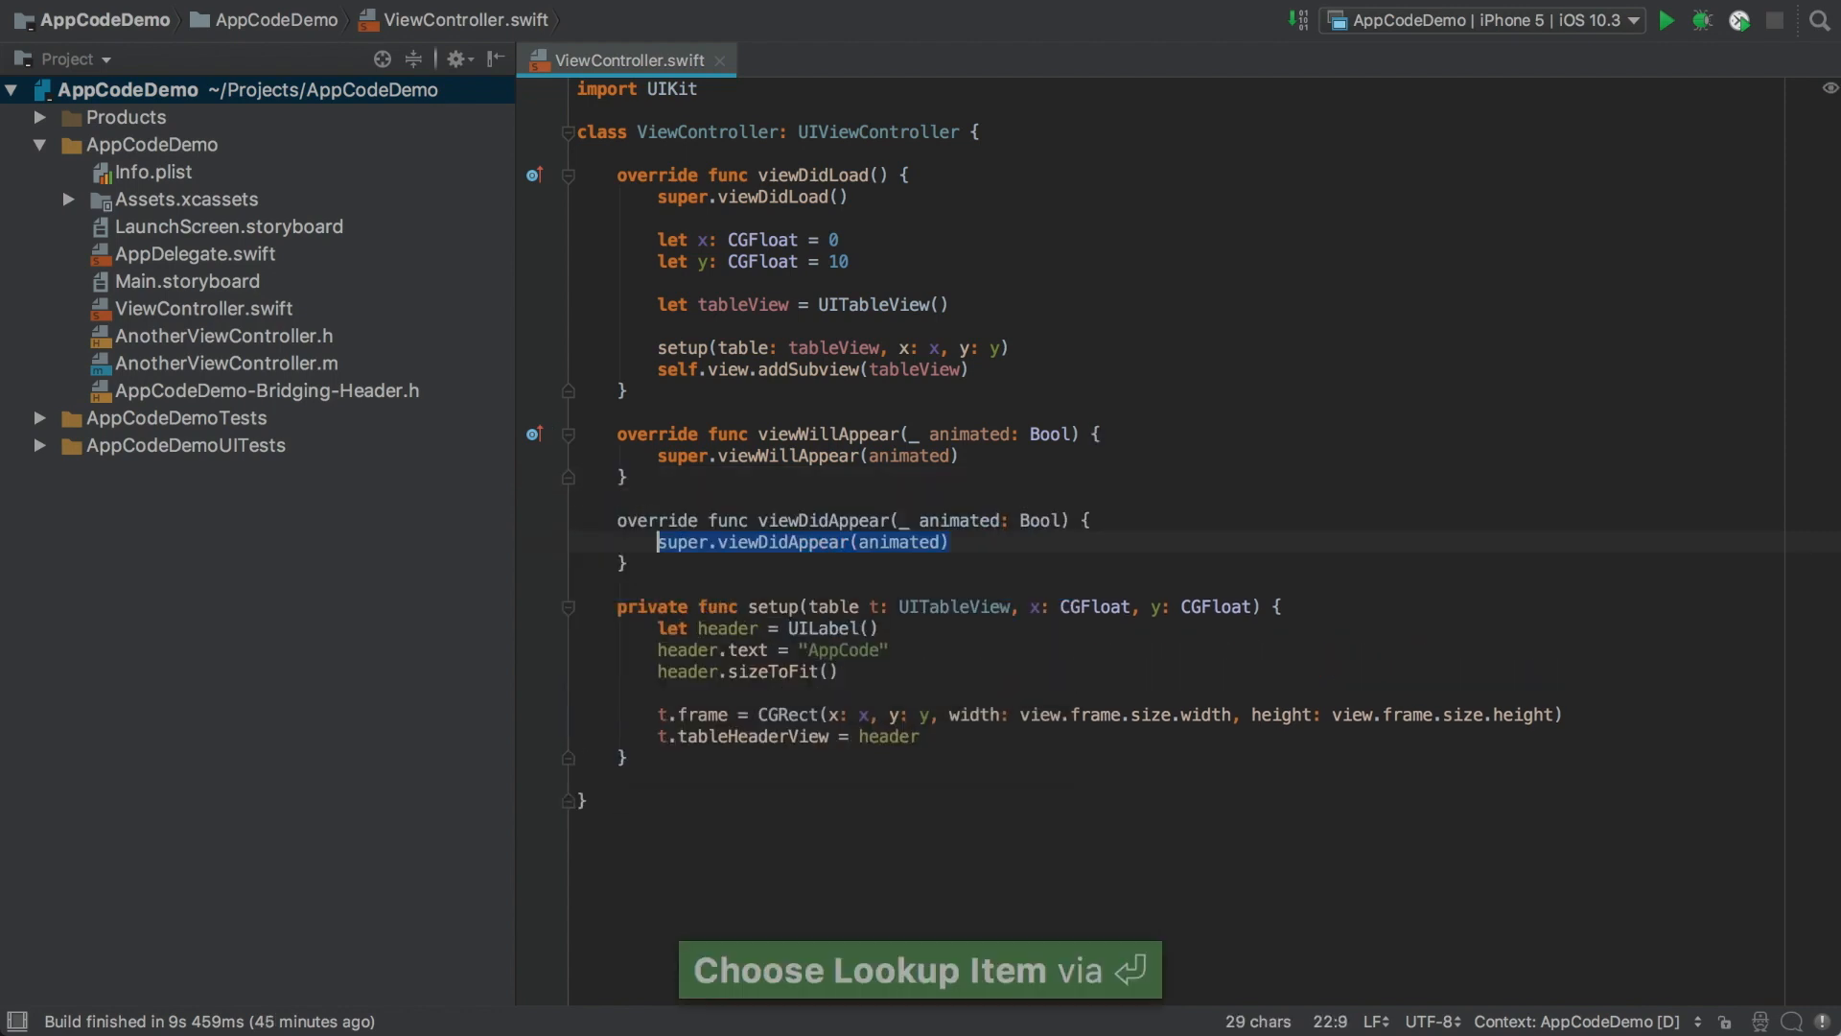
type("vi")
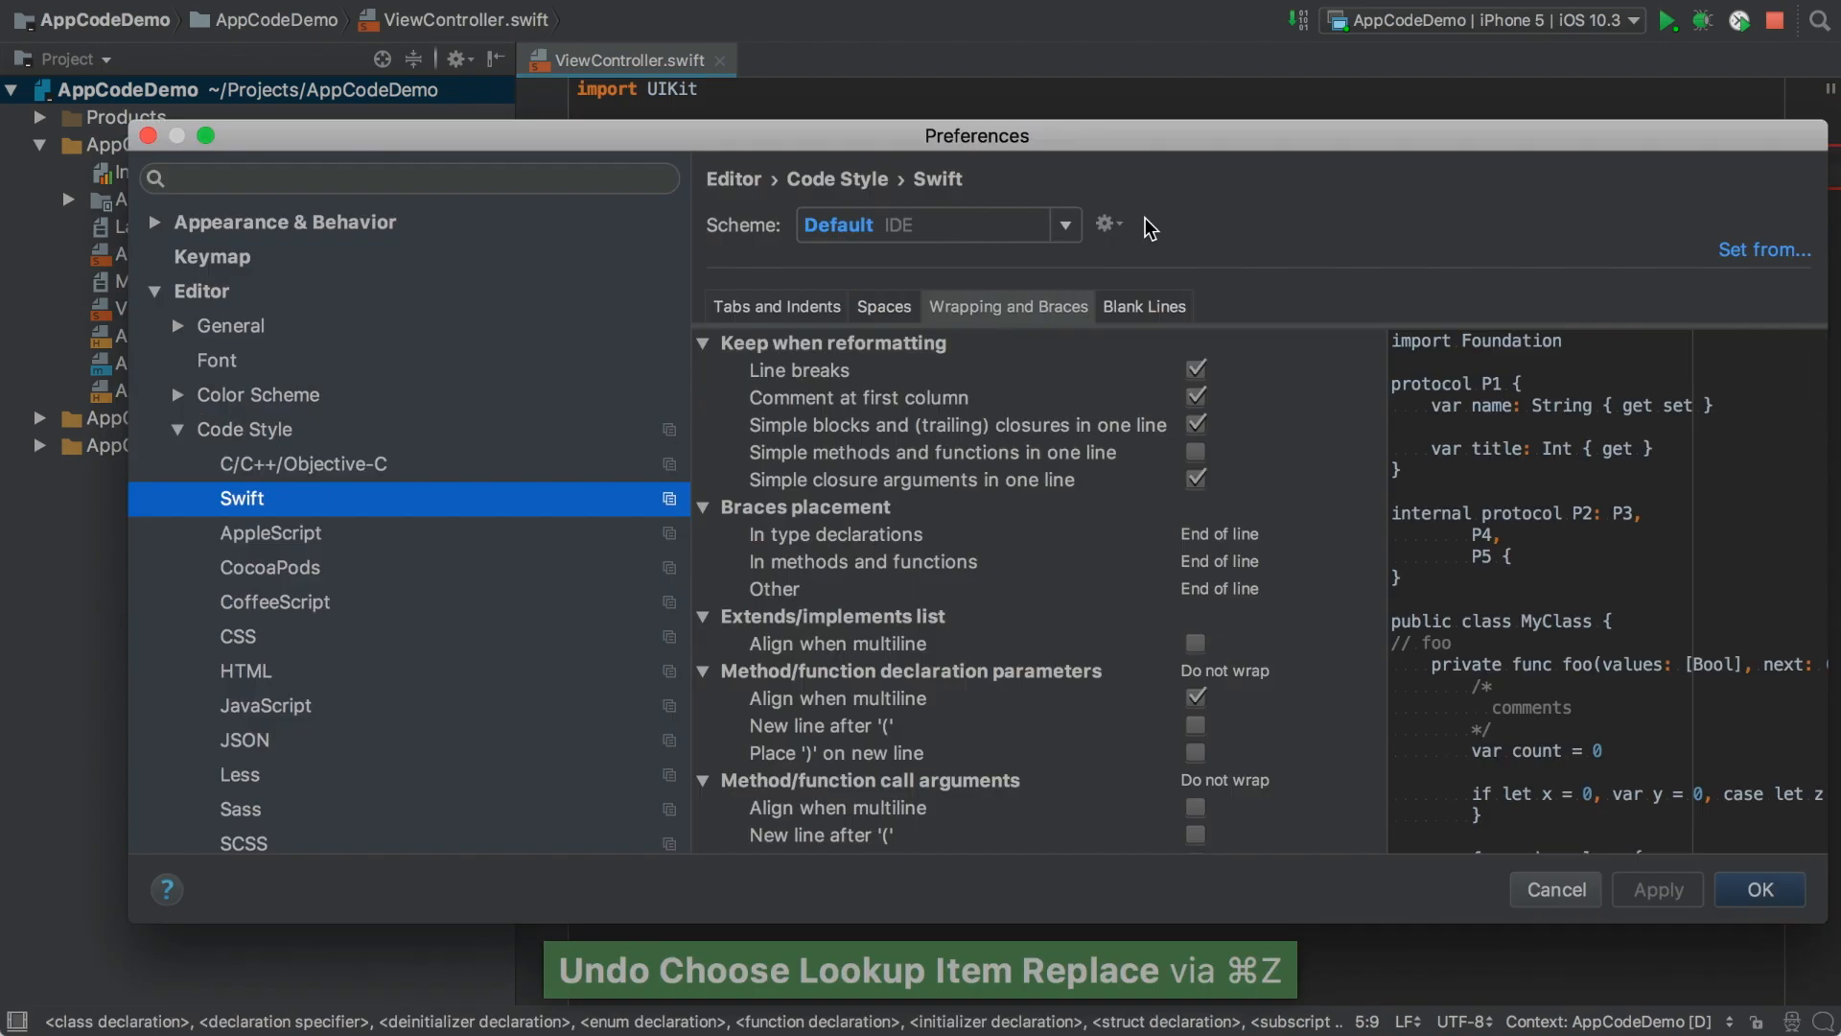
Keep simple methods and closure arguments on one line in Swift style, apply, and show Blank Lines settings.
left_click(1195, 453)
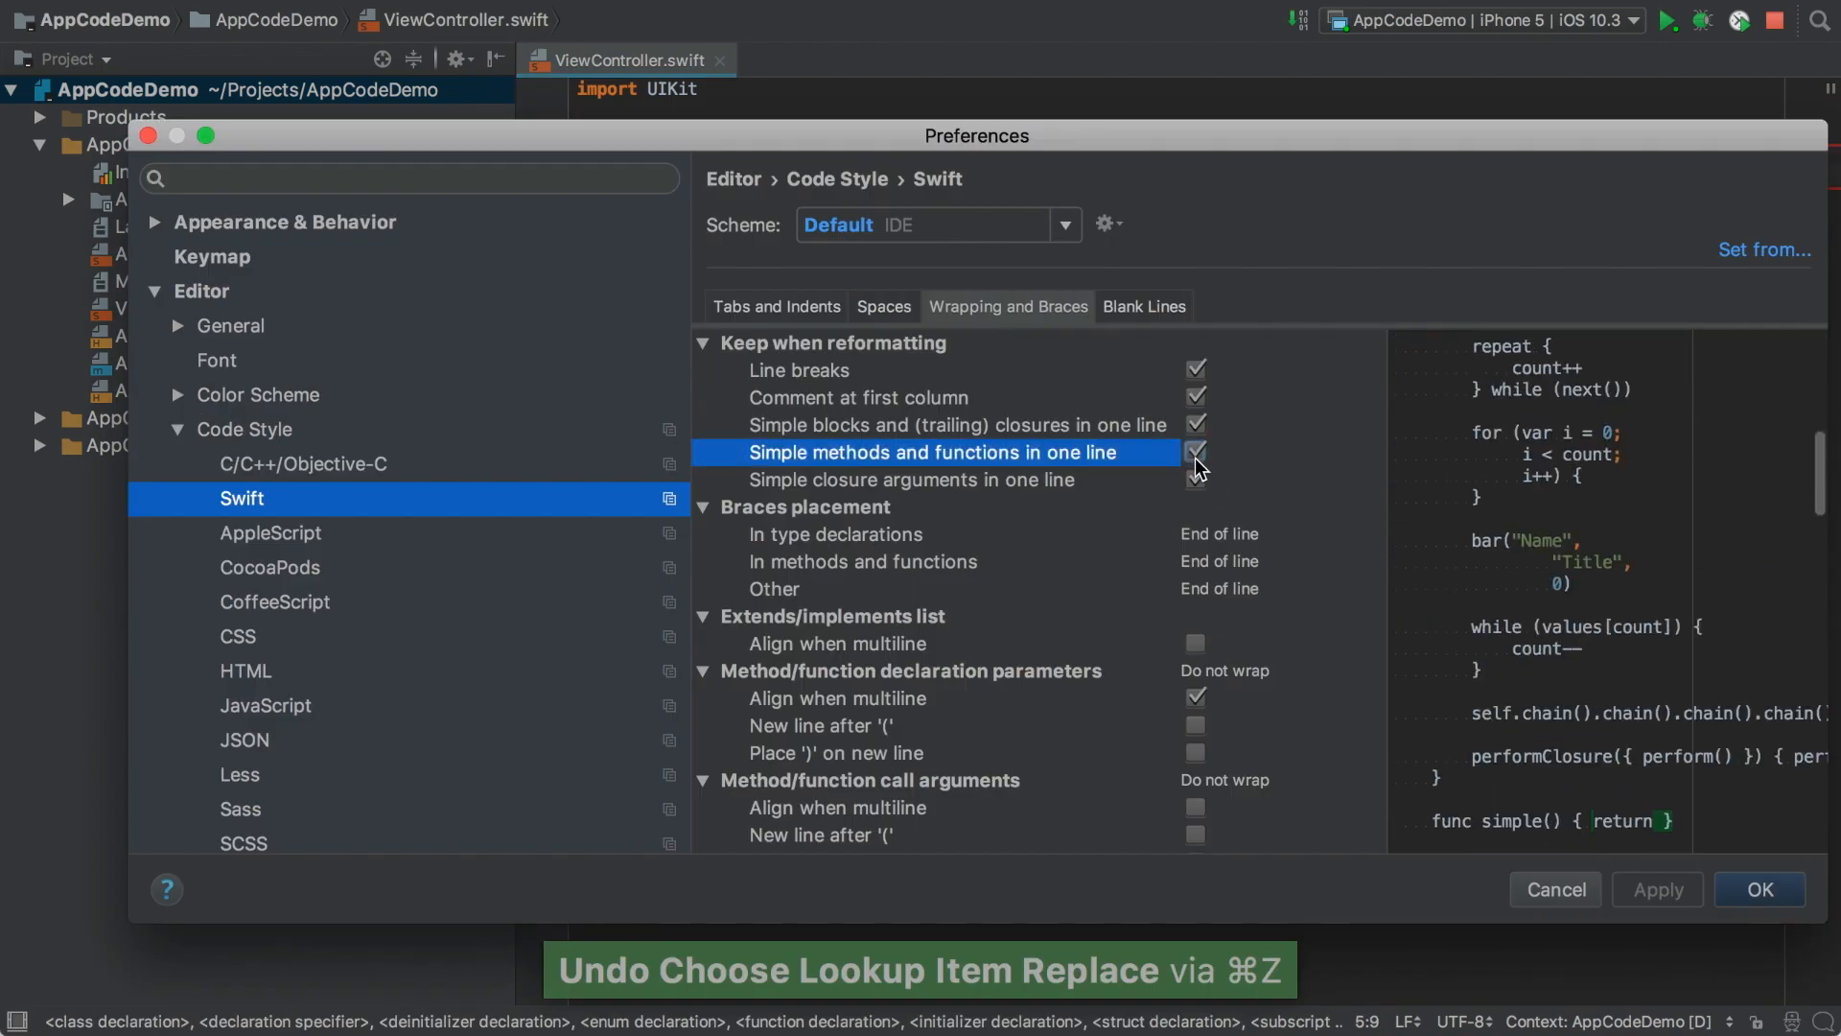
left_click(1195, 453)
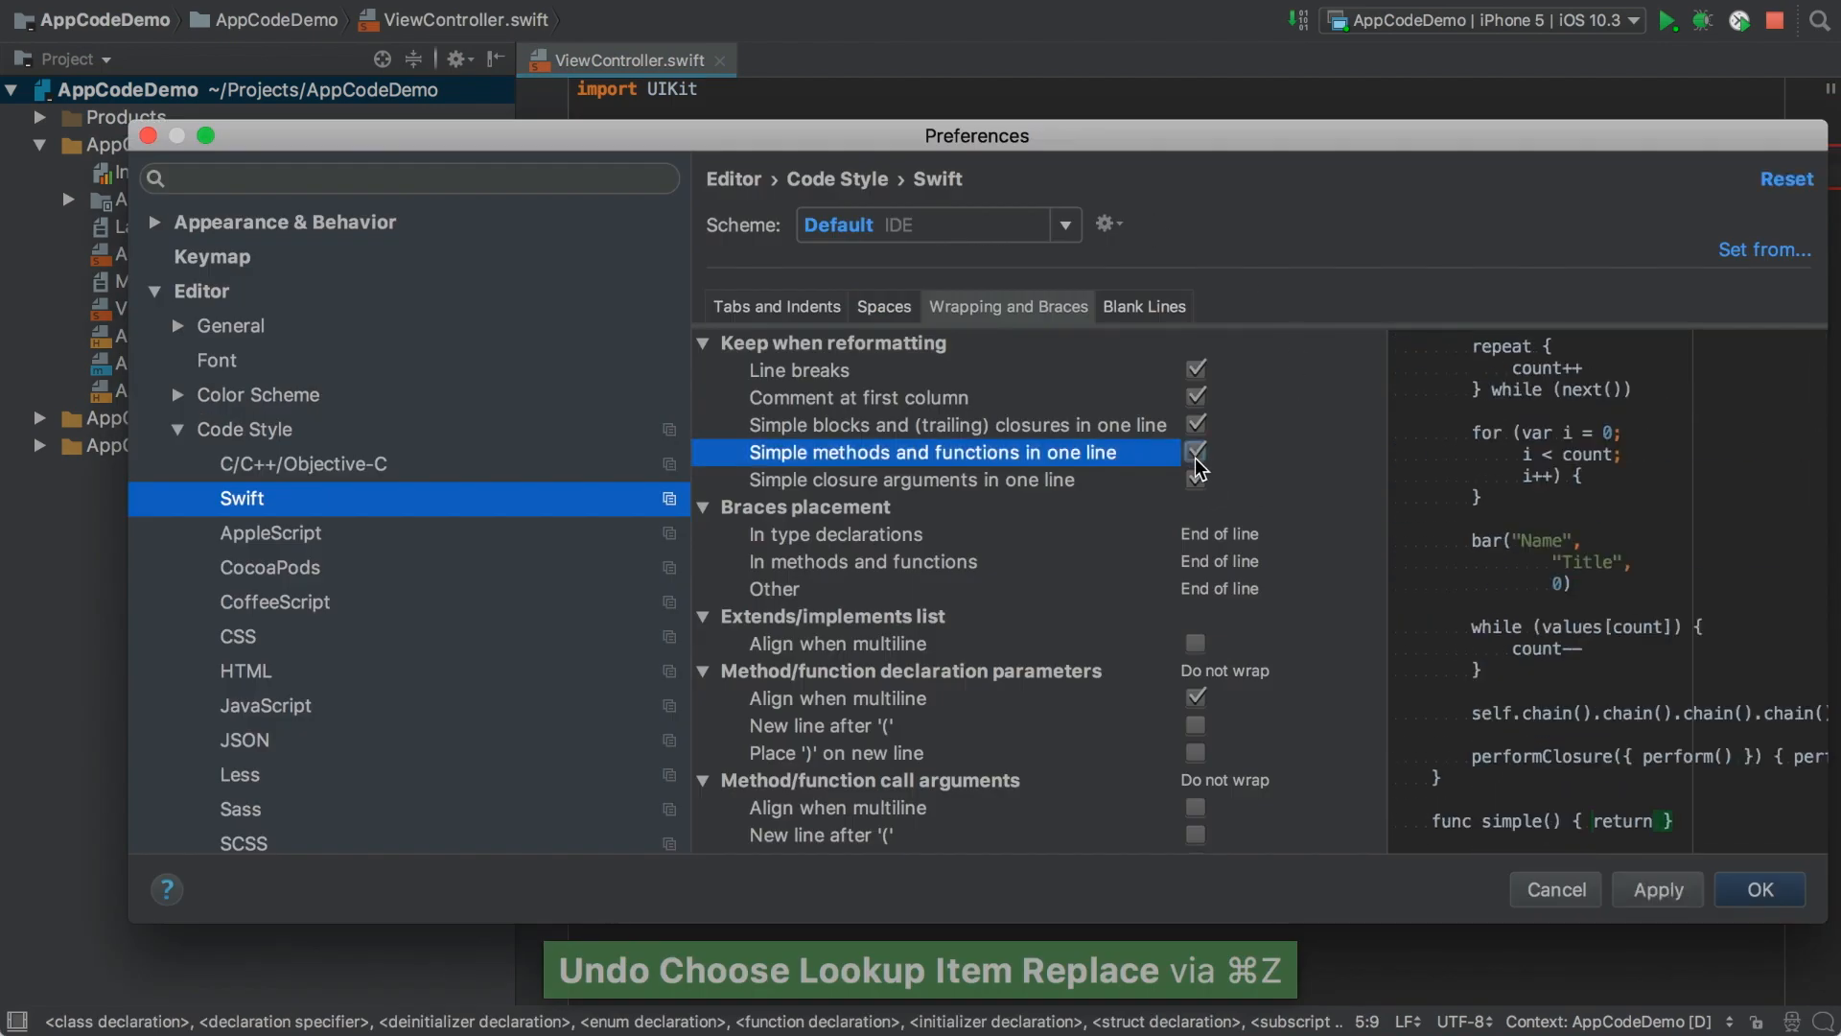
left_click(1759, 888)
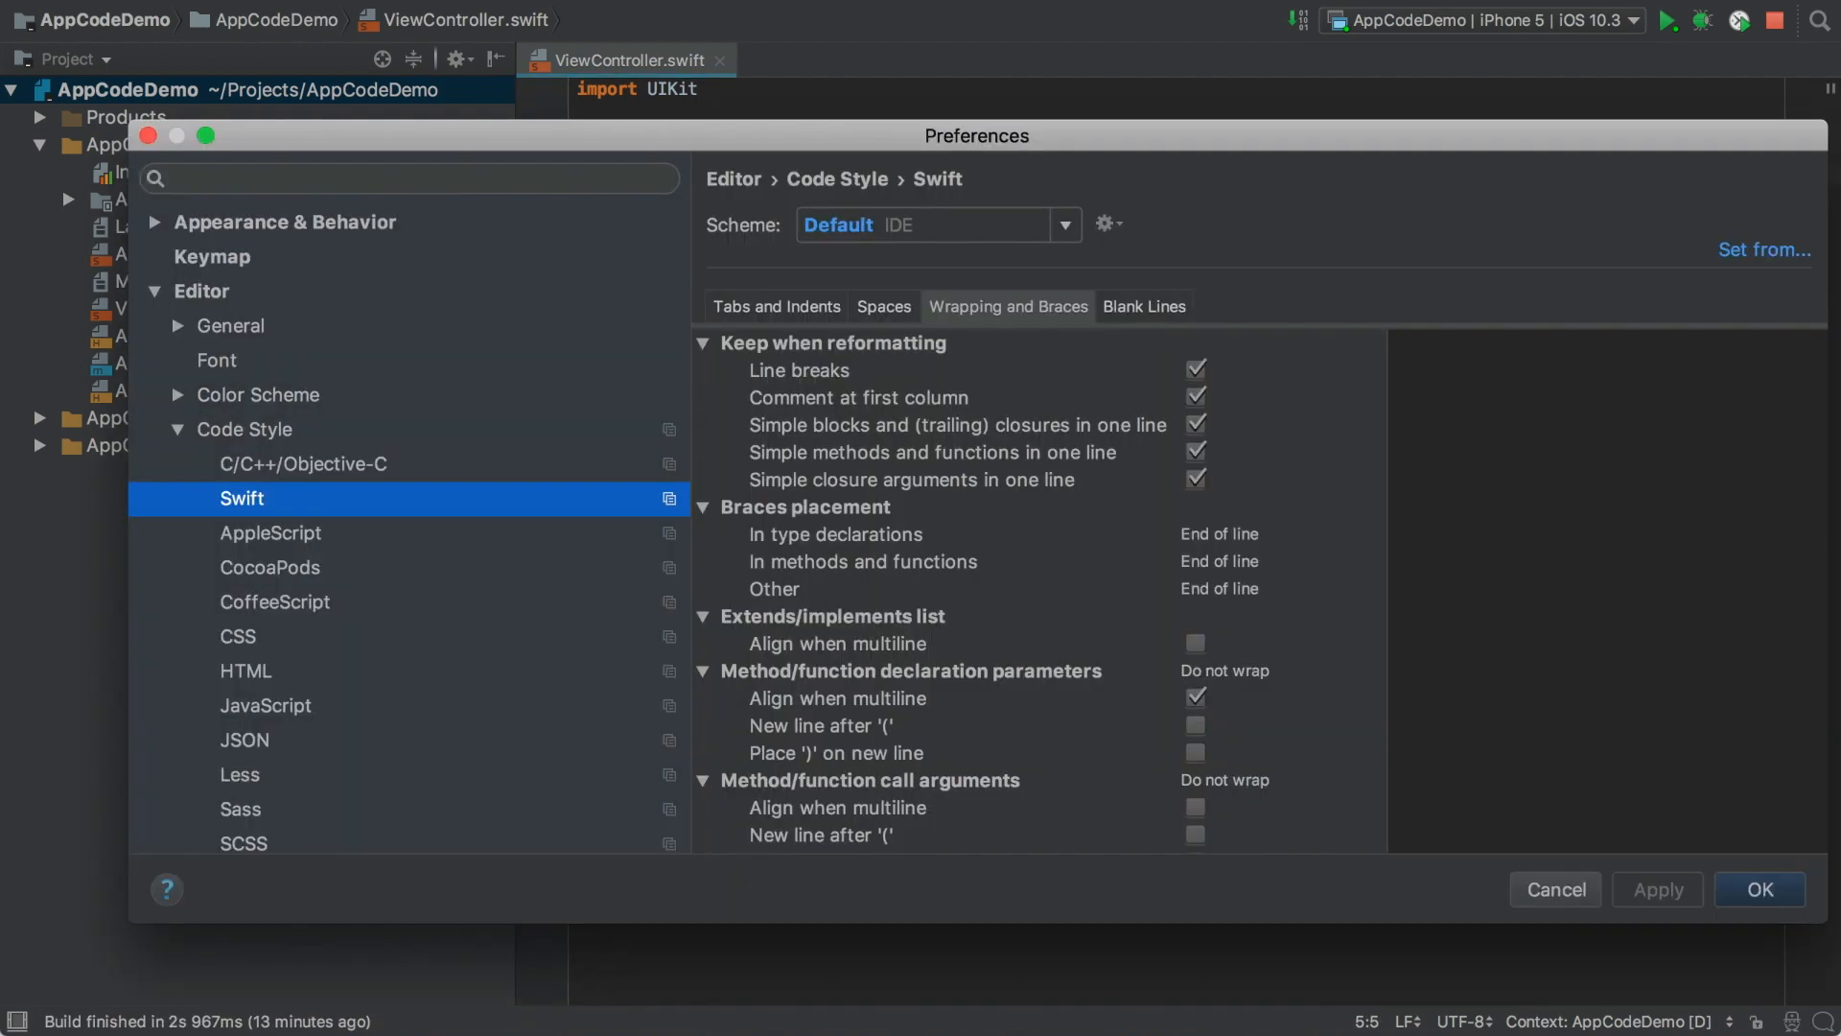
left_click(1144, 307)
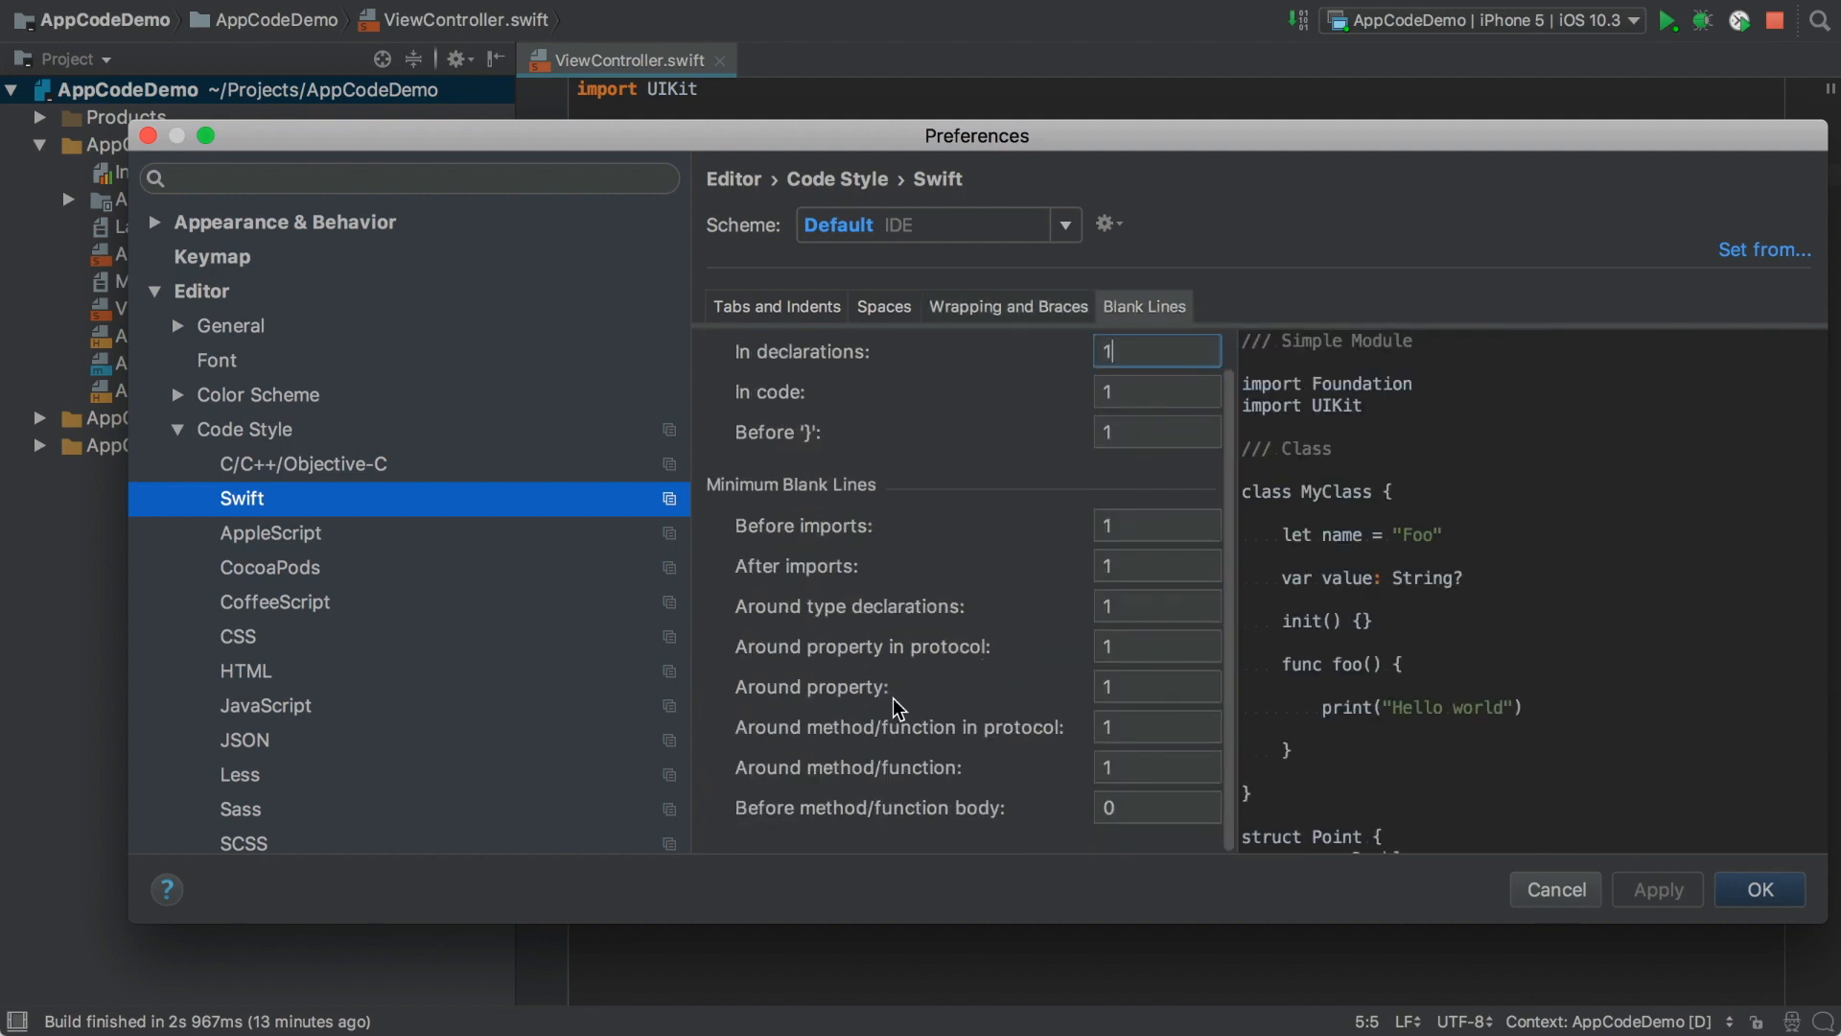
mouse_move(918, 752)
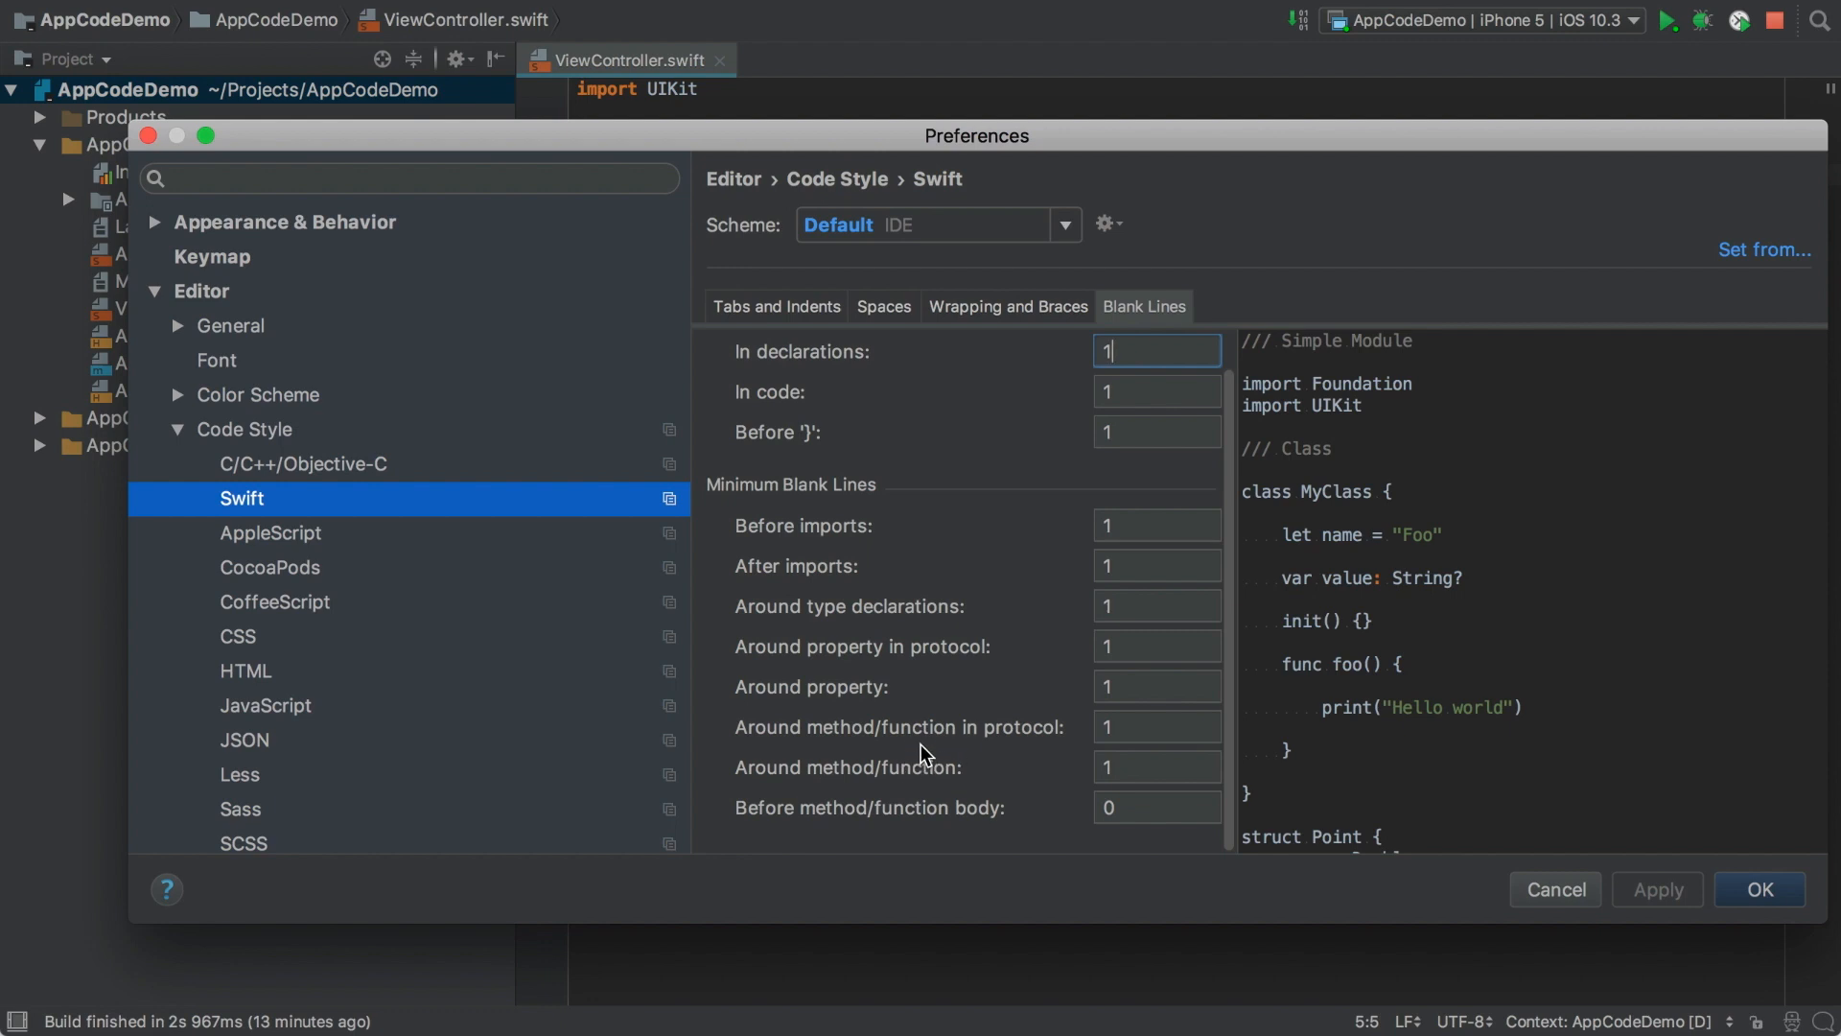
left_click(1759, 888)
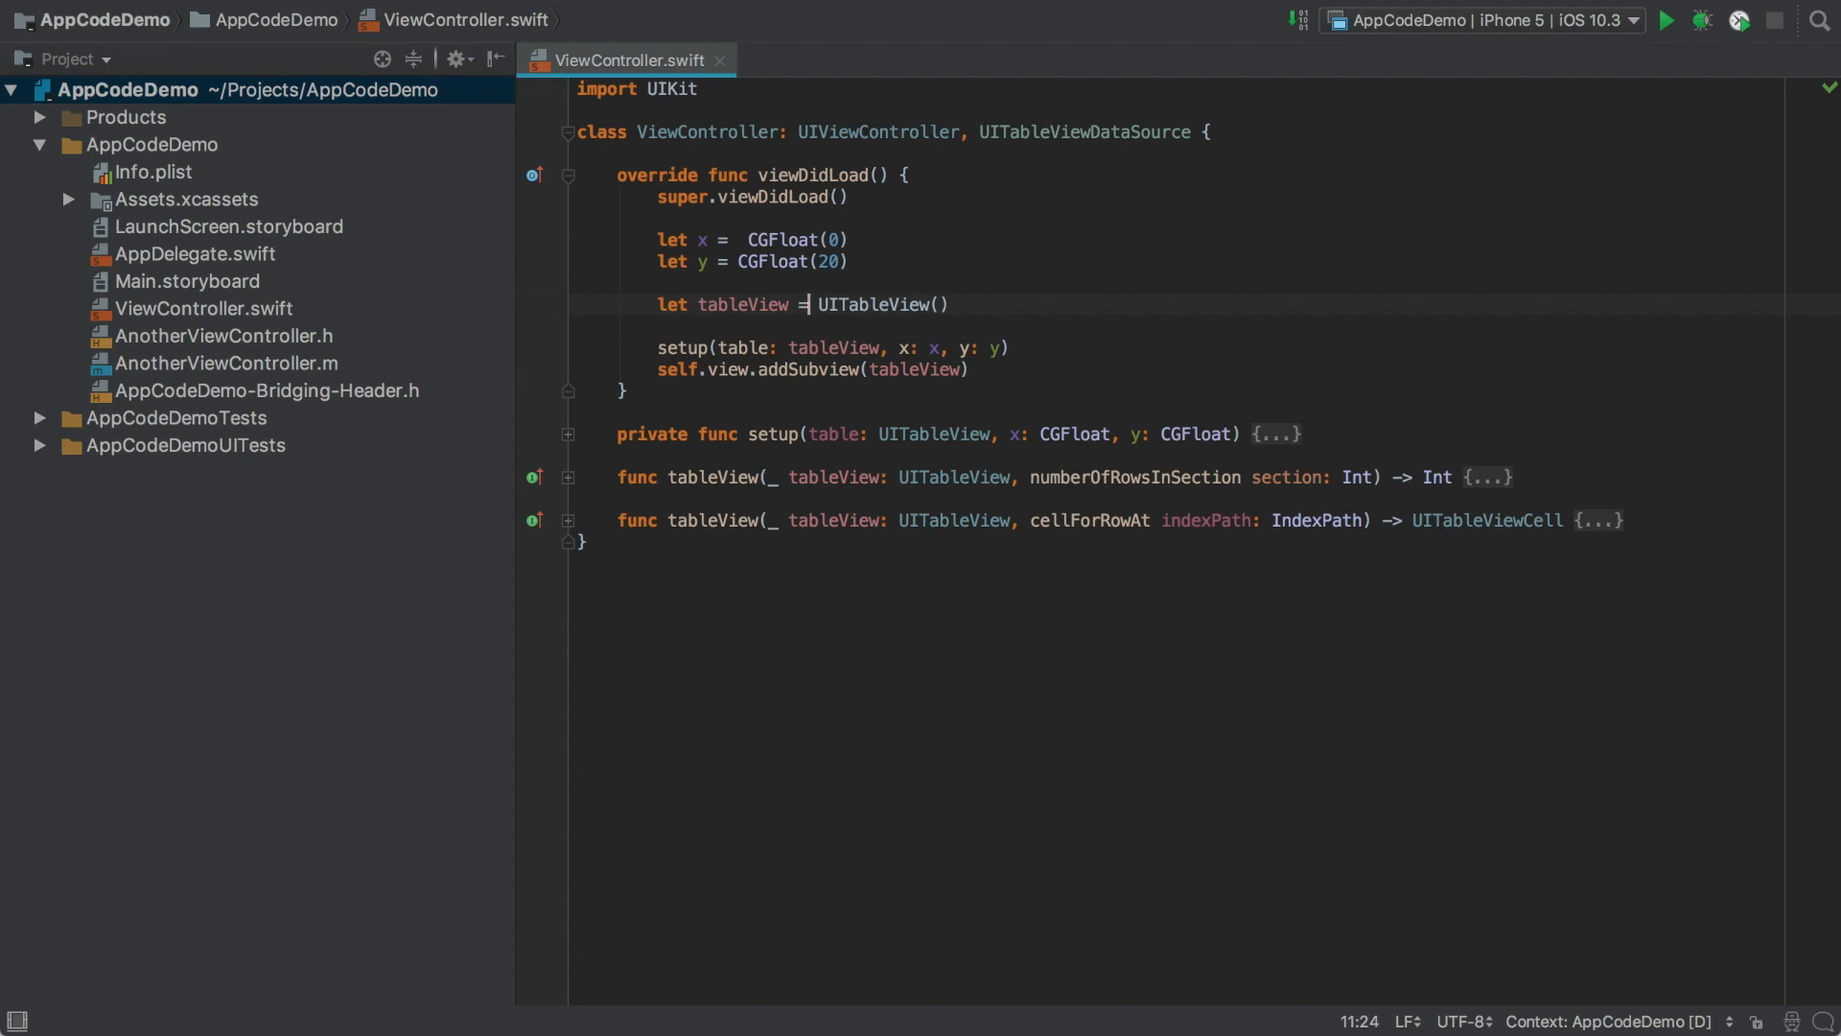
Enable inferred Swift type hints via Find Action search 'show swift'.
type("show swift")
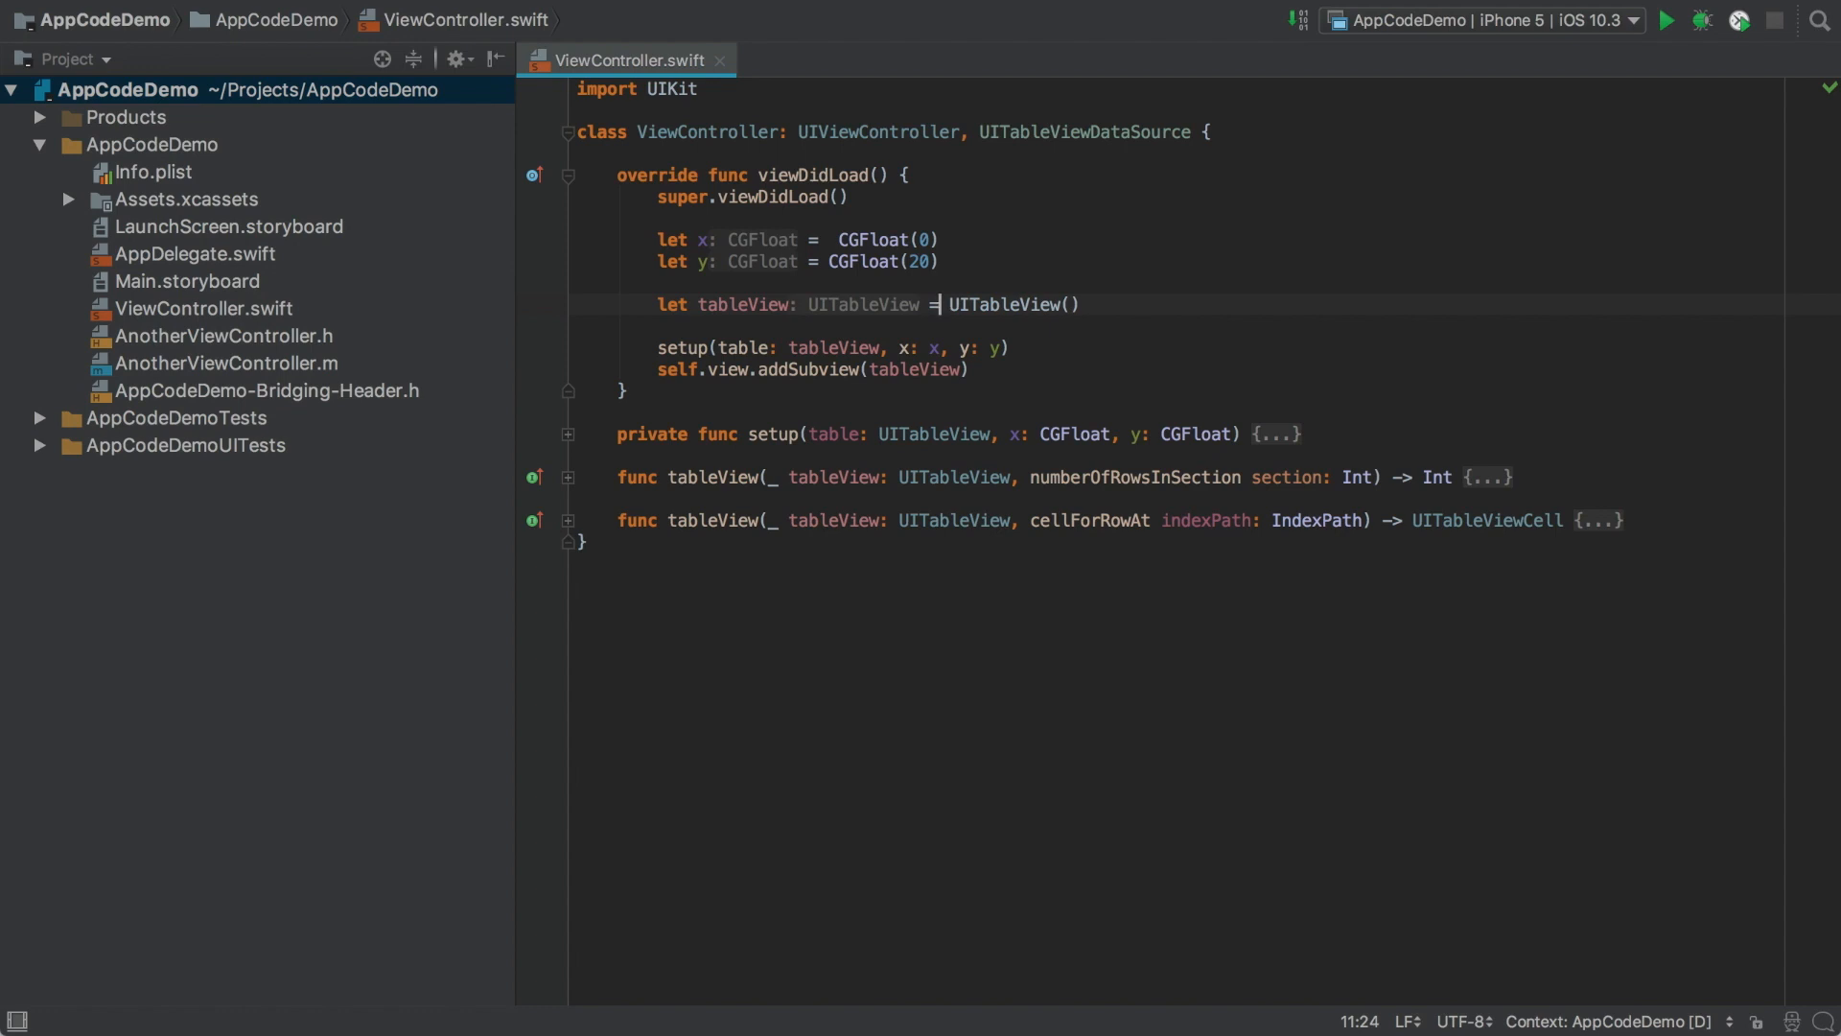
left_click(792, 305)
type("view")
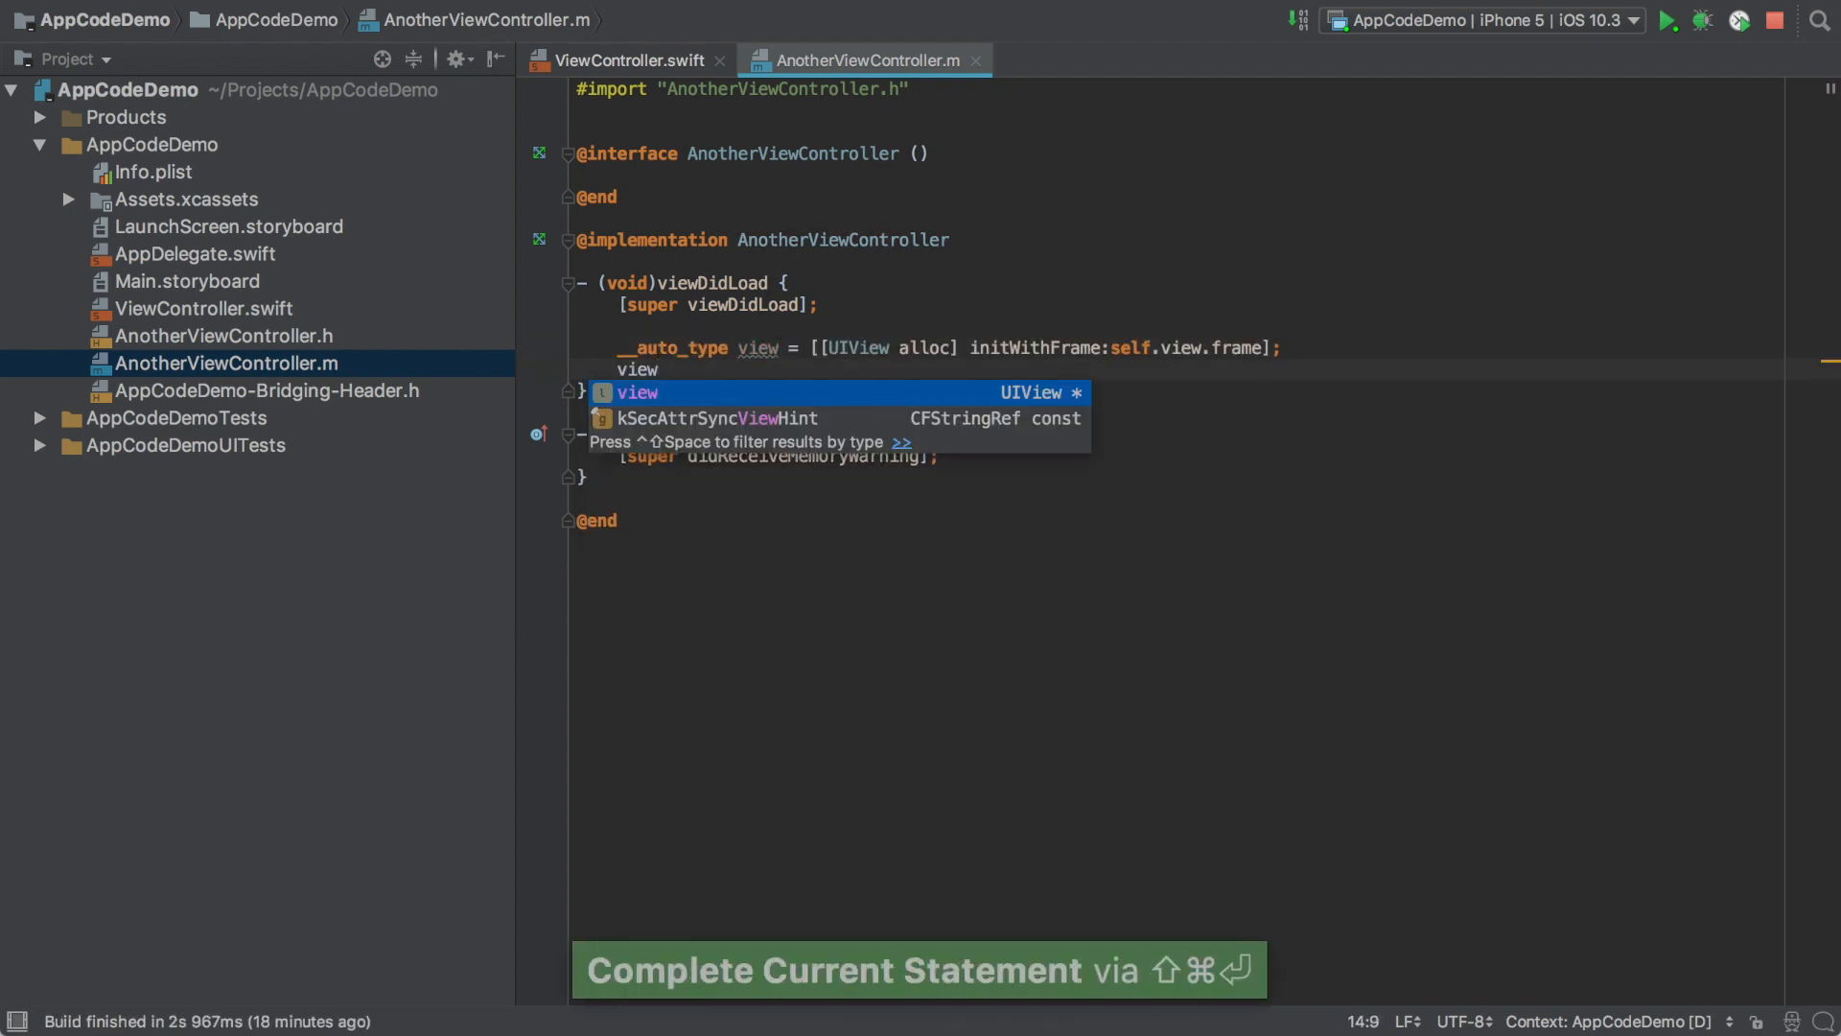
Complete view.backgroundColor and assign UIColor.redColor in AnotherViewController.m viewDidLoad.
type(".ba")
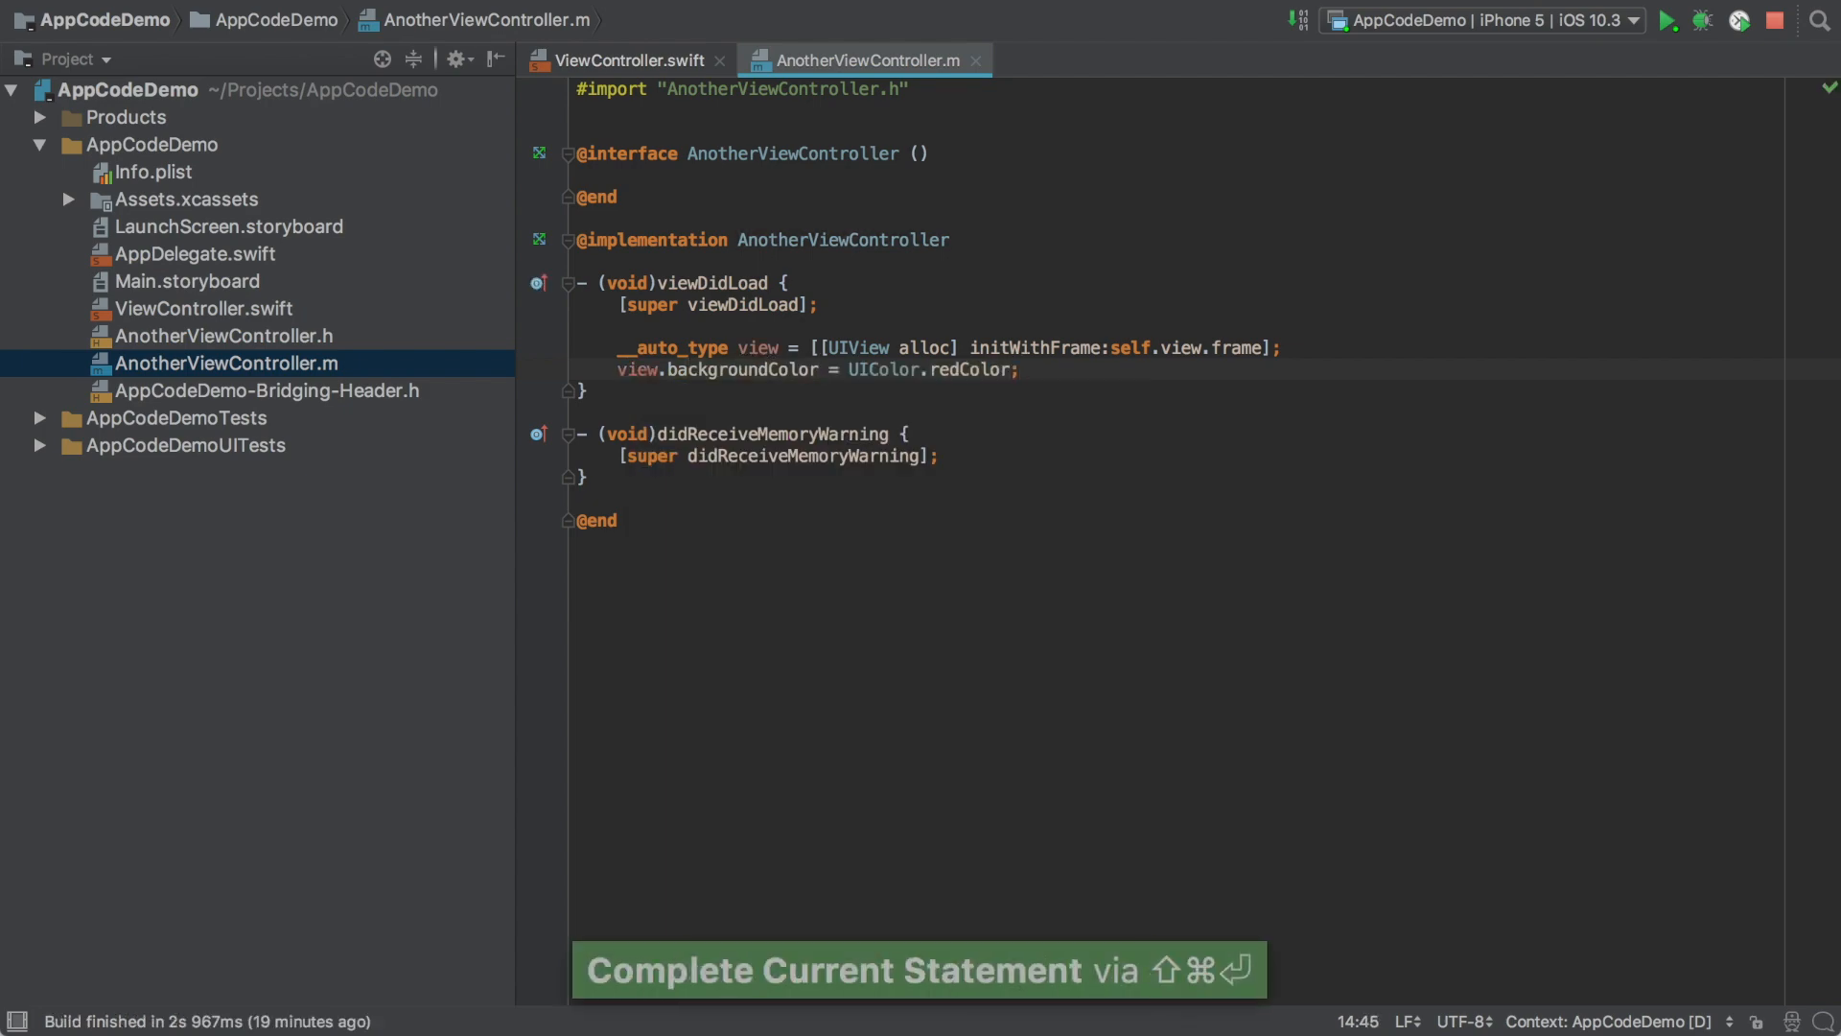
left_click(620, 59)
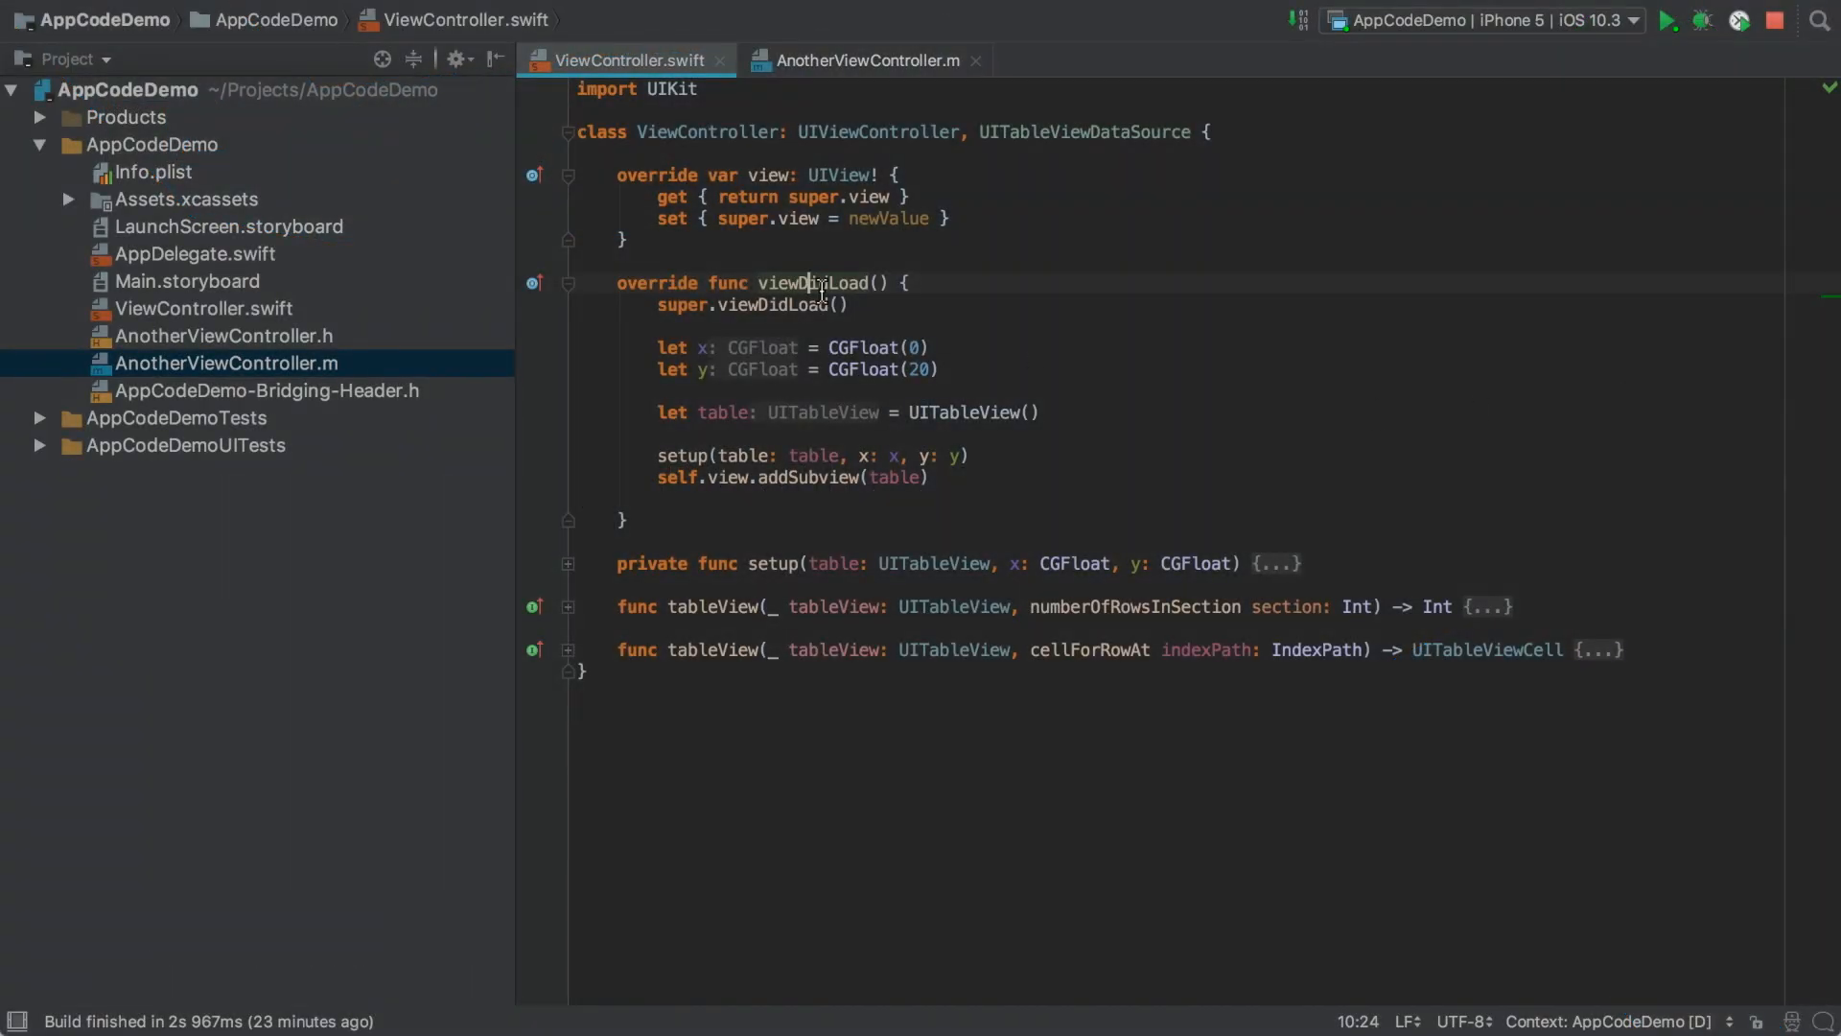
Browse documentation from viewDidLoad to view, UIView and UIImageView, then back to UIView.
key("f1")
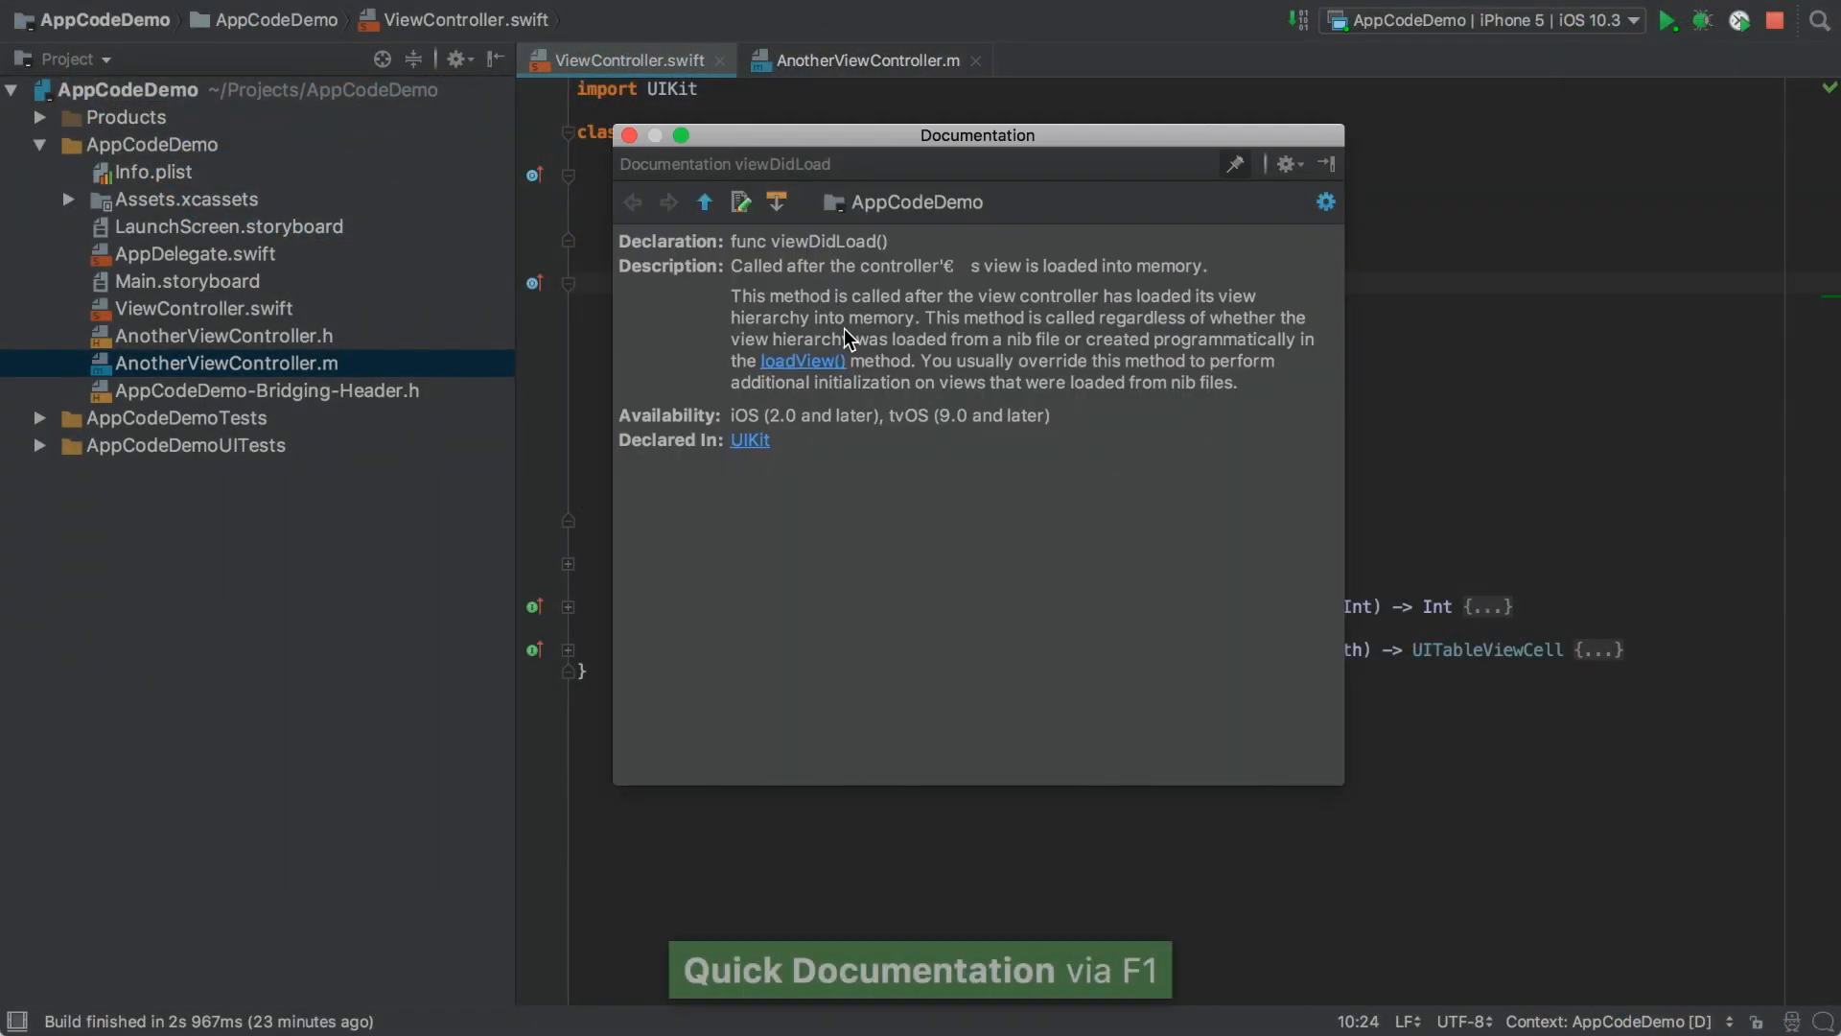
left_click(802, 360)
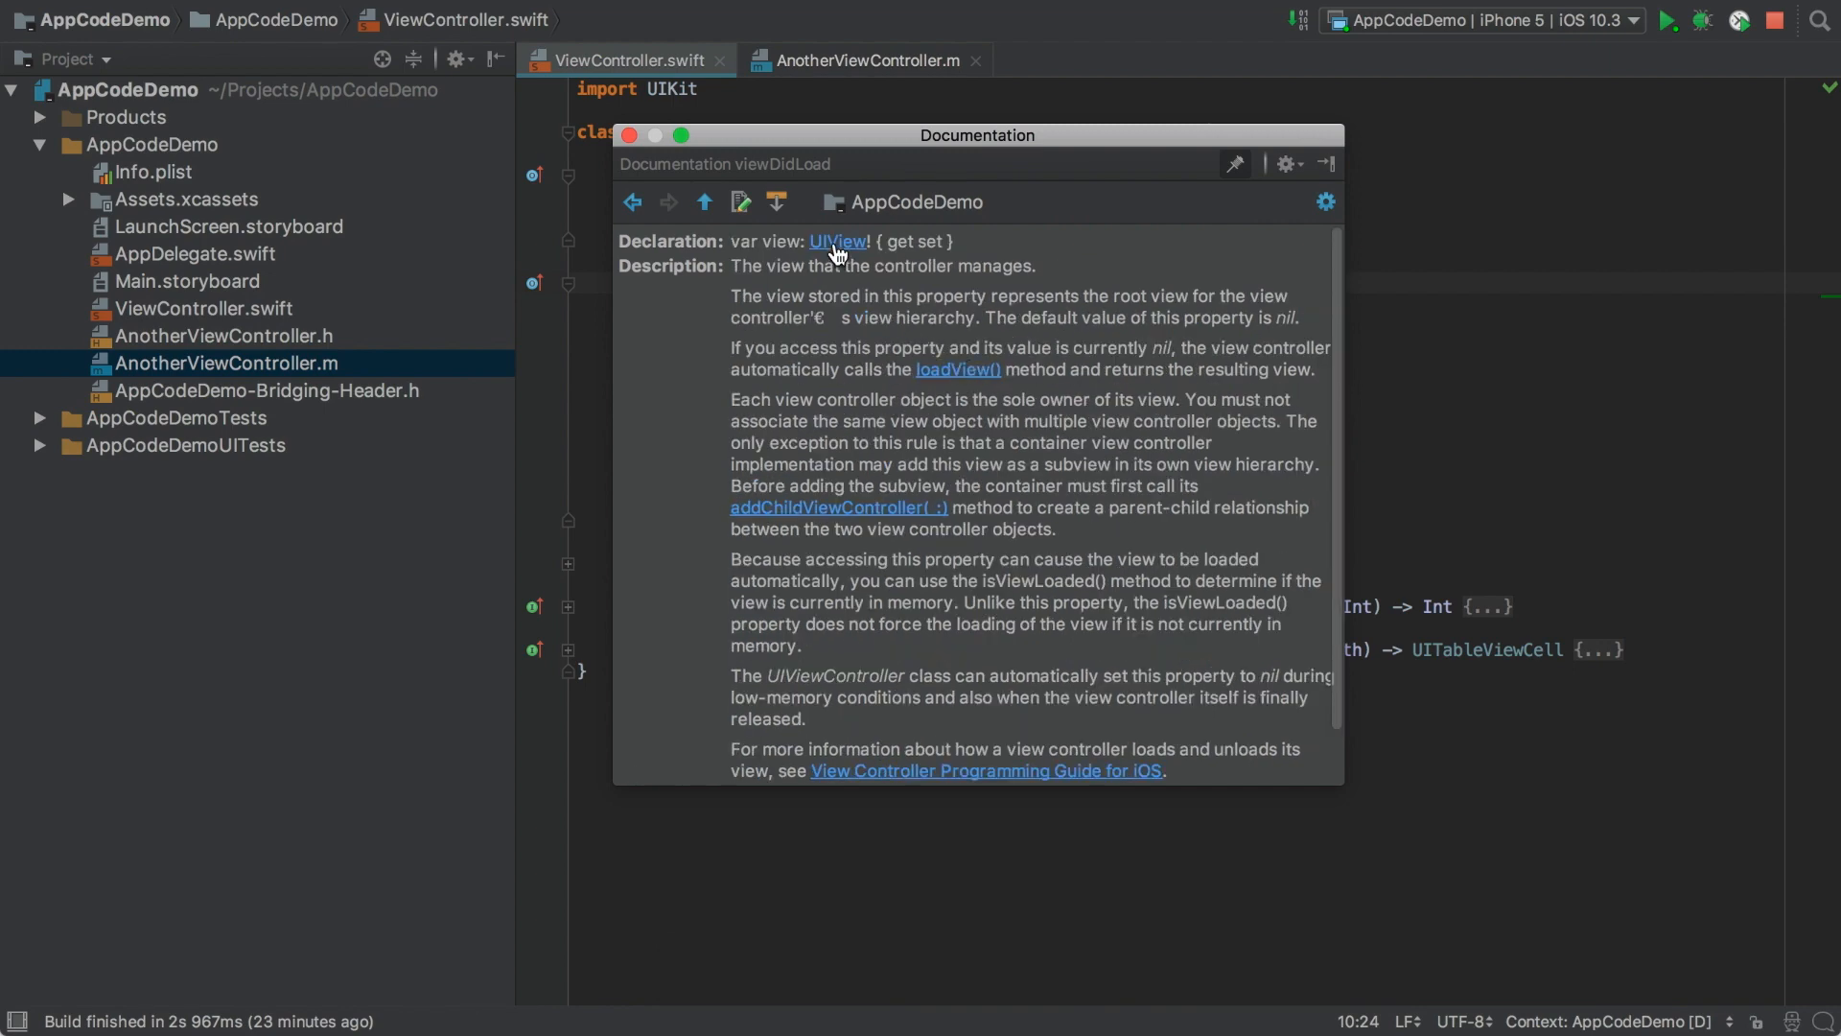
left_click(837, 241)
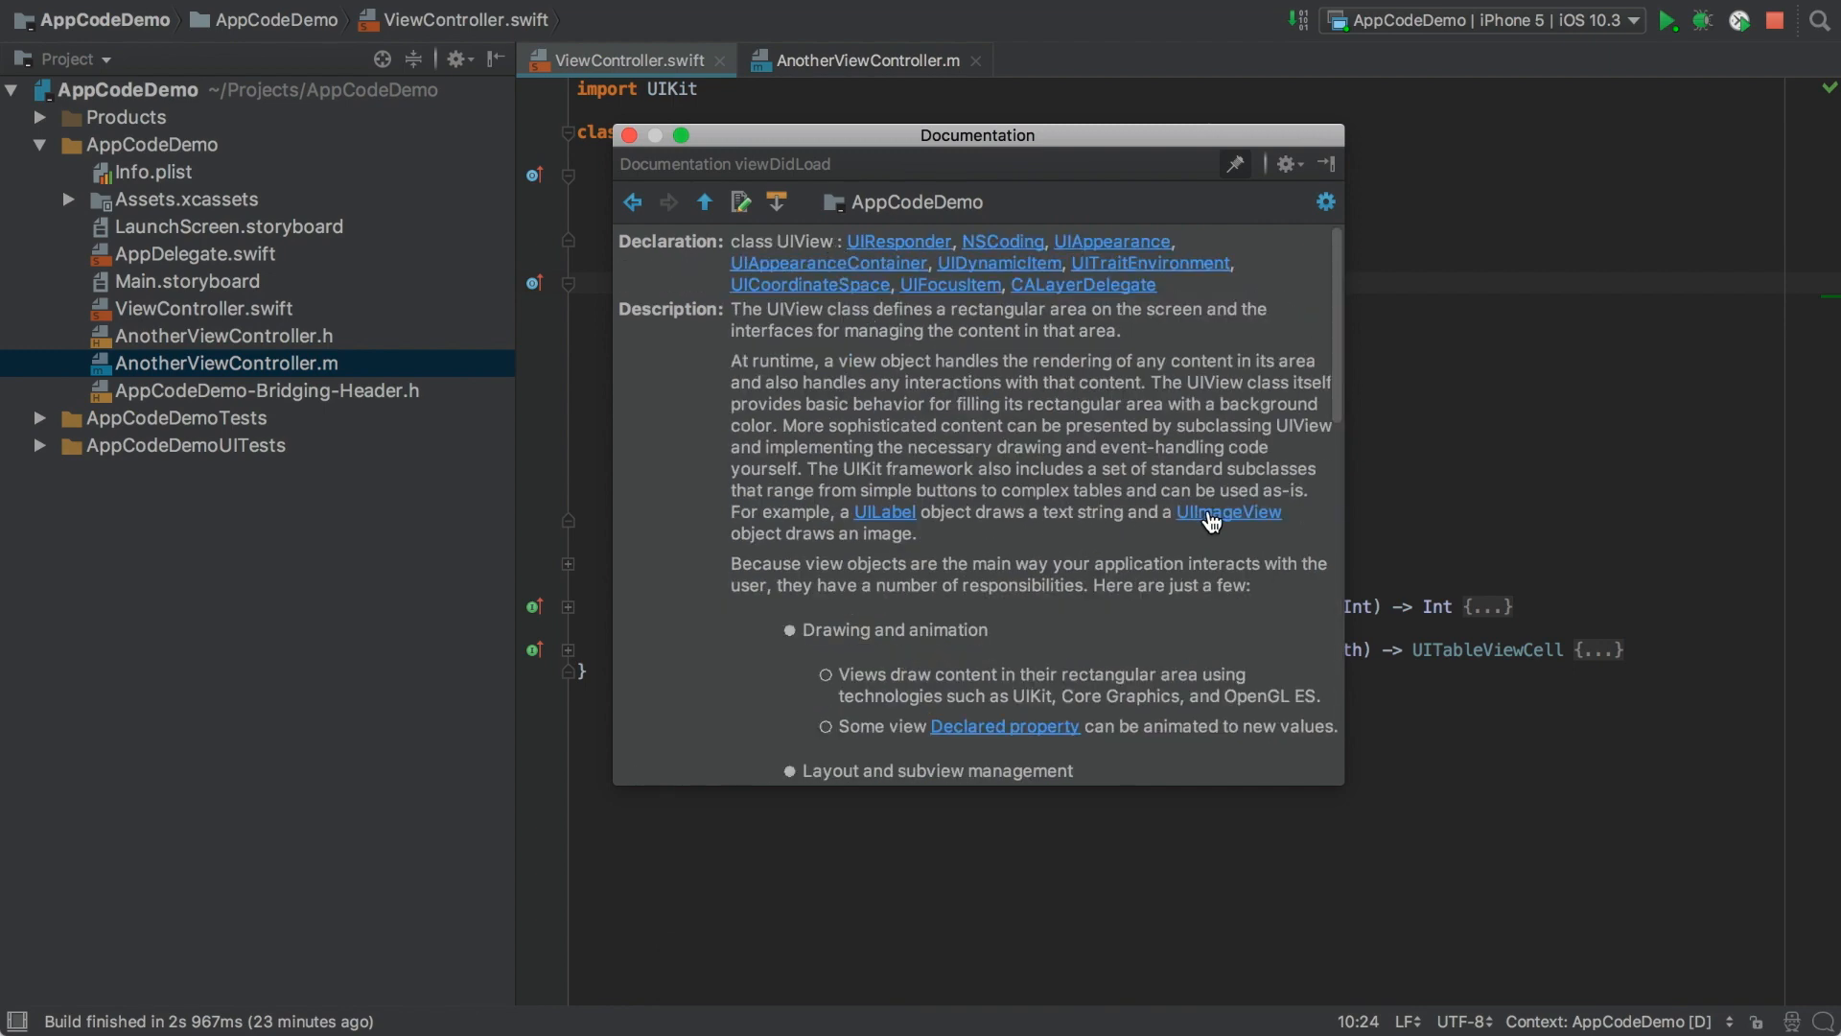
left_click(1228, 510)
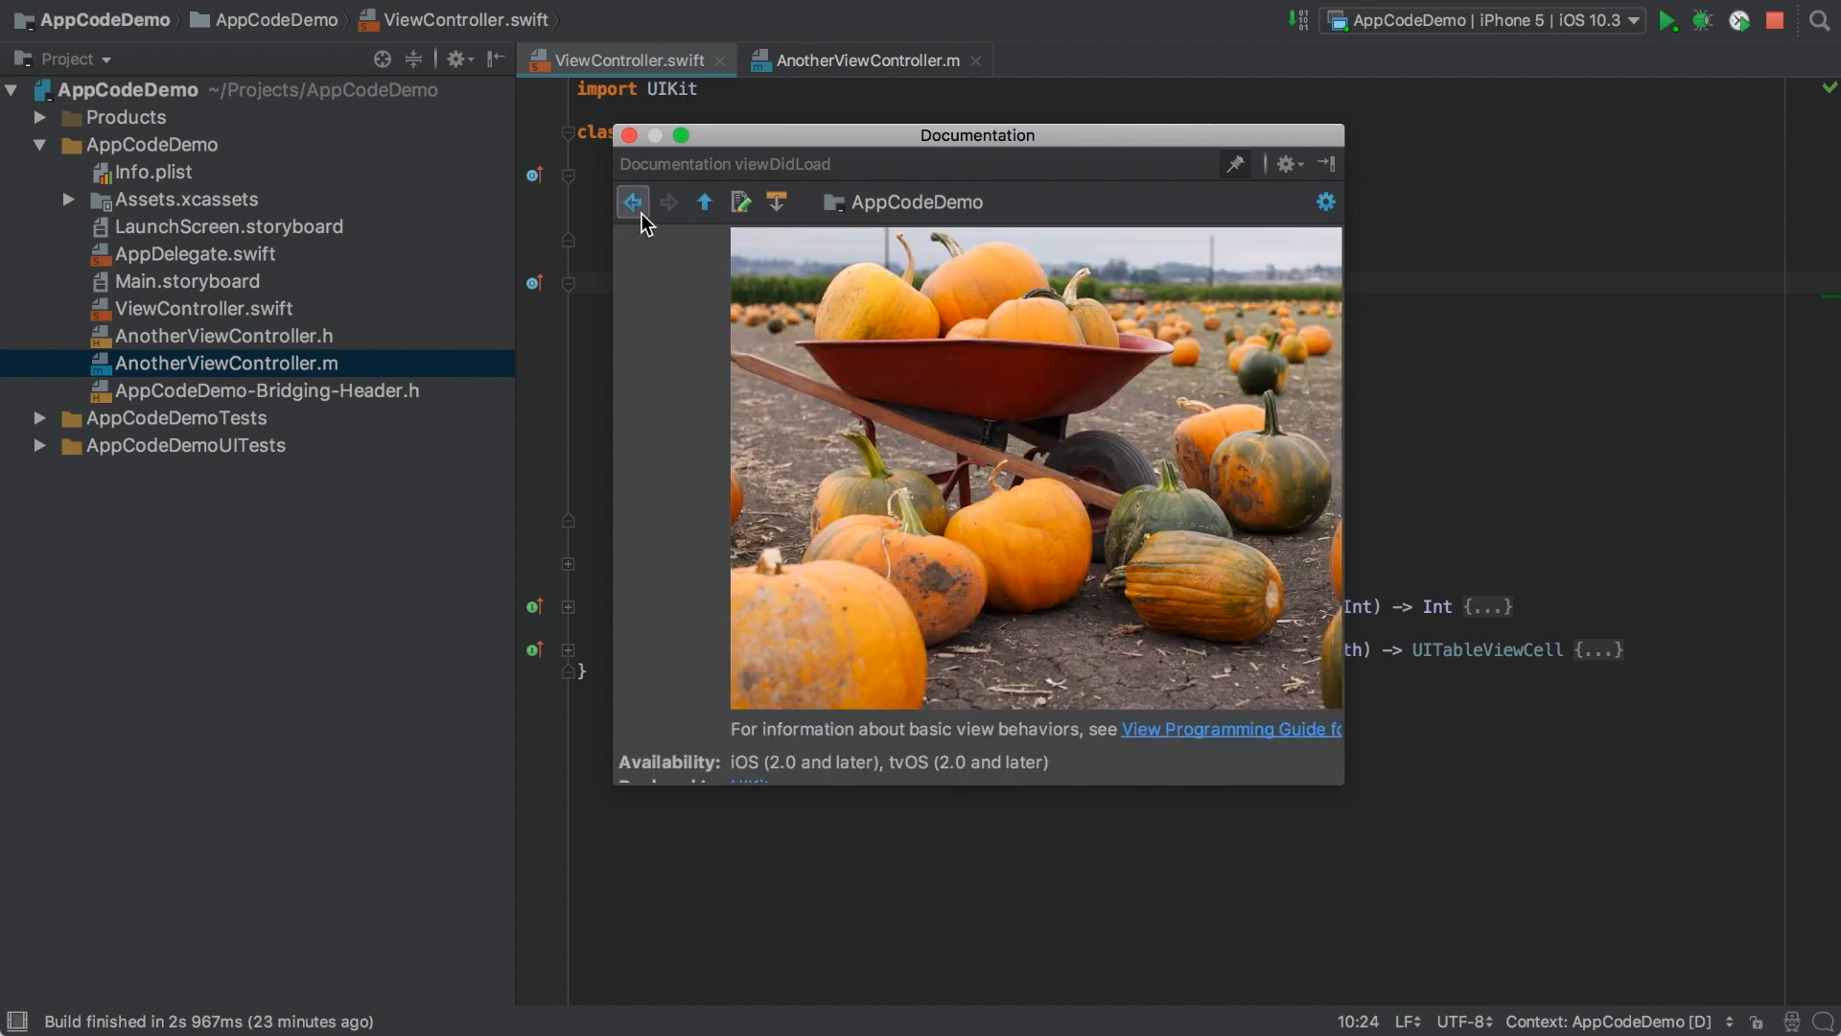
left_click(670, 202)
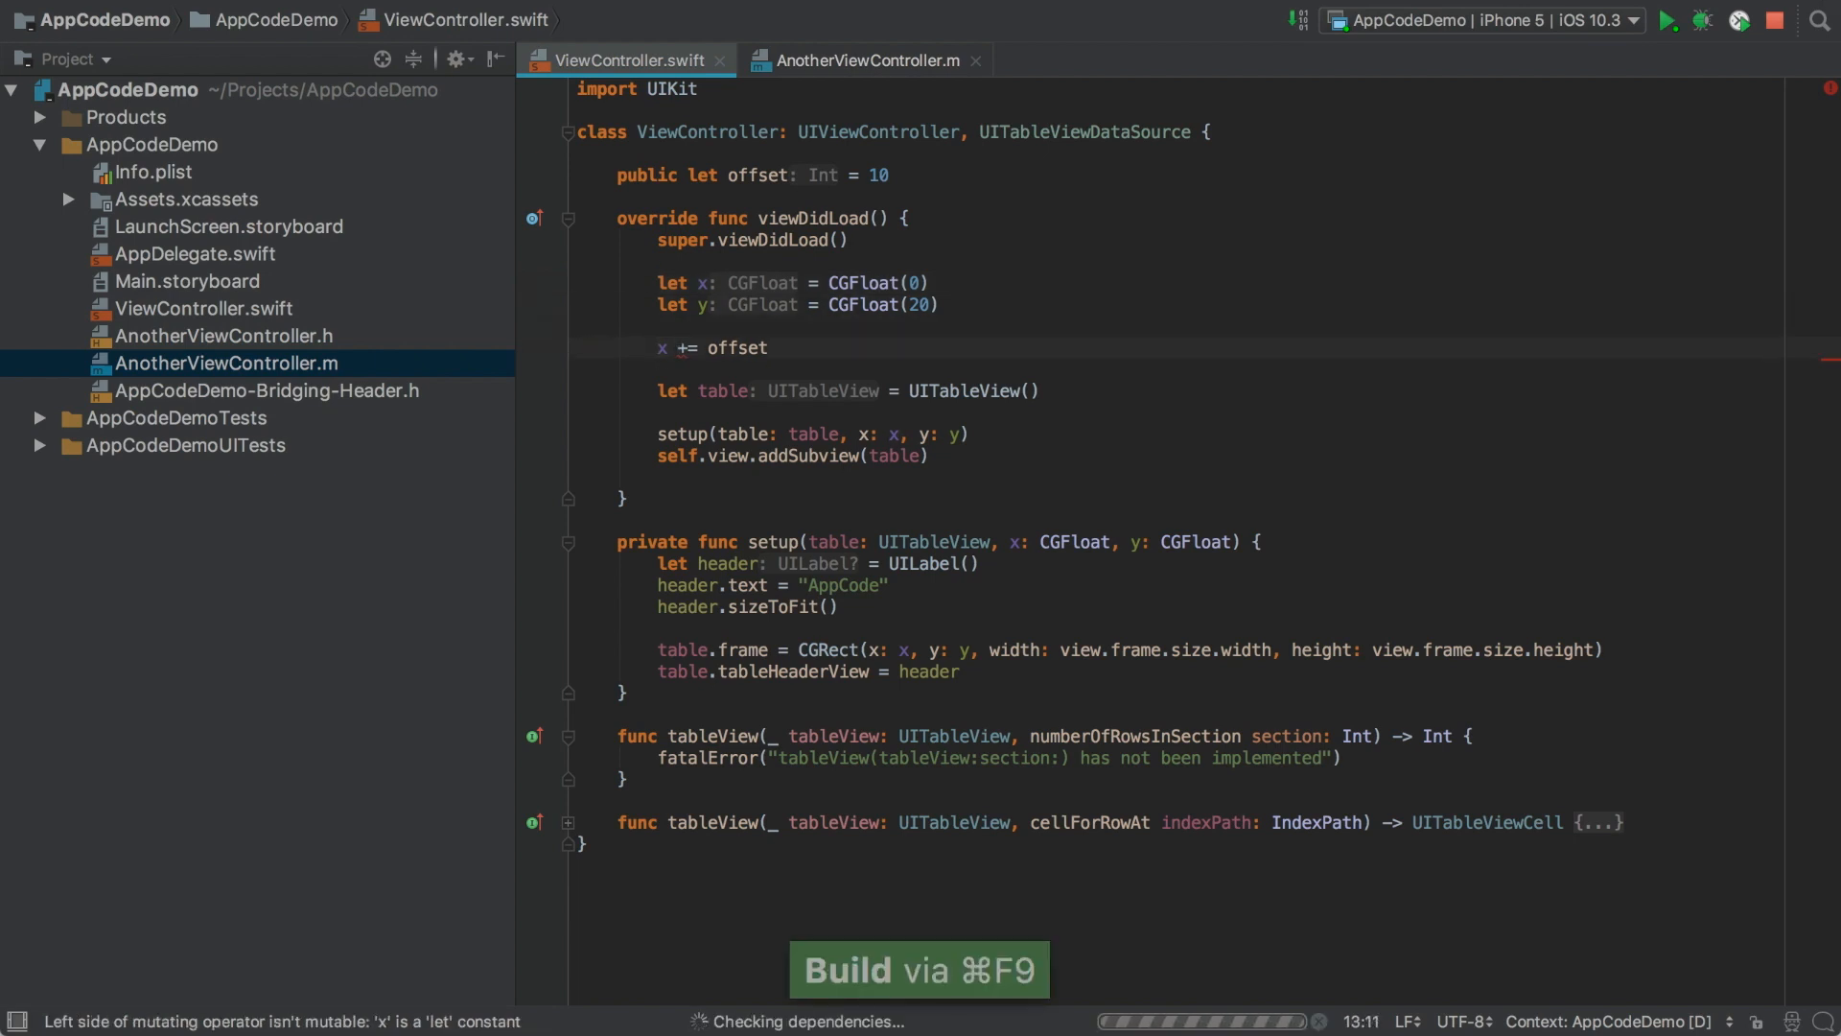
Build the project and expand the Messages error that 'x' is a 'let' constant with its 'var' note.
key("cmd+F9")
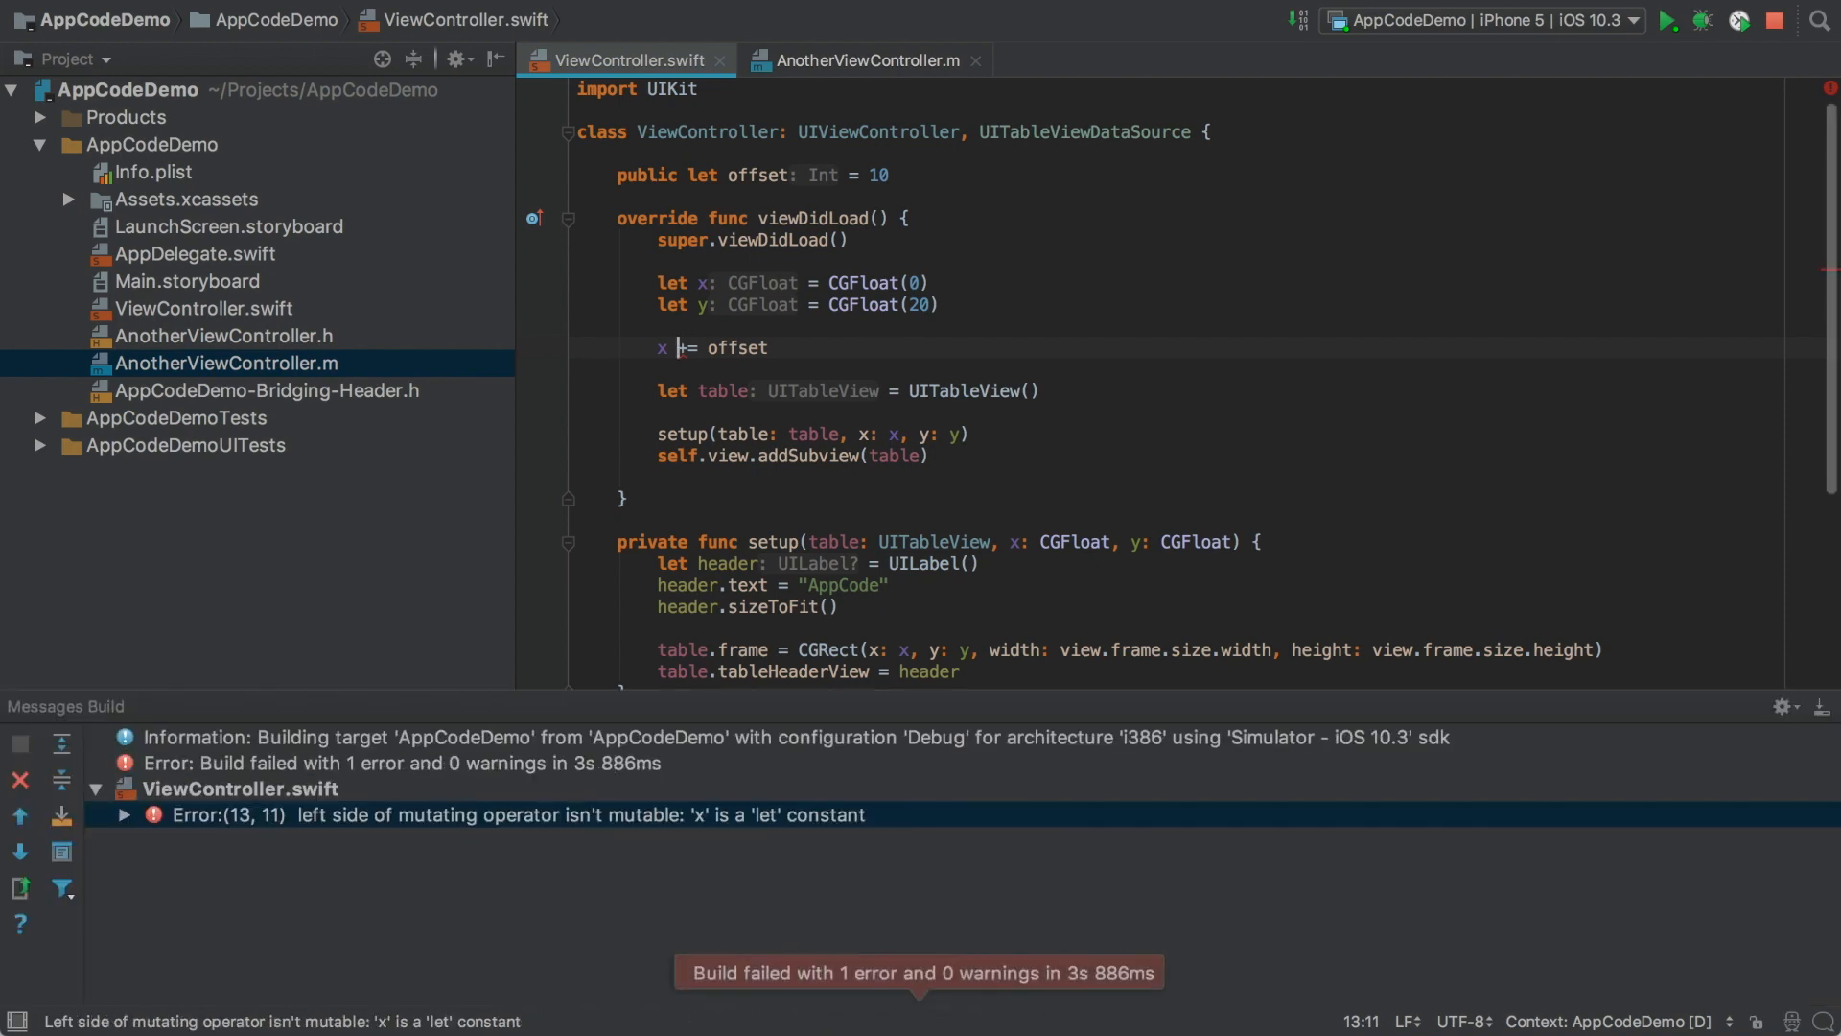
left_click(516, 815)
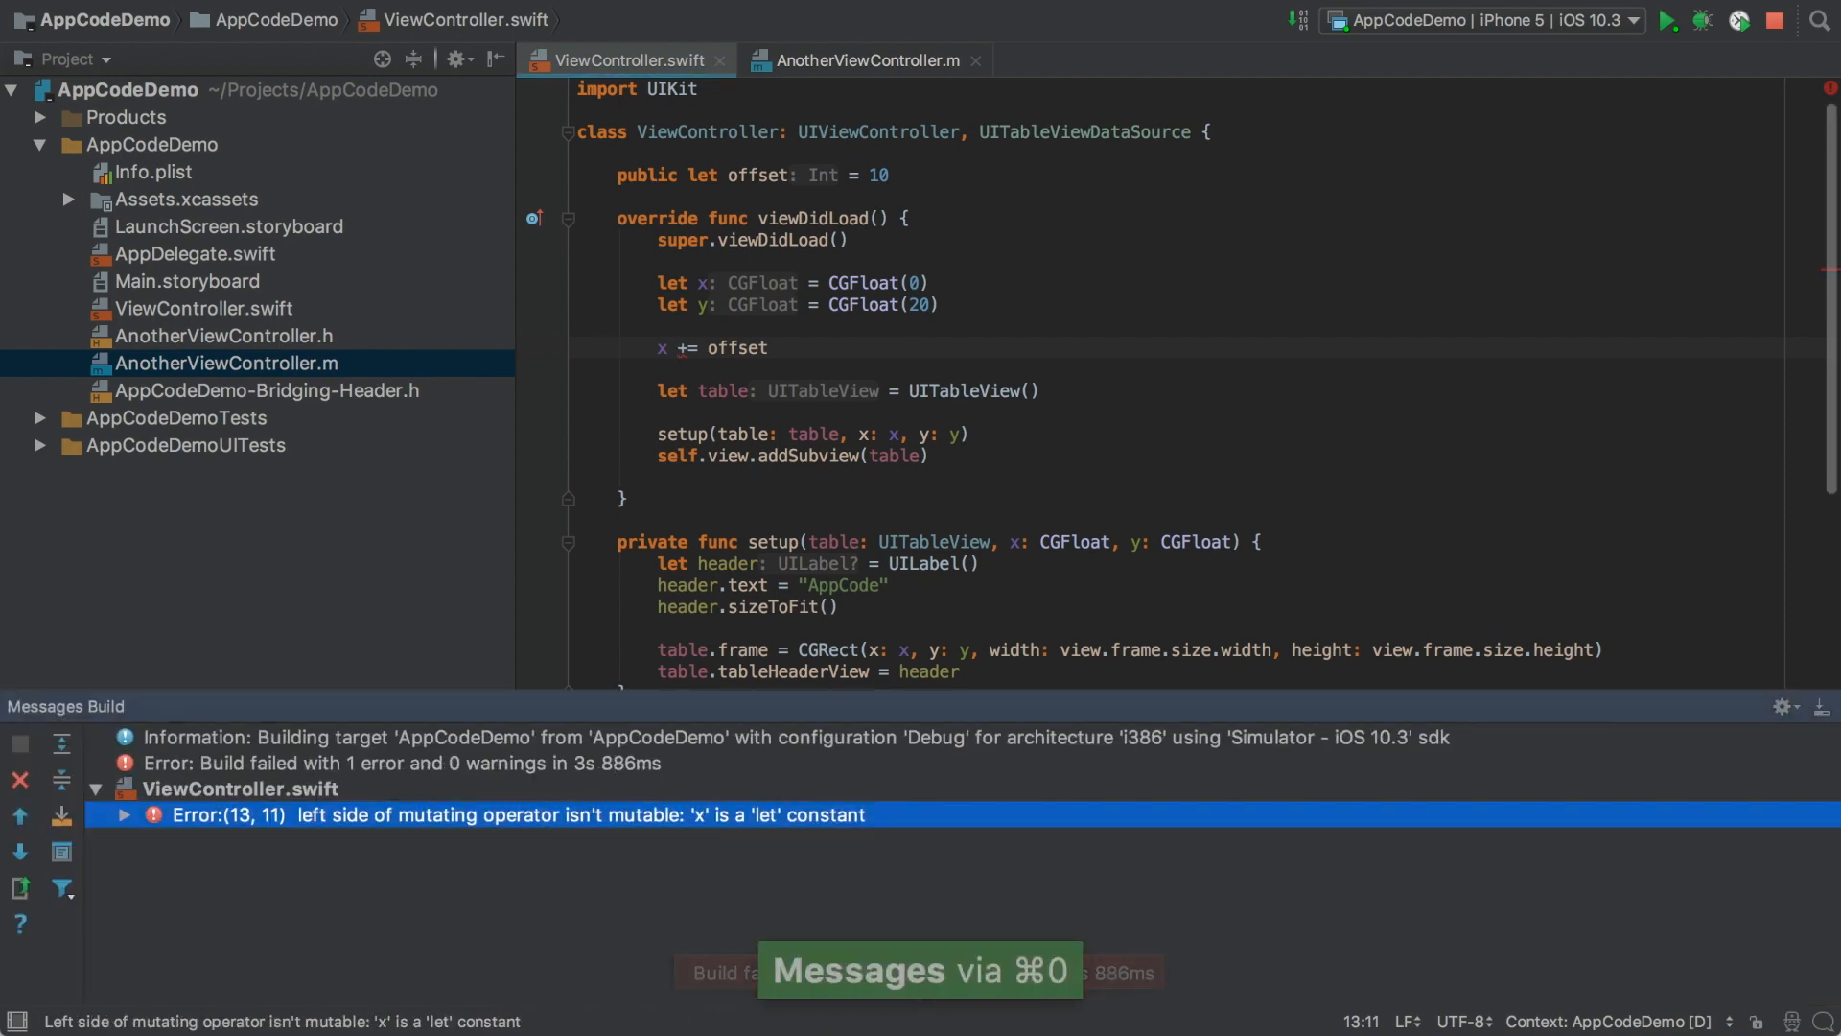
left_click(123, 815)
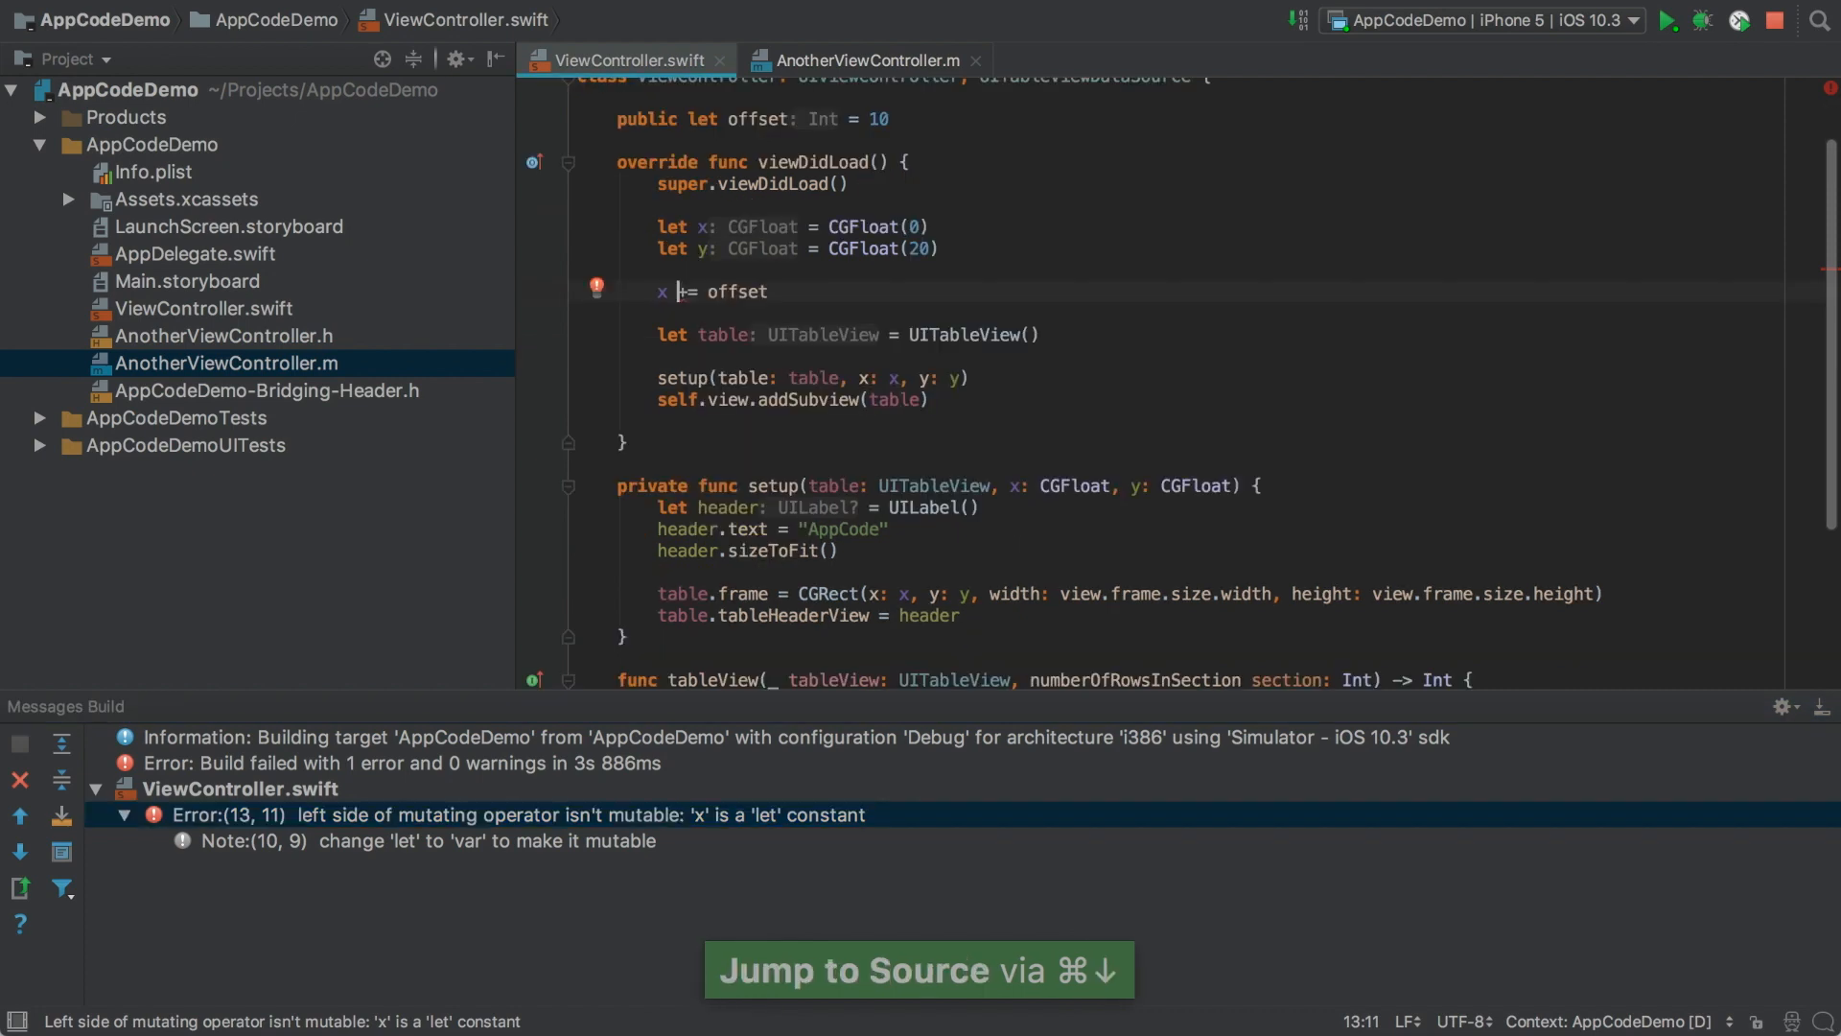
left_click(470, 814)
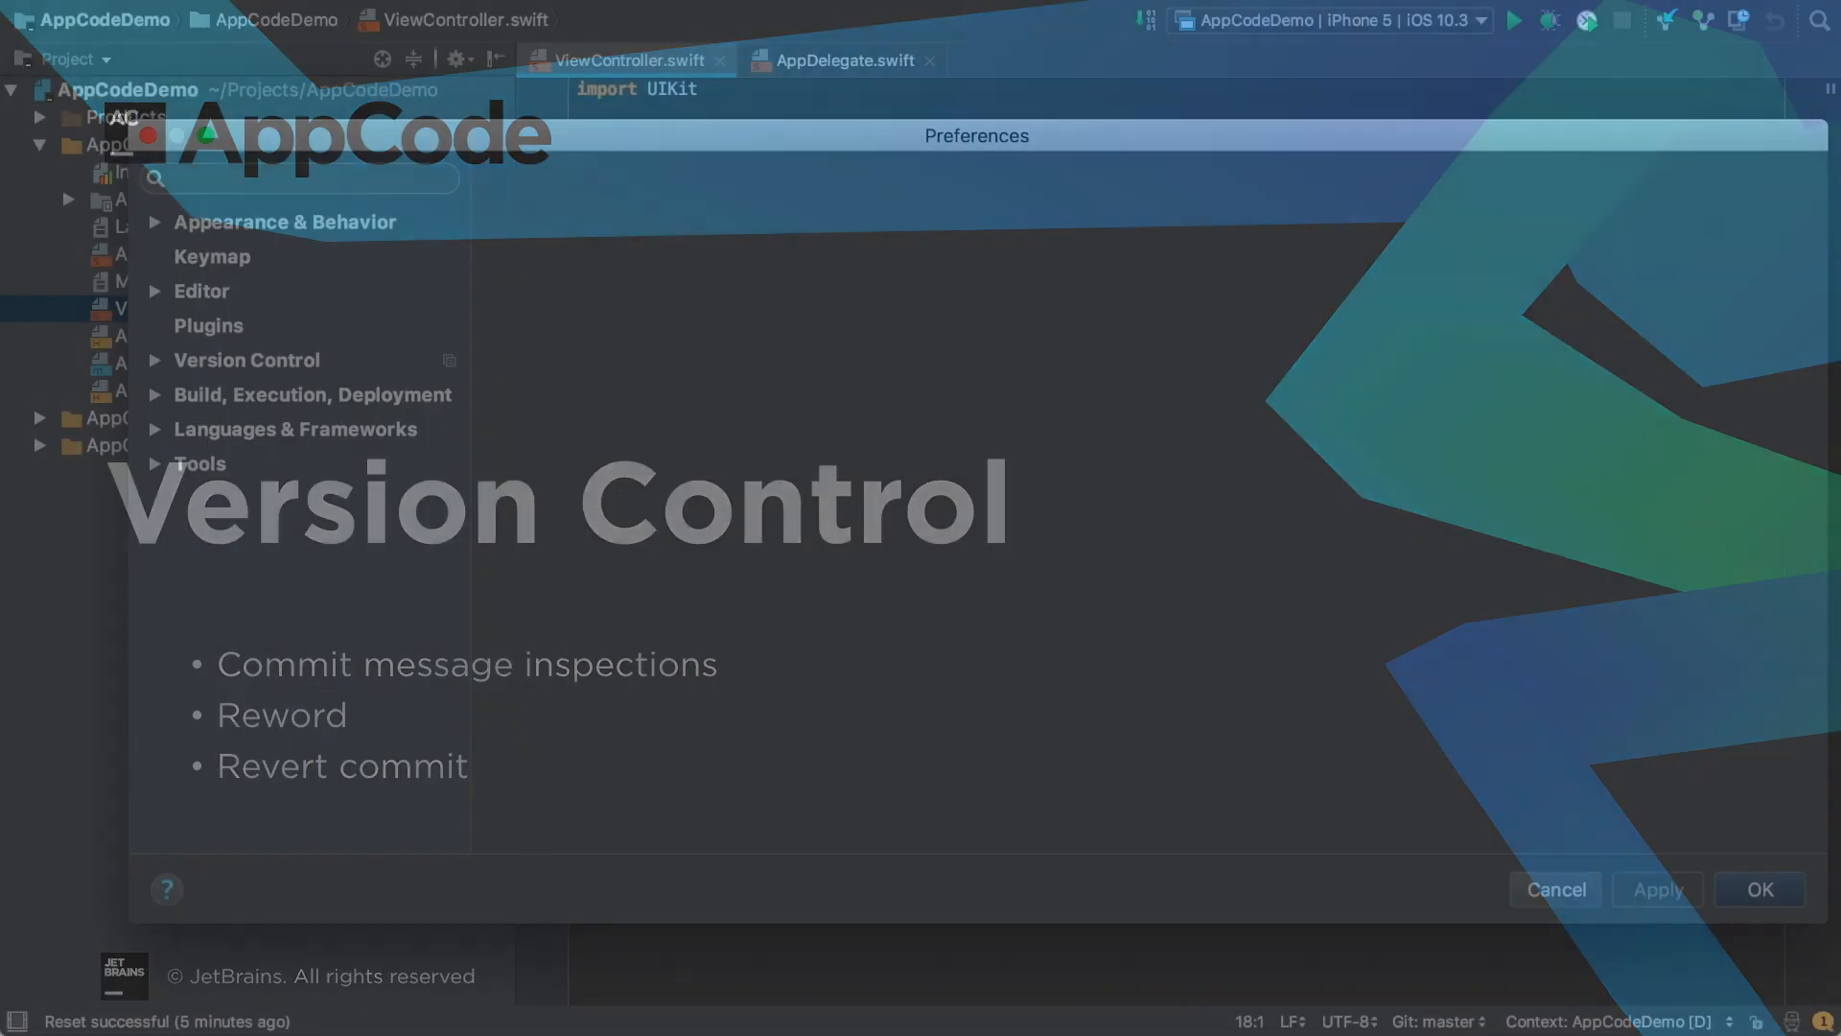
Review the commit message inspections — blank line, body limit, subject limit, spelling — and confirm with OK.
left_click(248, 358)
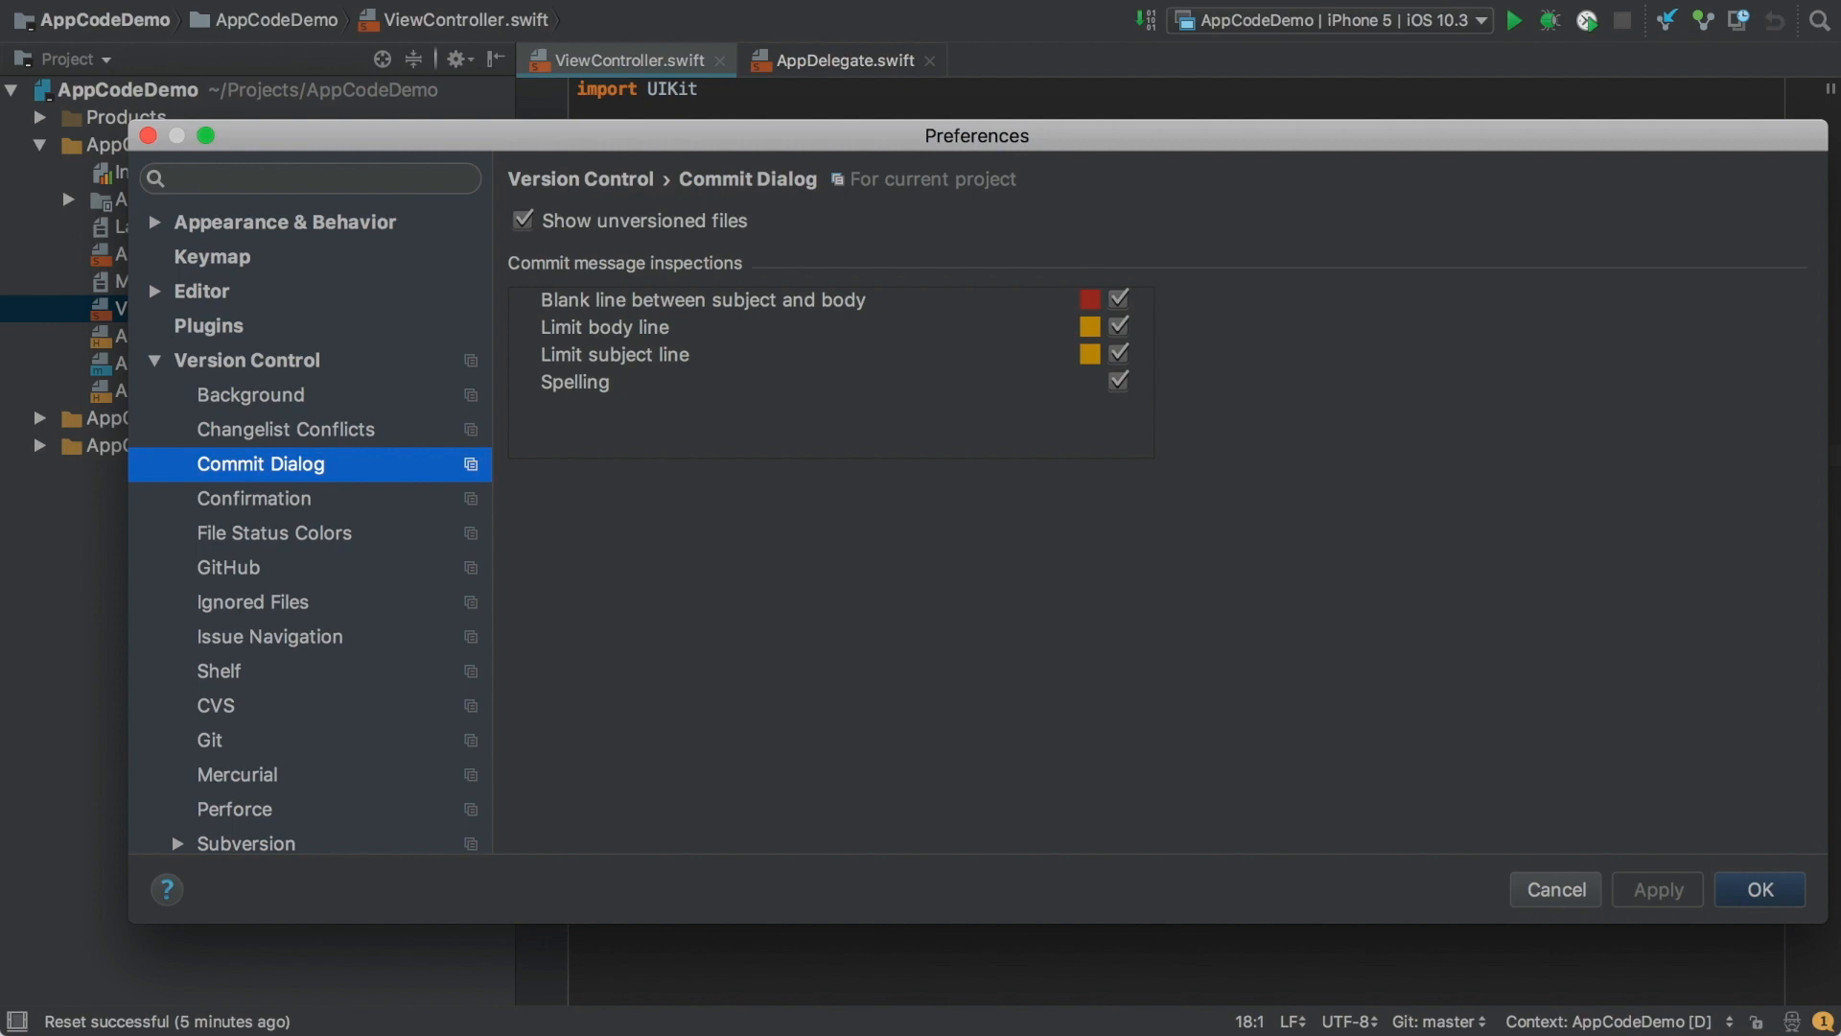
mouse_move(622, 282)
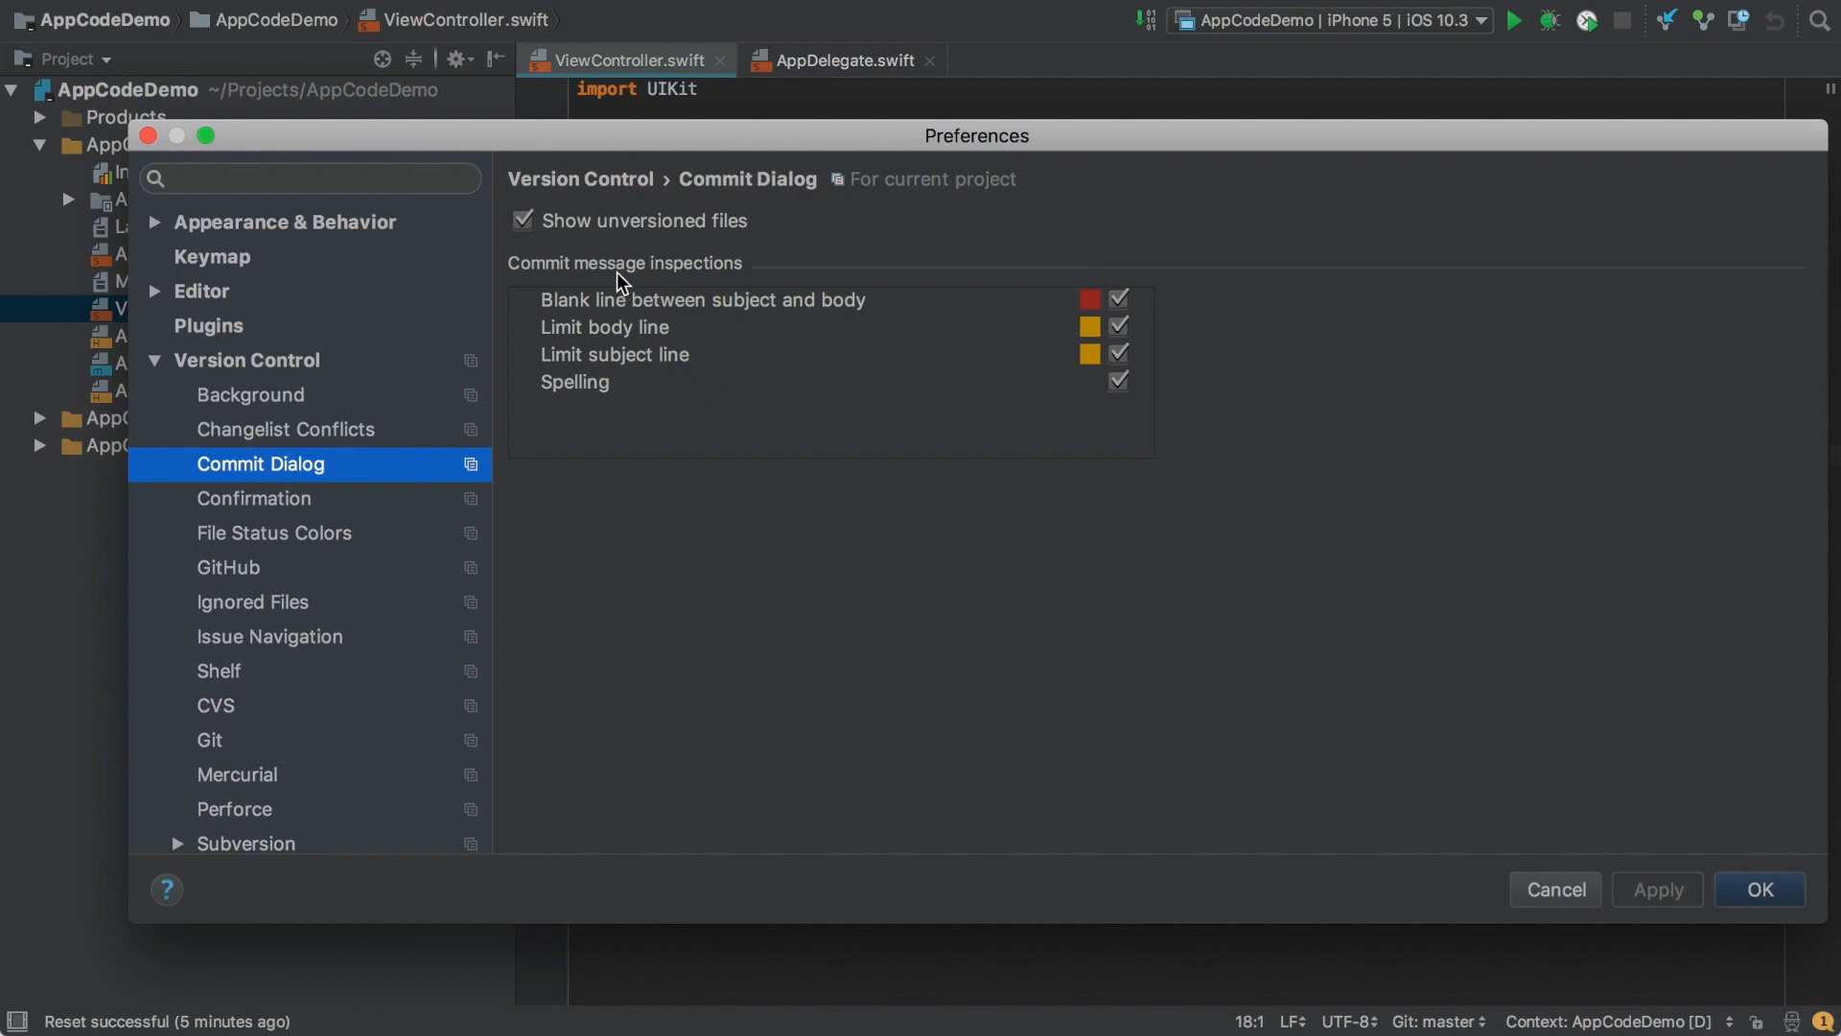
left_click(703, 299)
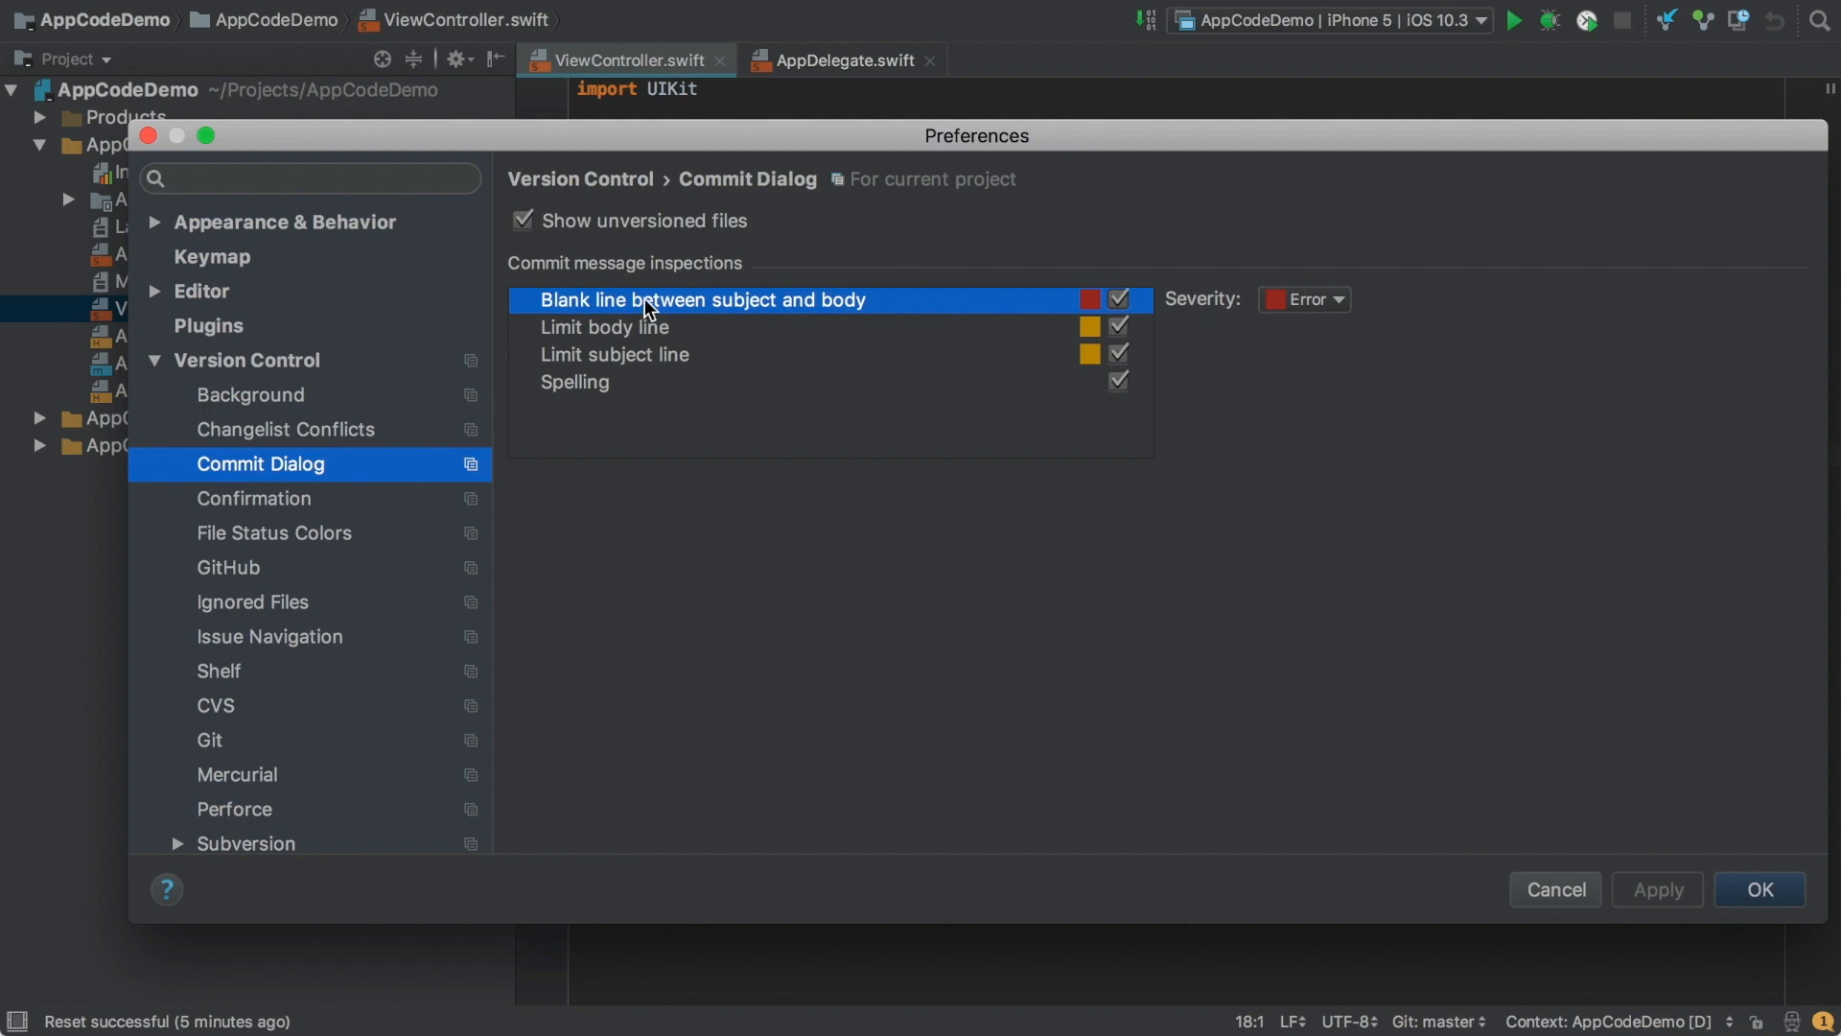
left_click(604, 328)
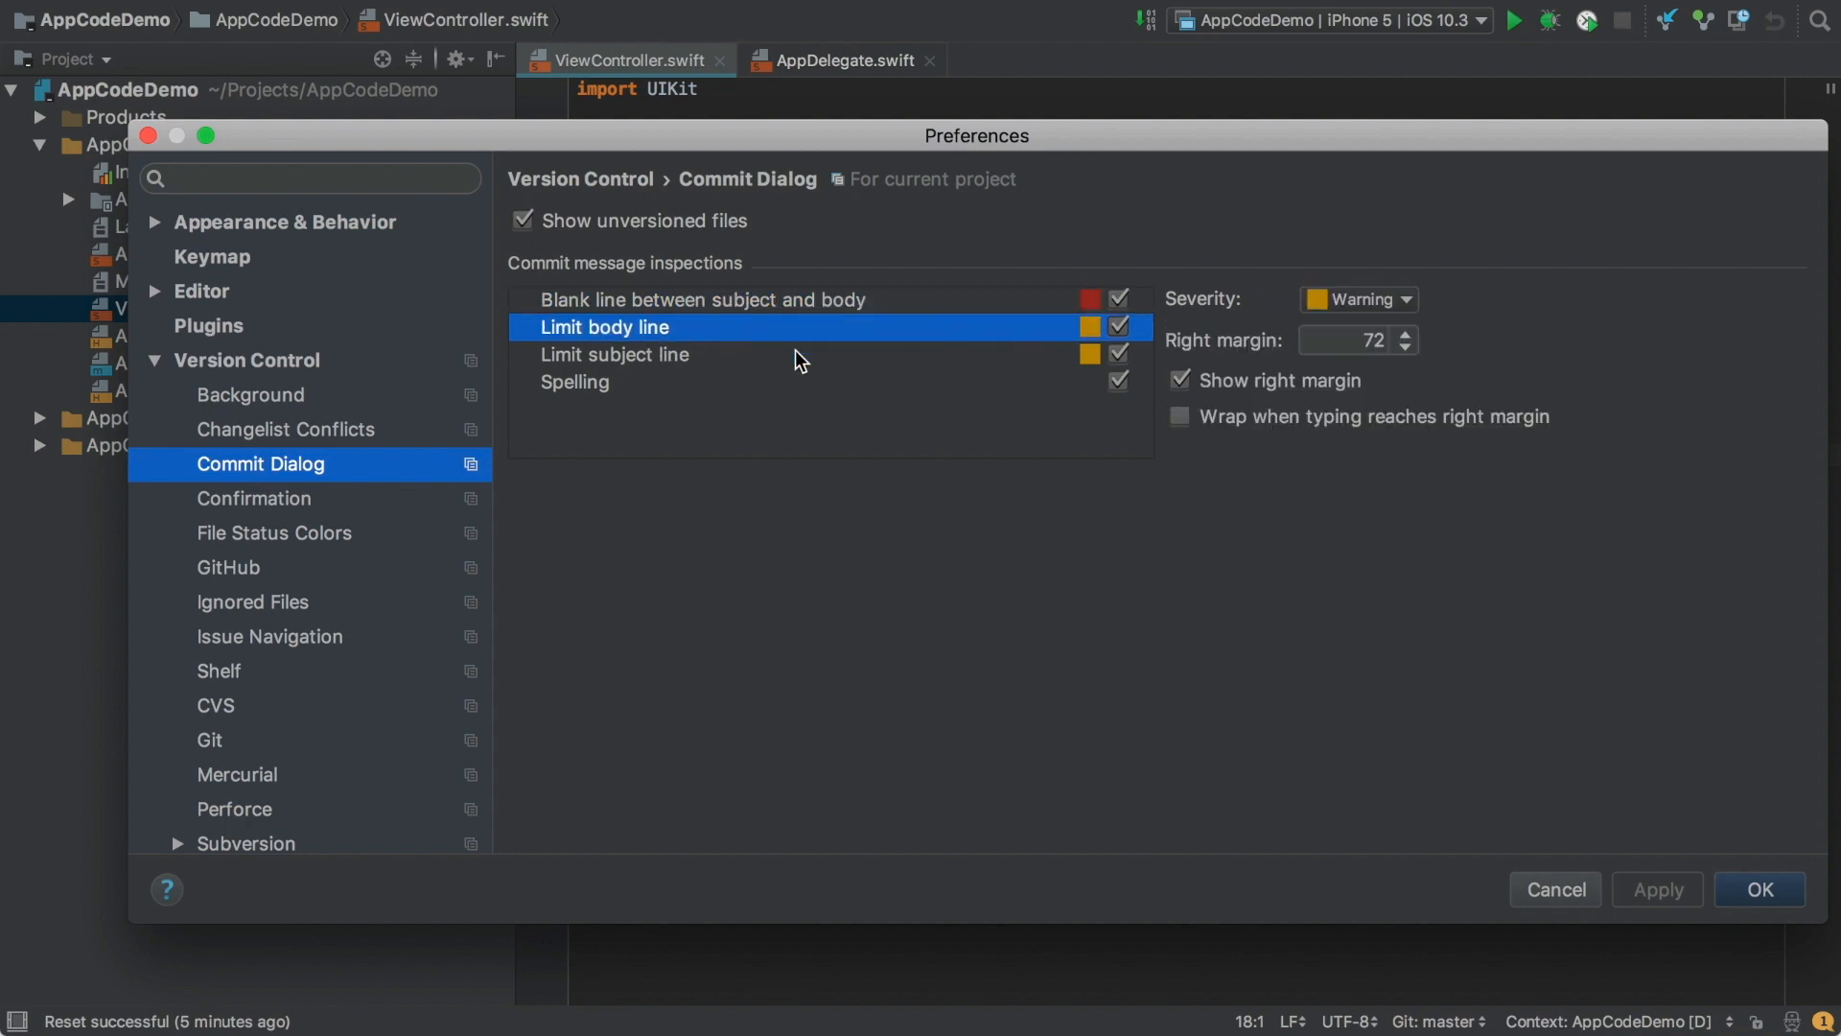
left_click(613, 354)
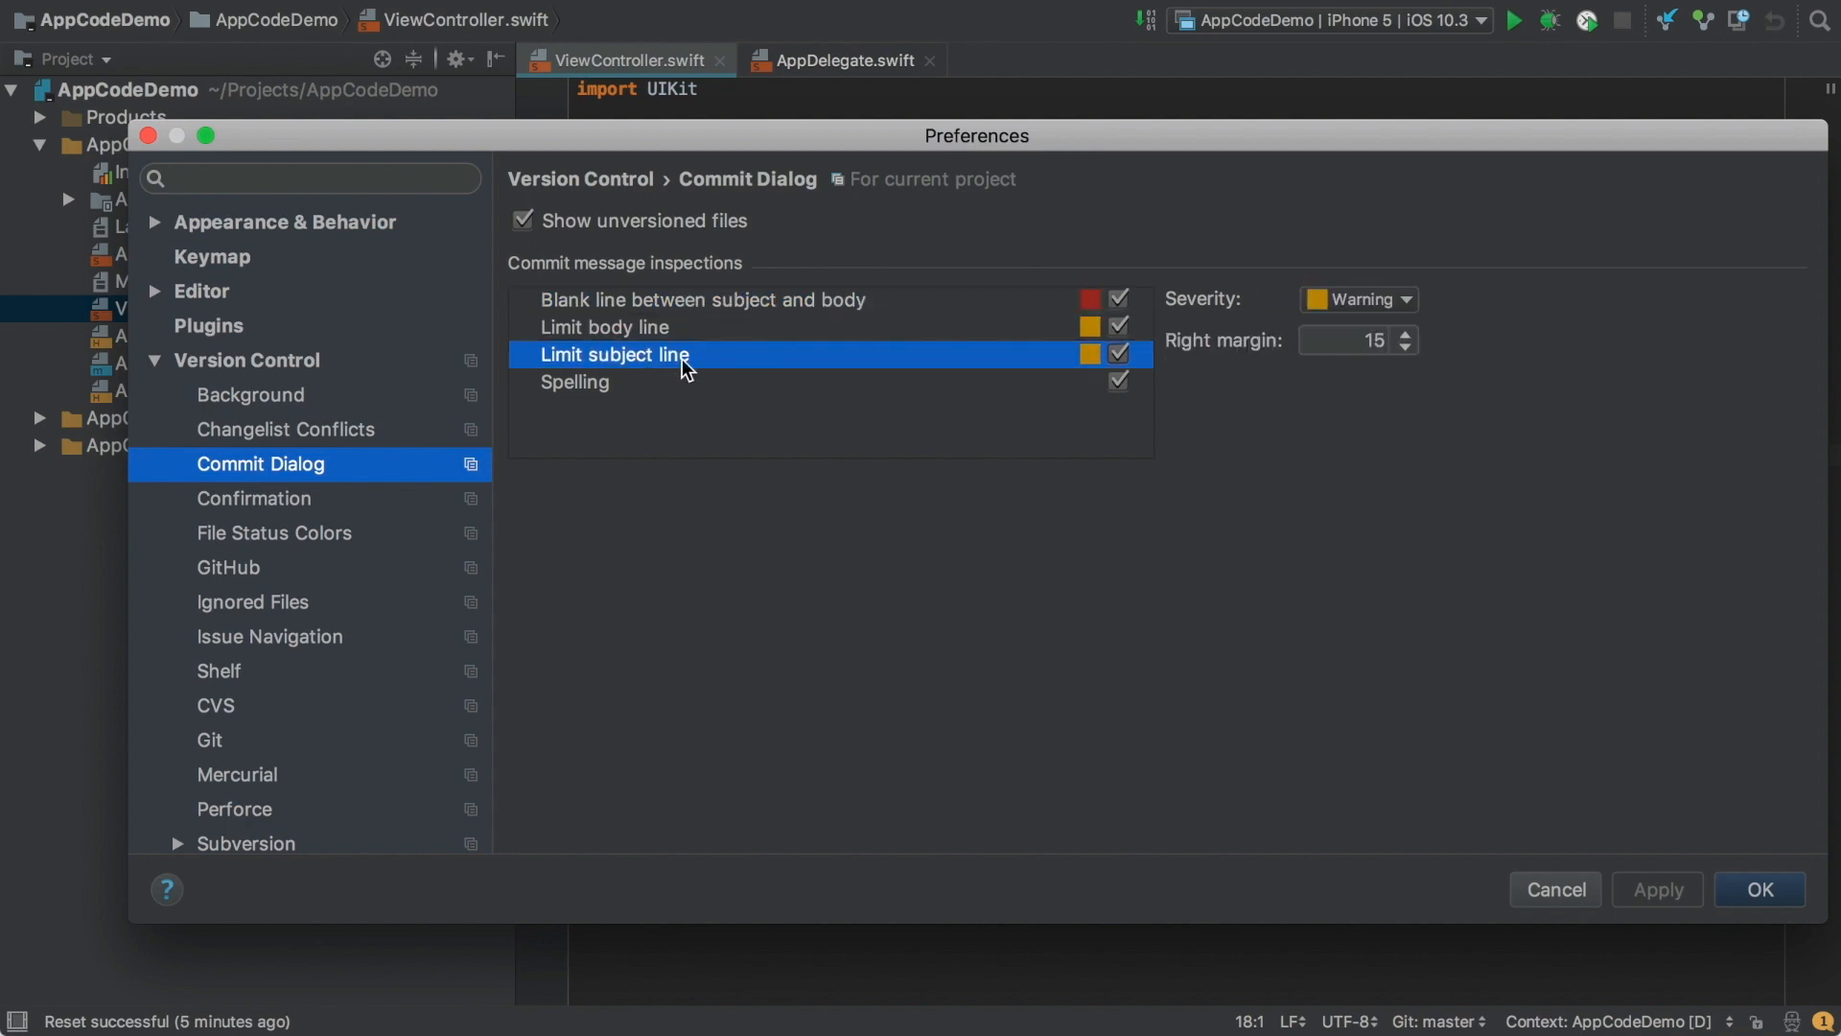
left_click(573, 381)
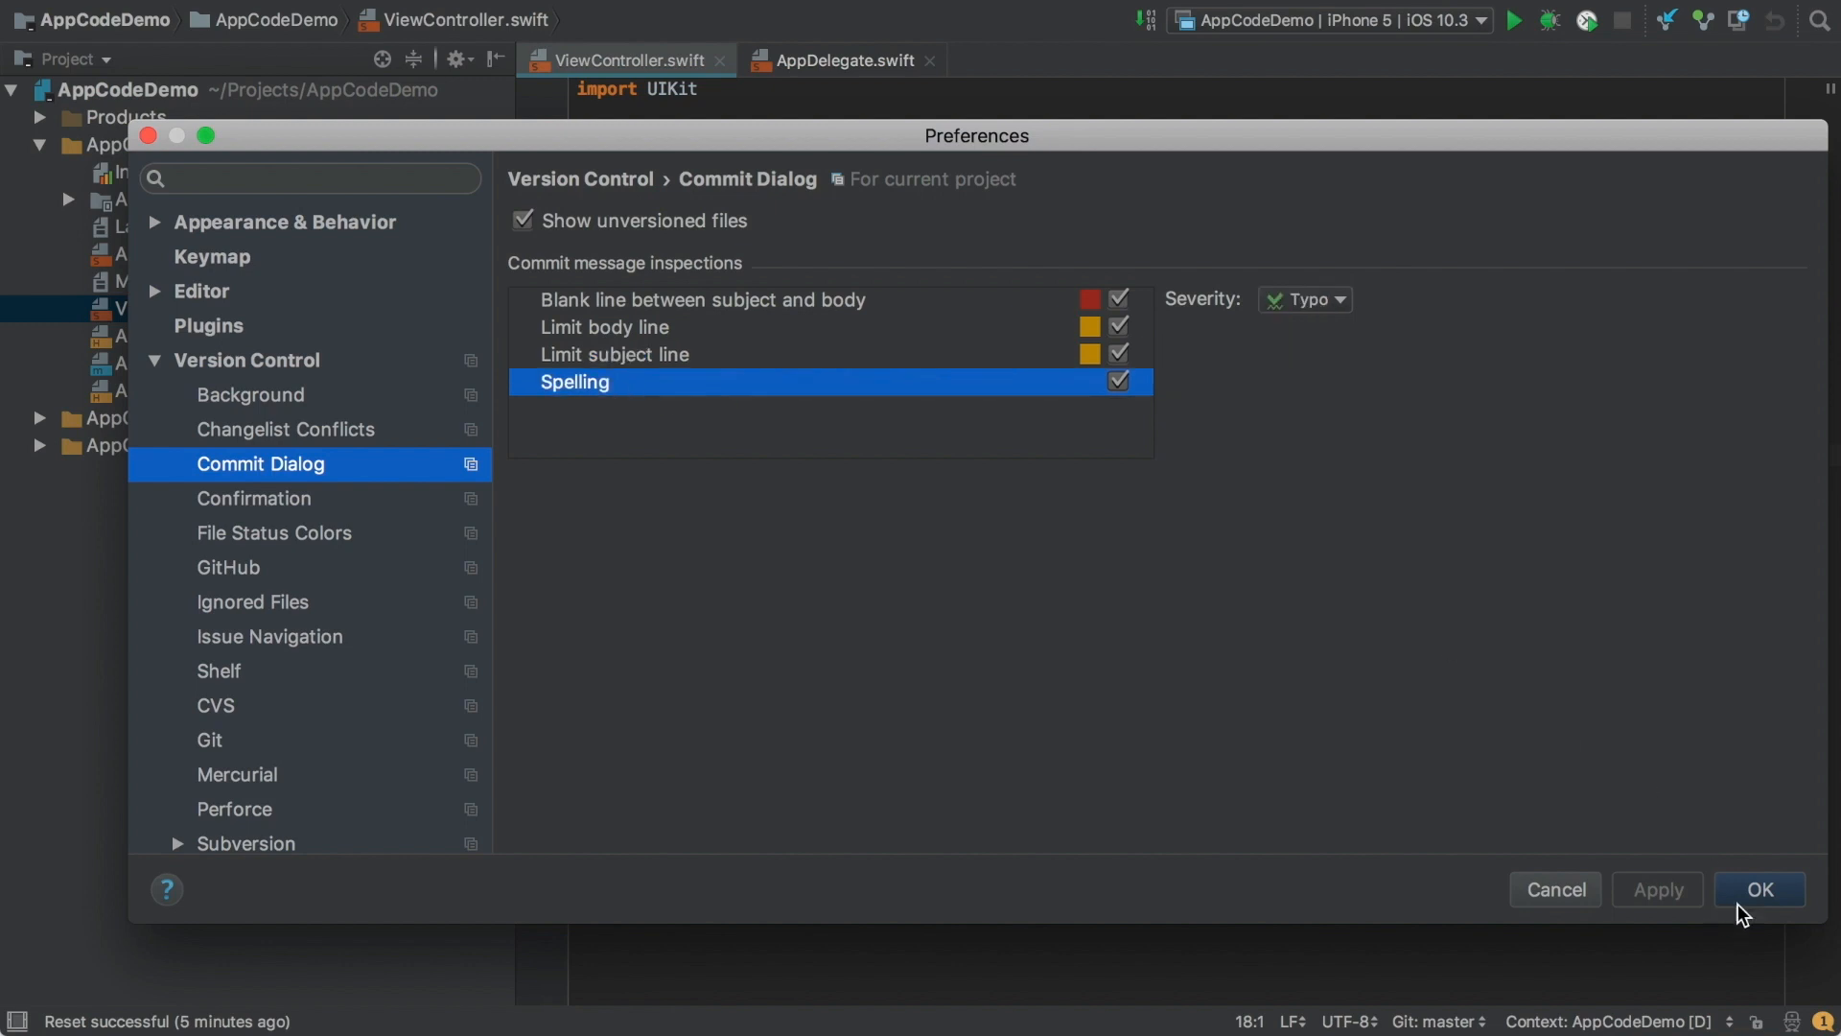
left_click(1759, 888)
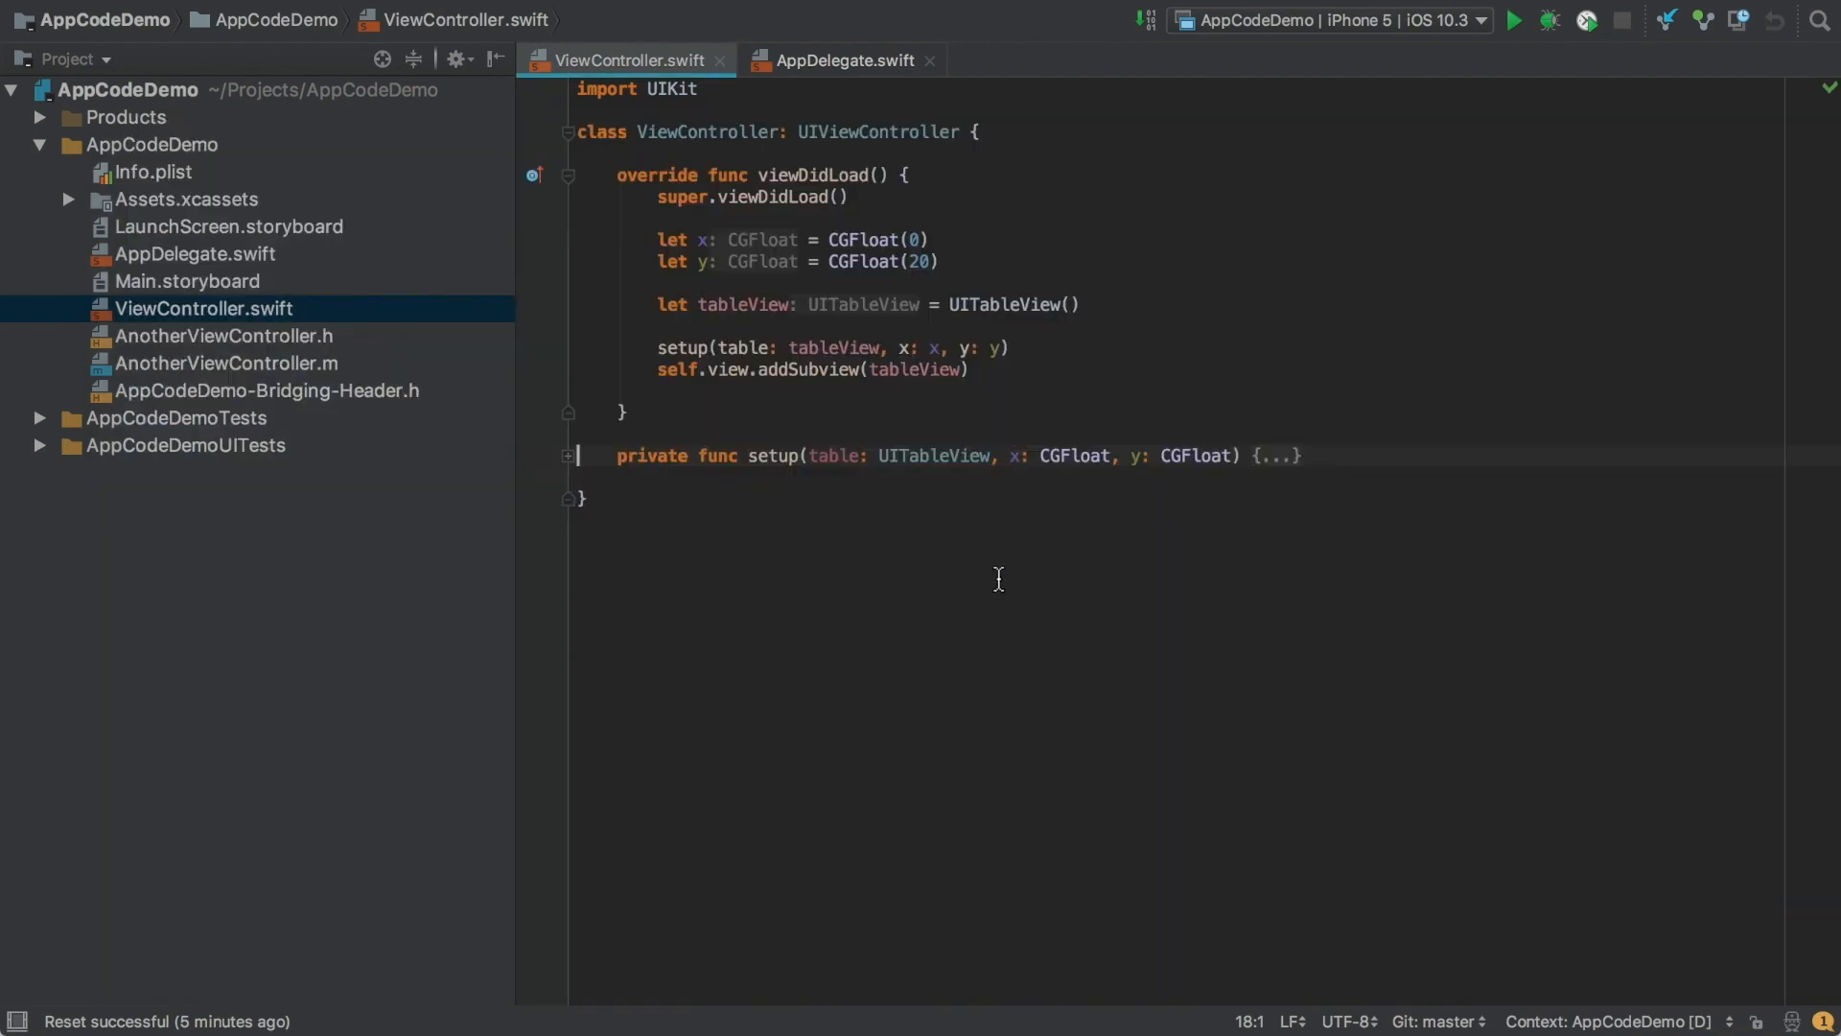
Show the Version Control log listing the three commits.
key("cmd+9")
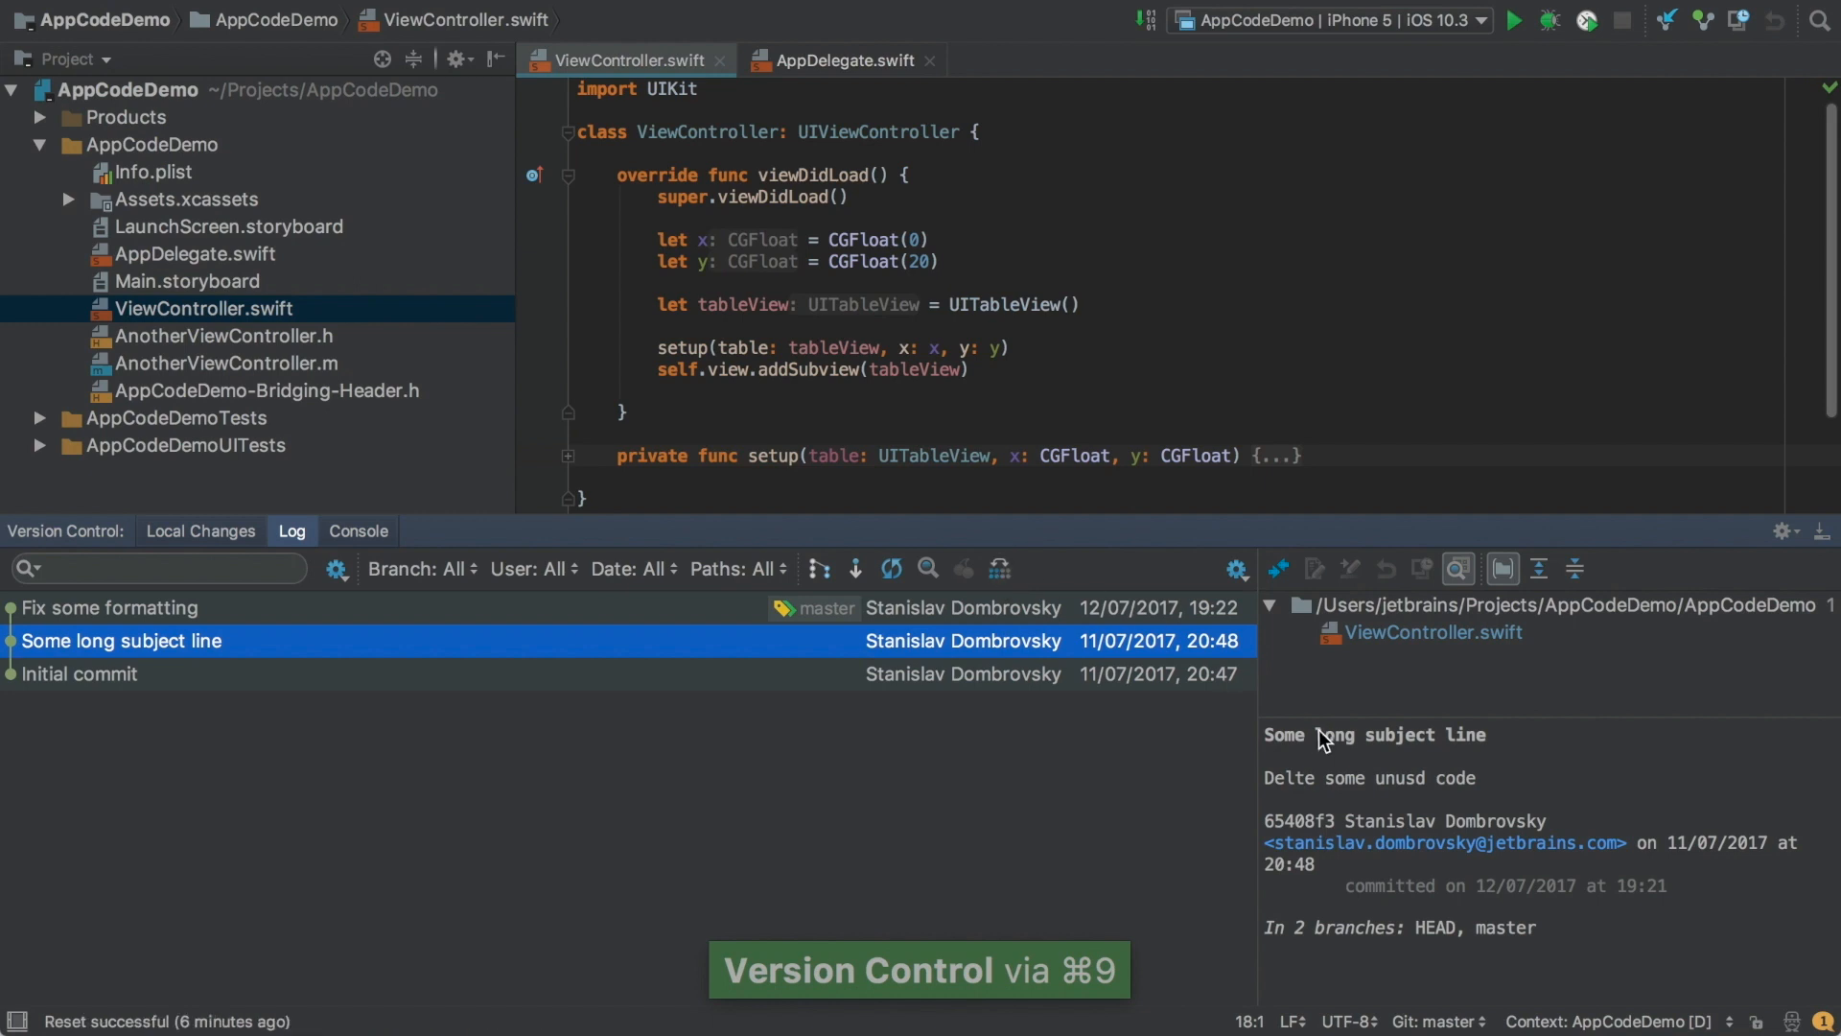
mouse_move(1383, 790)
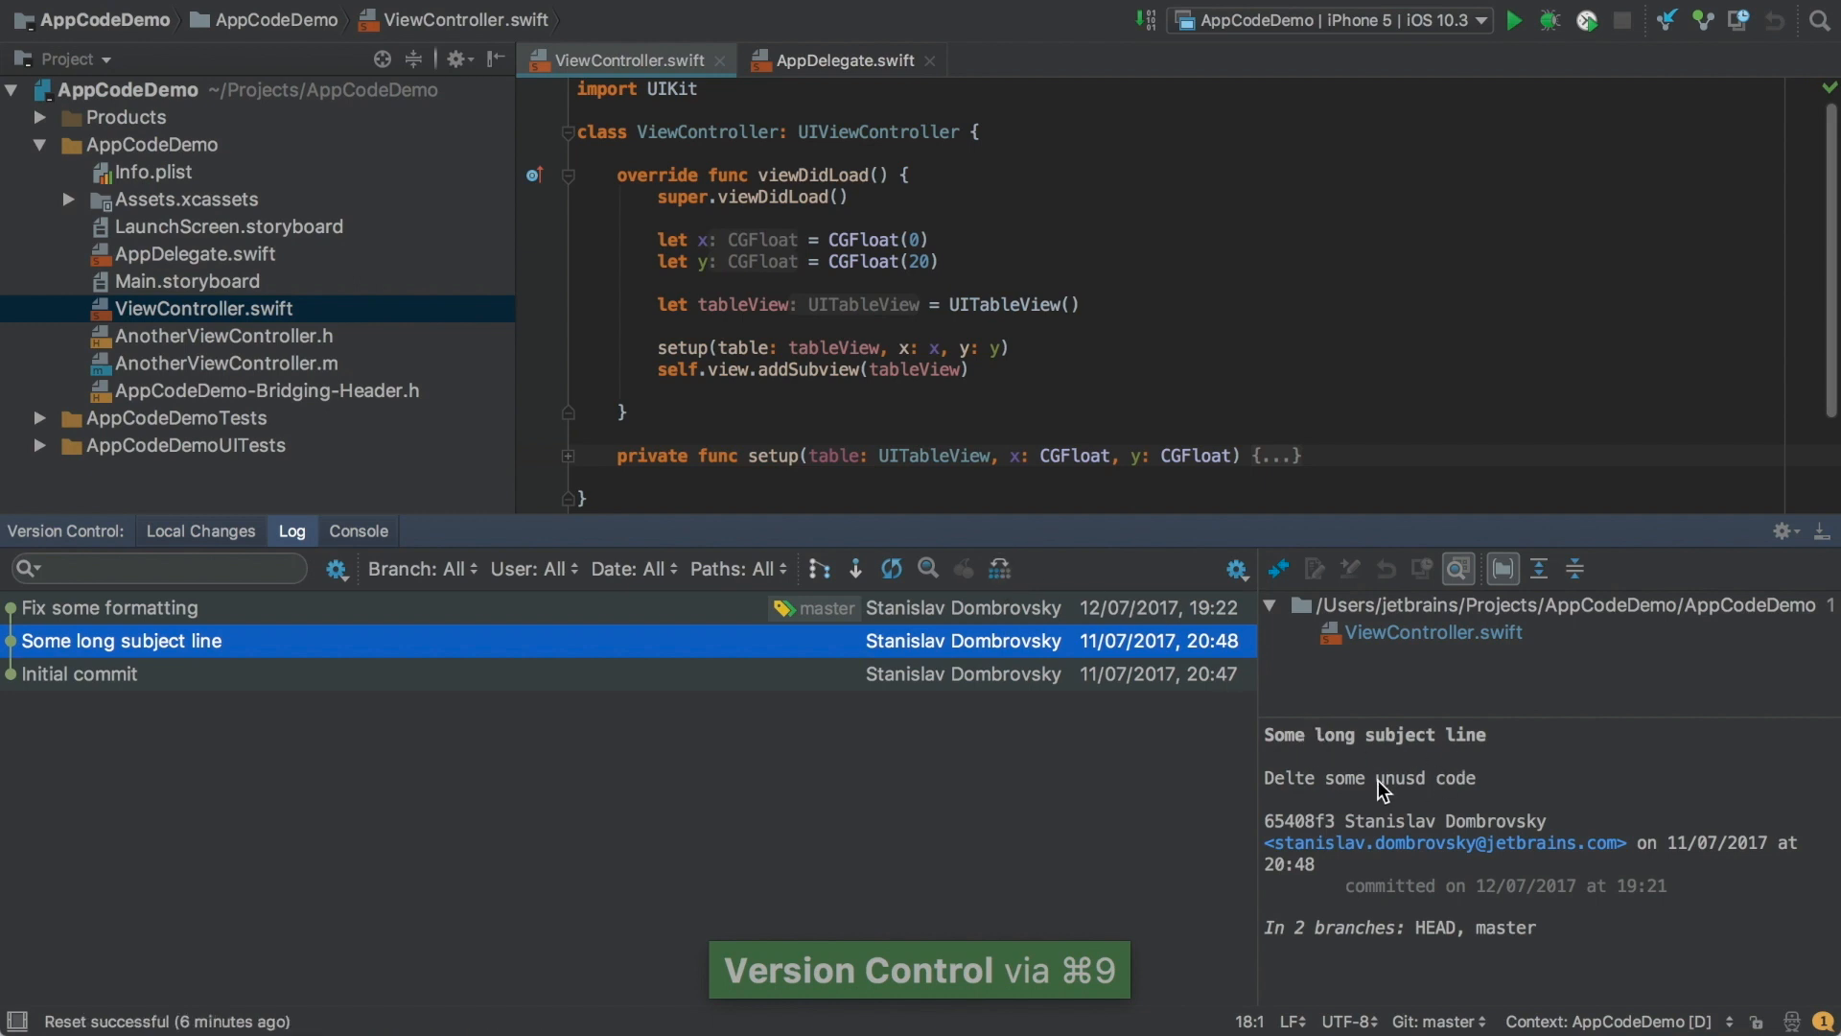
mouse_move(1425, 794)
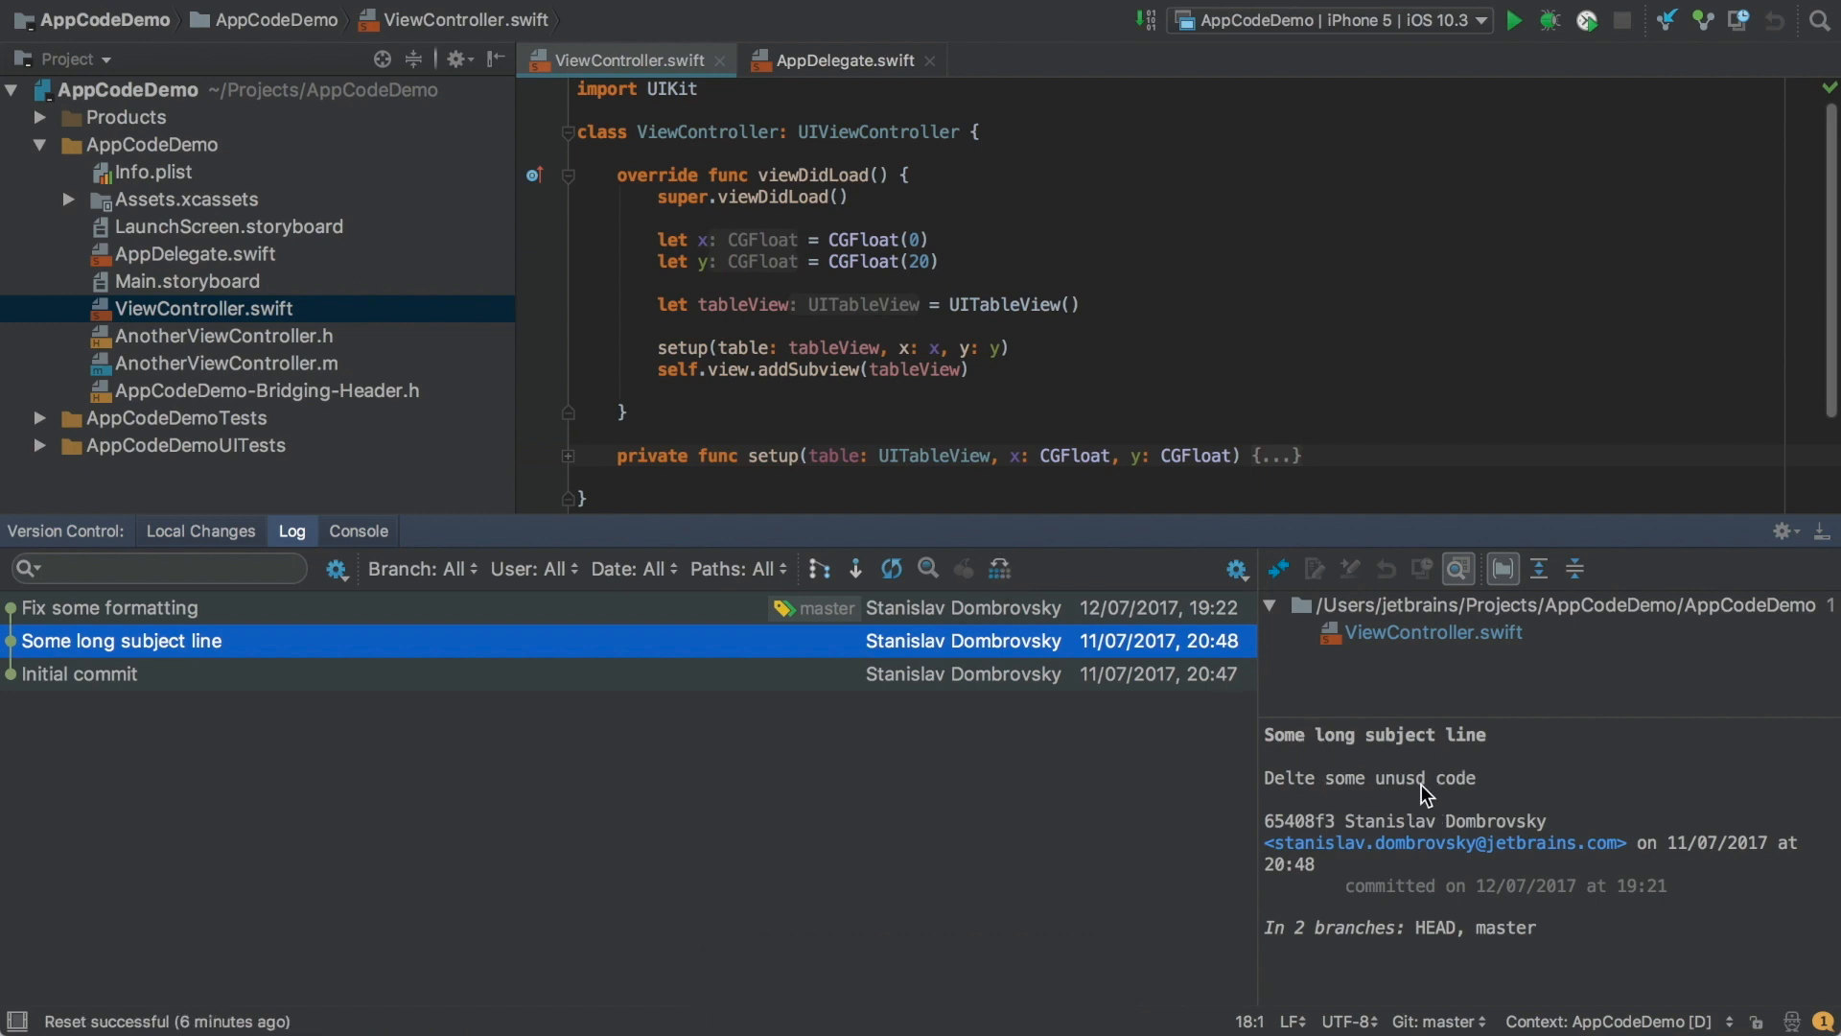
mouse_move(459, 656)
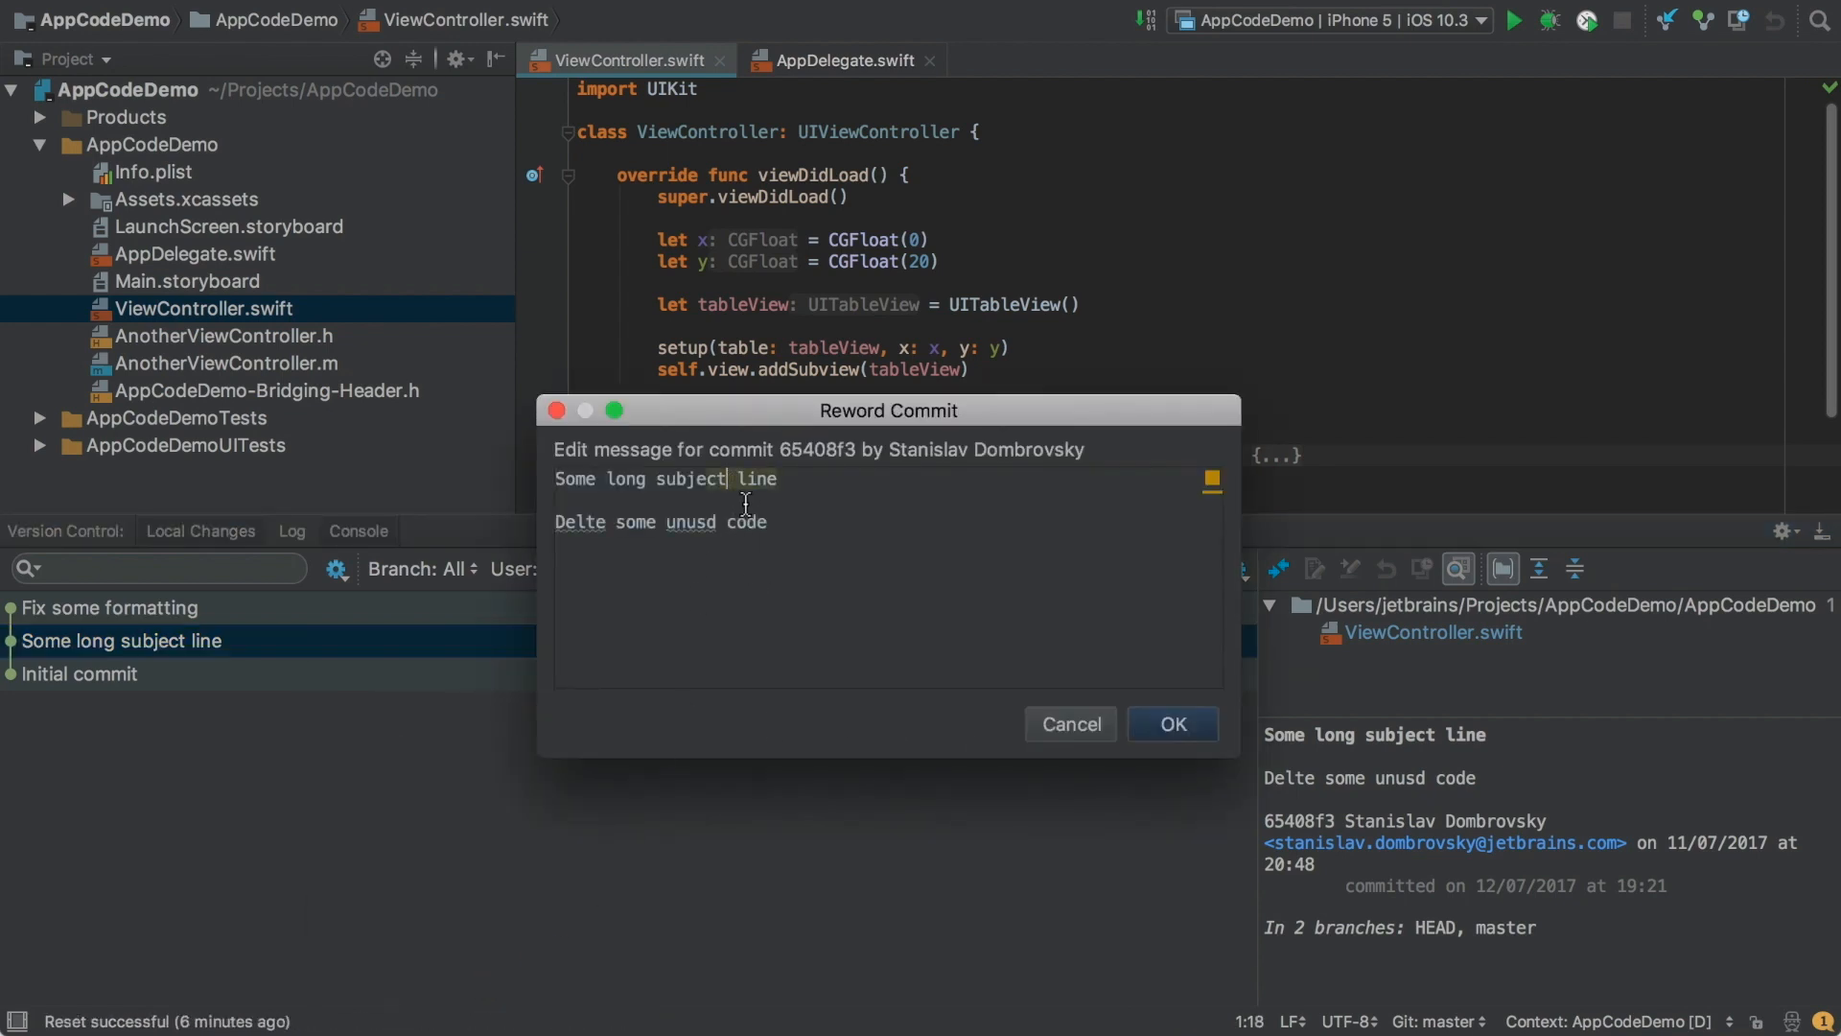
mouse_move(743, 478)
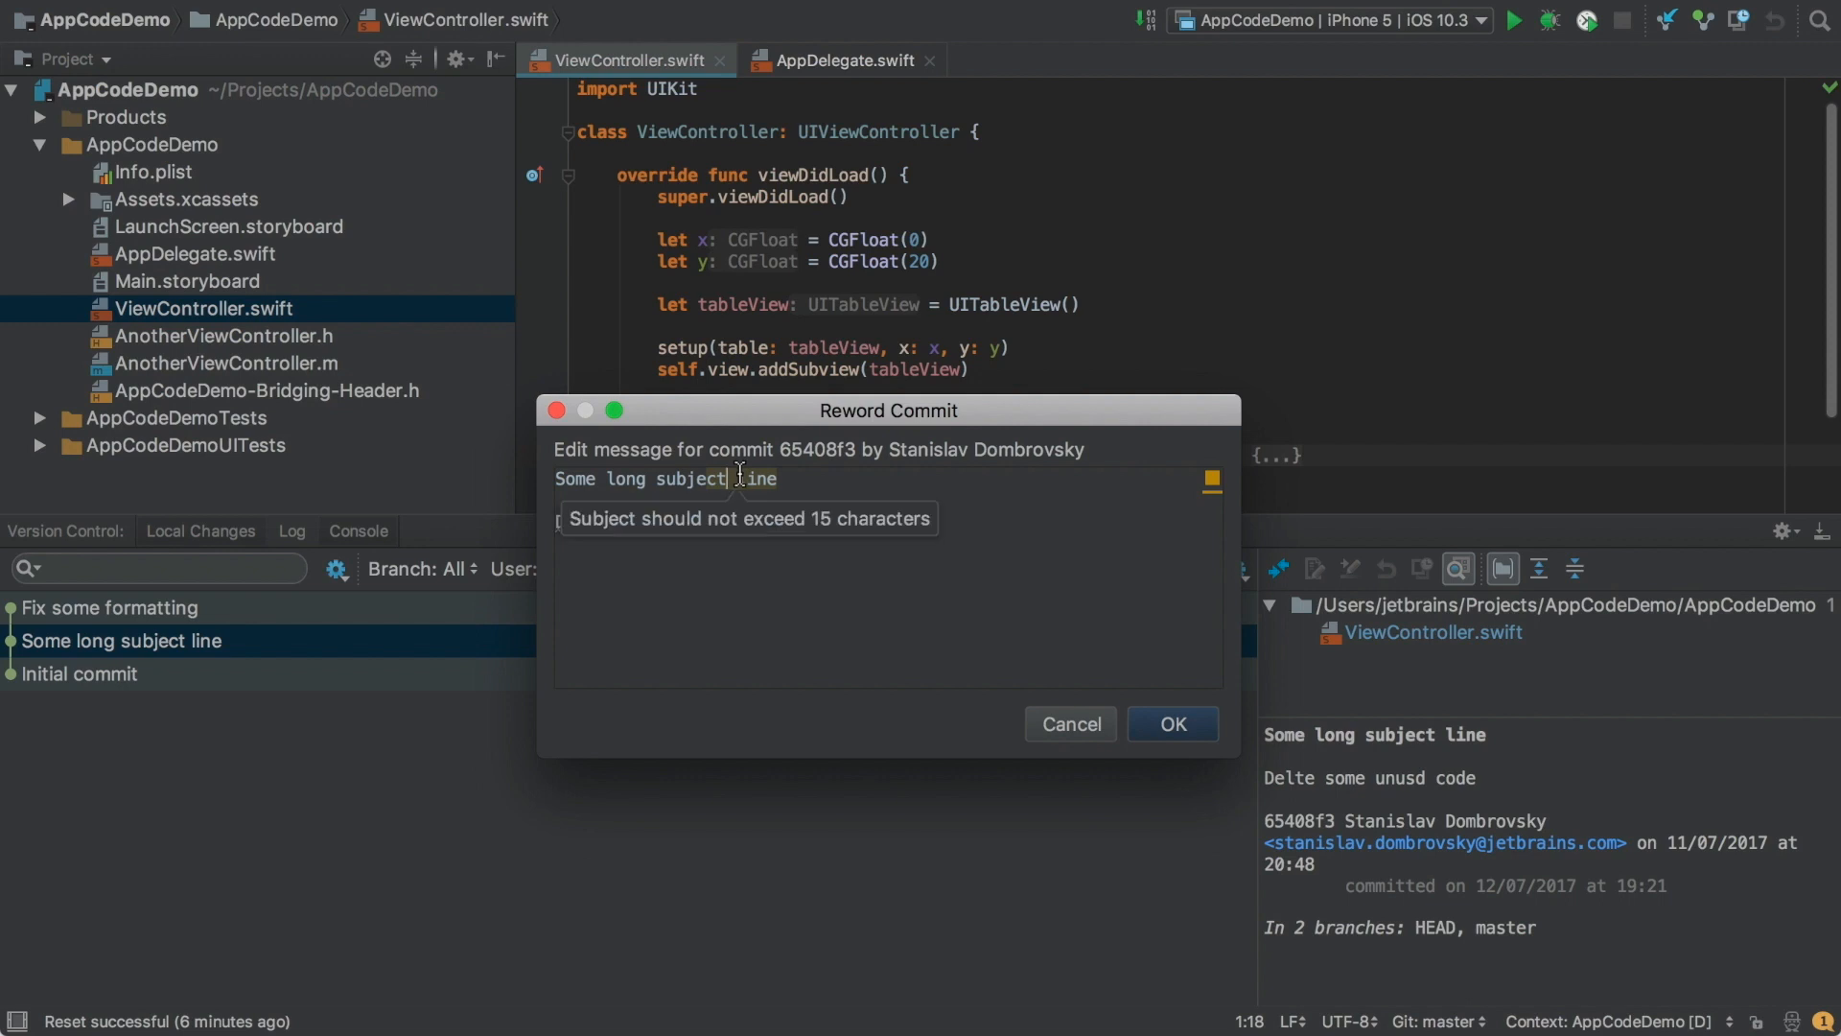
Reword the commit to subject 'Subject' with body 'Delete some unused code' and confirm.
type("Subj")
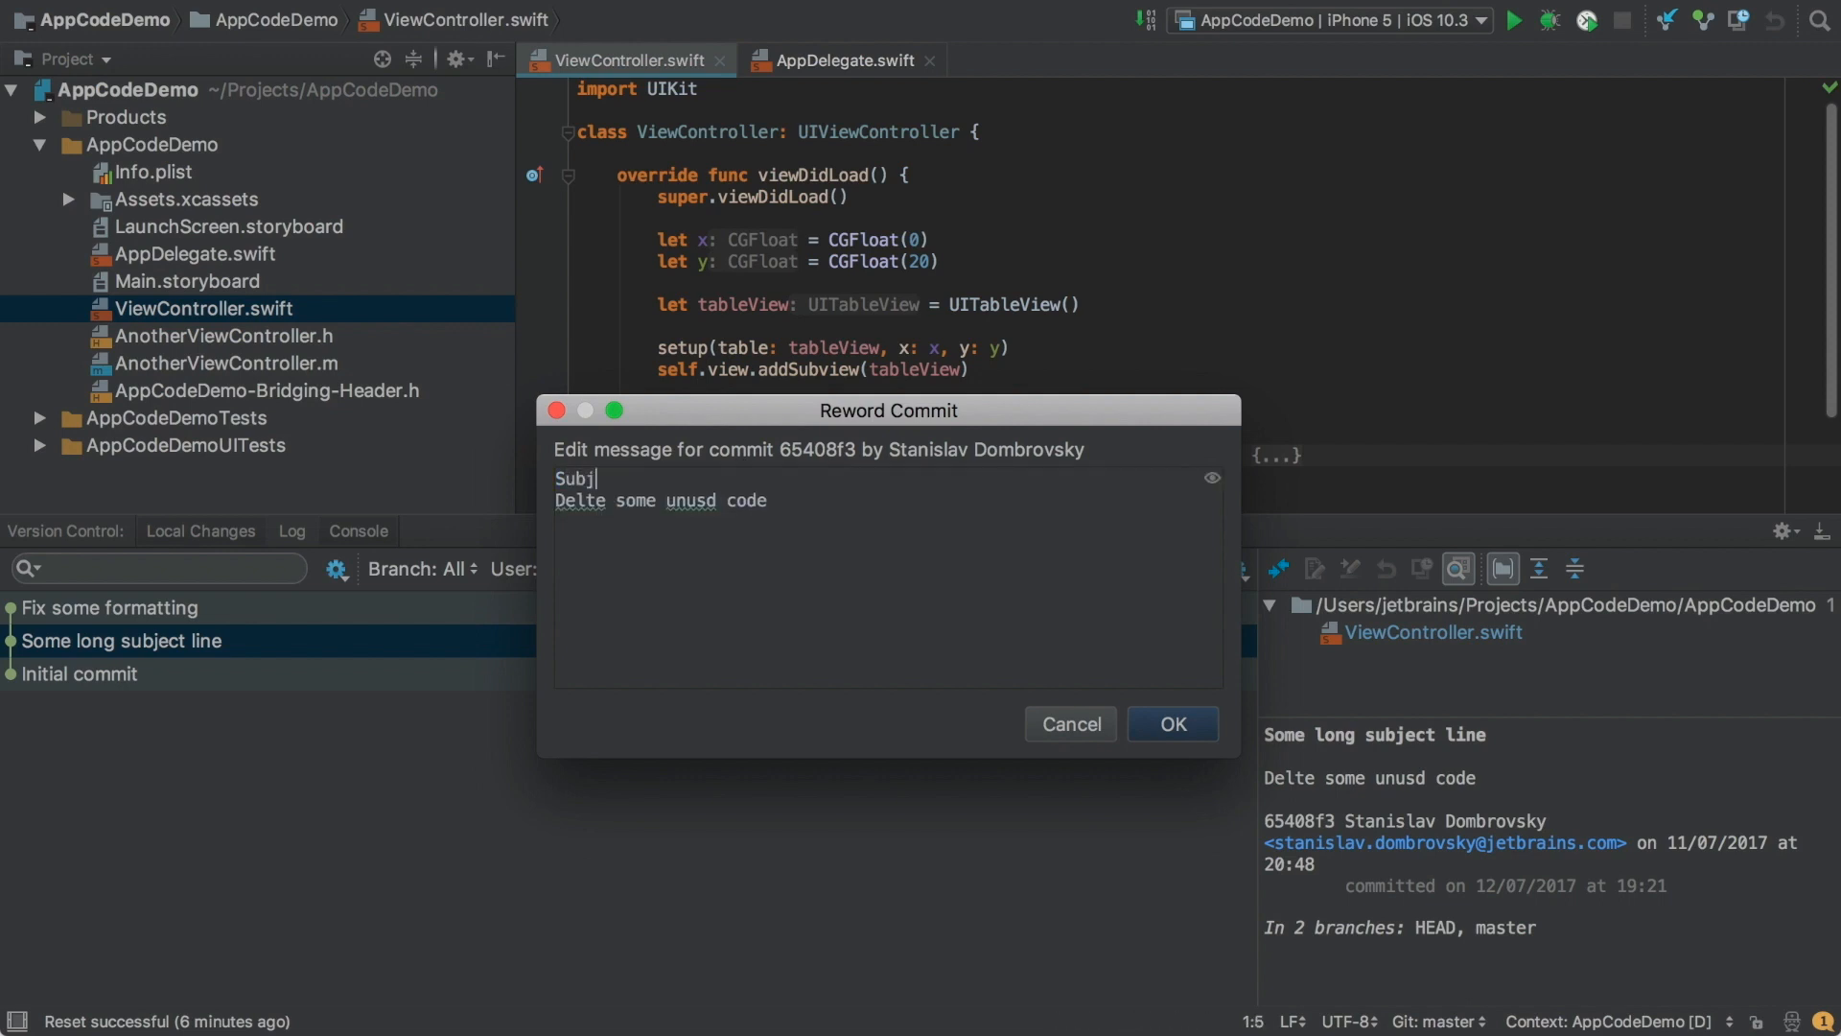
type("ect")
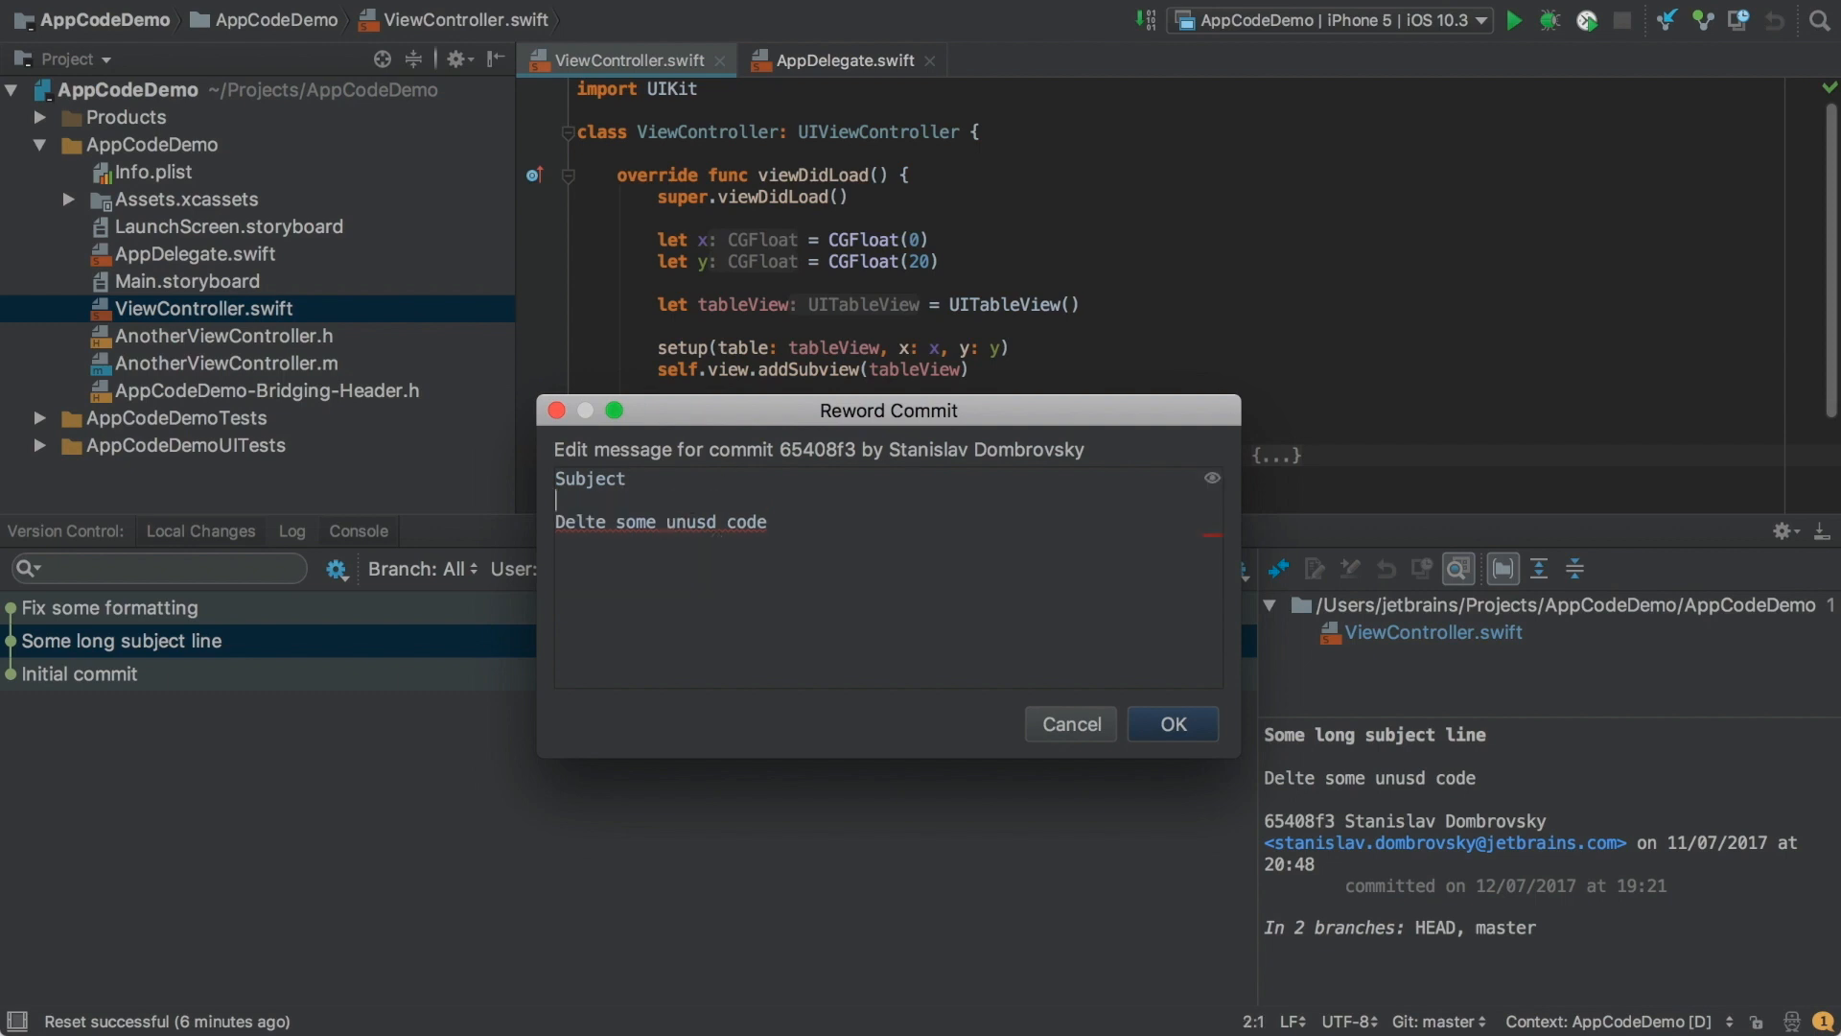
mouse_move(579, 525)
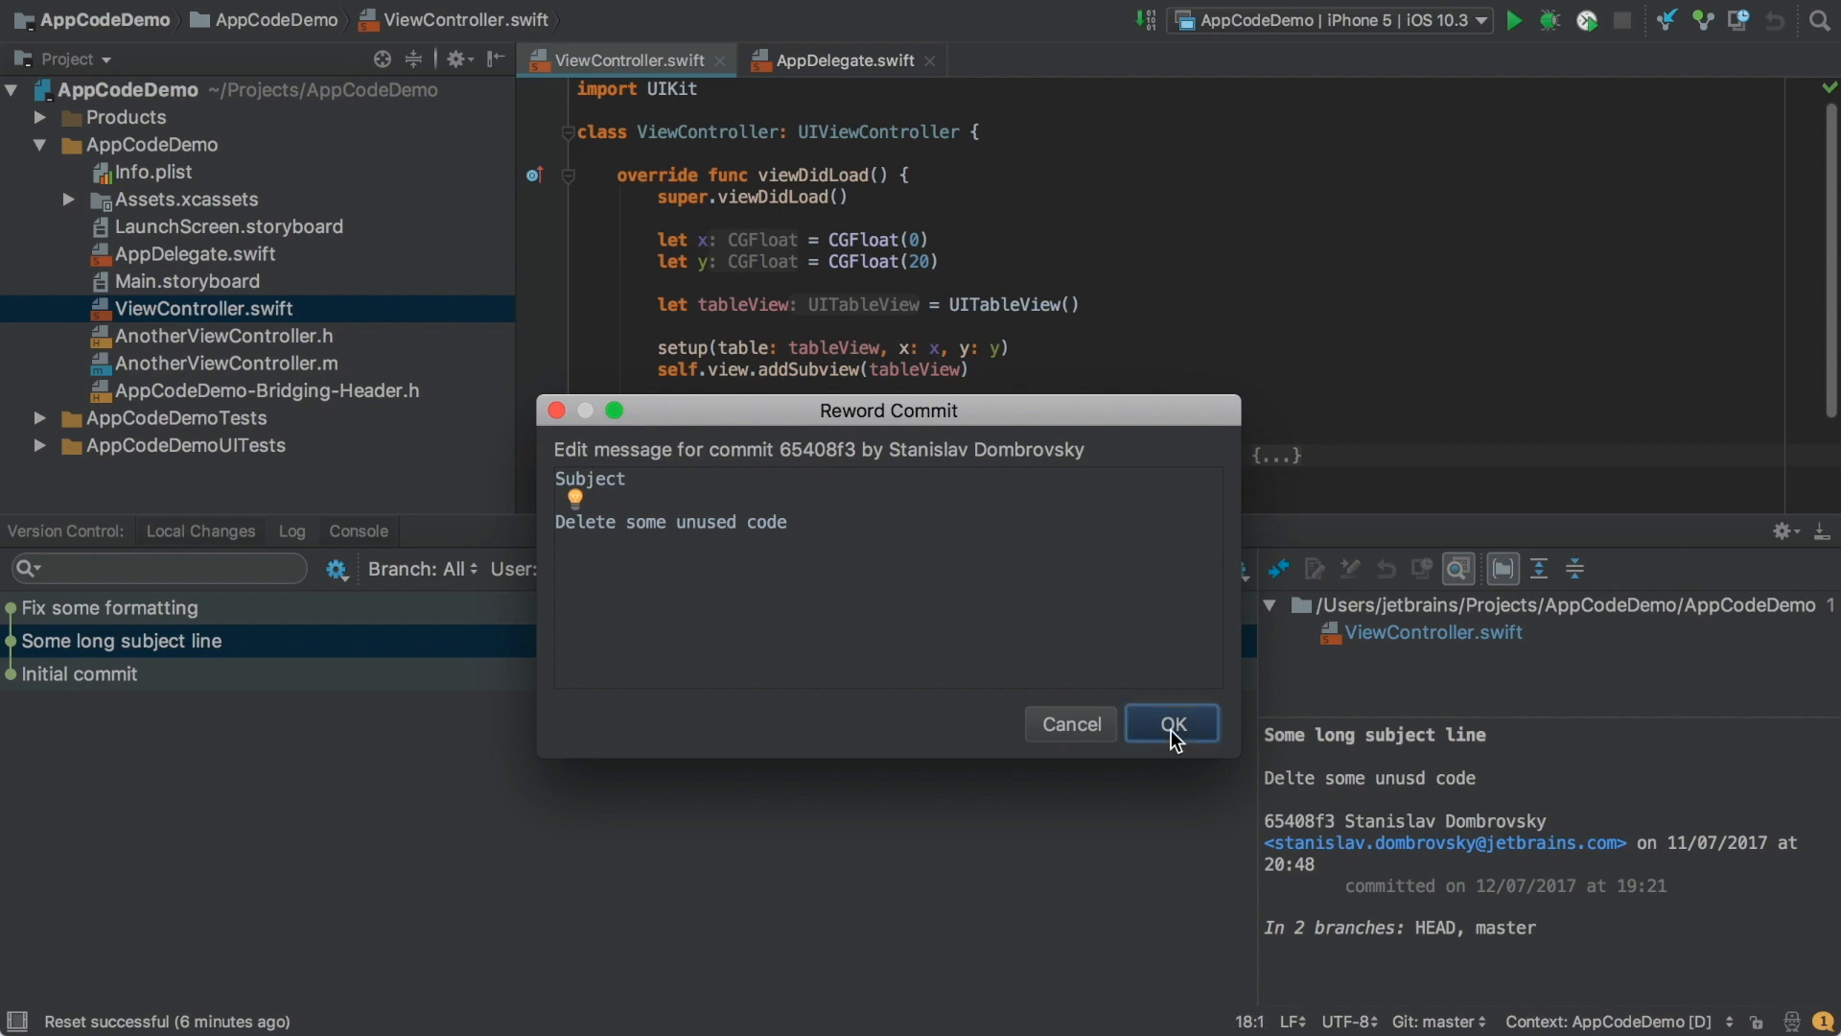
left_click(1170, 723)
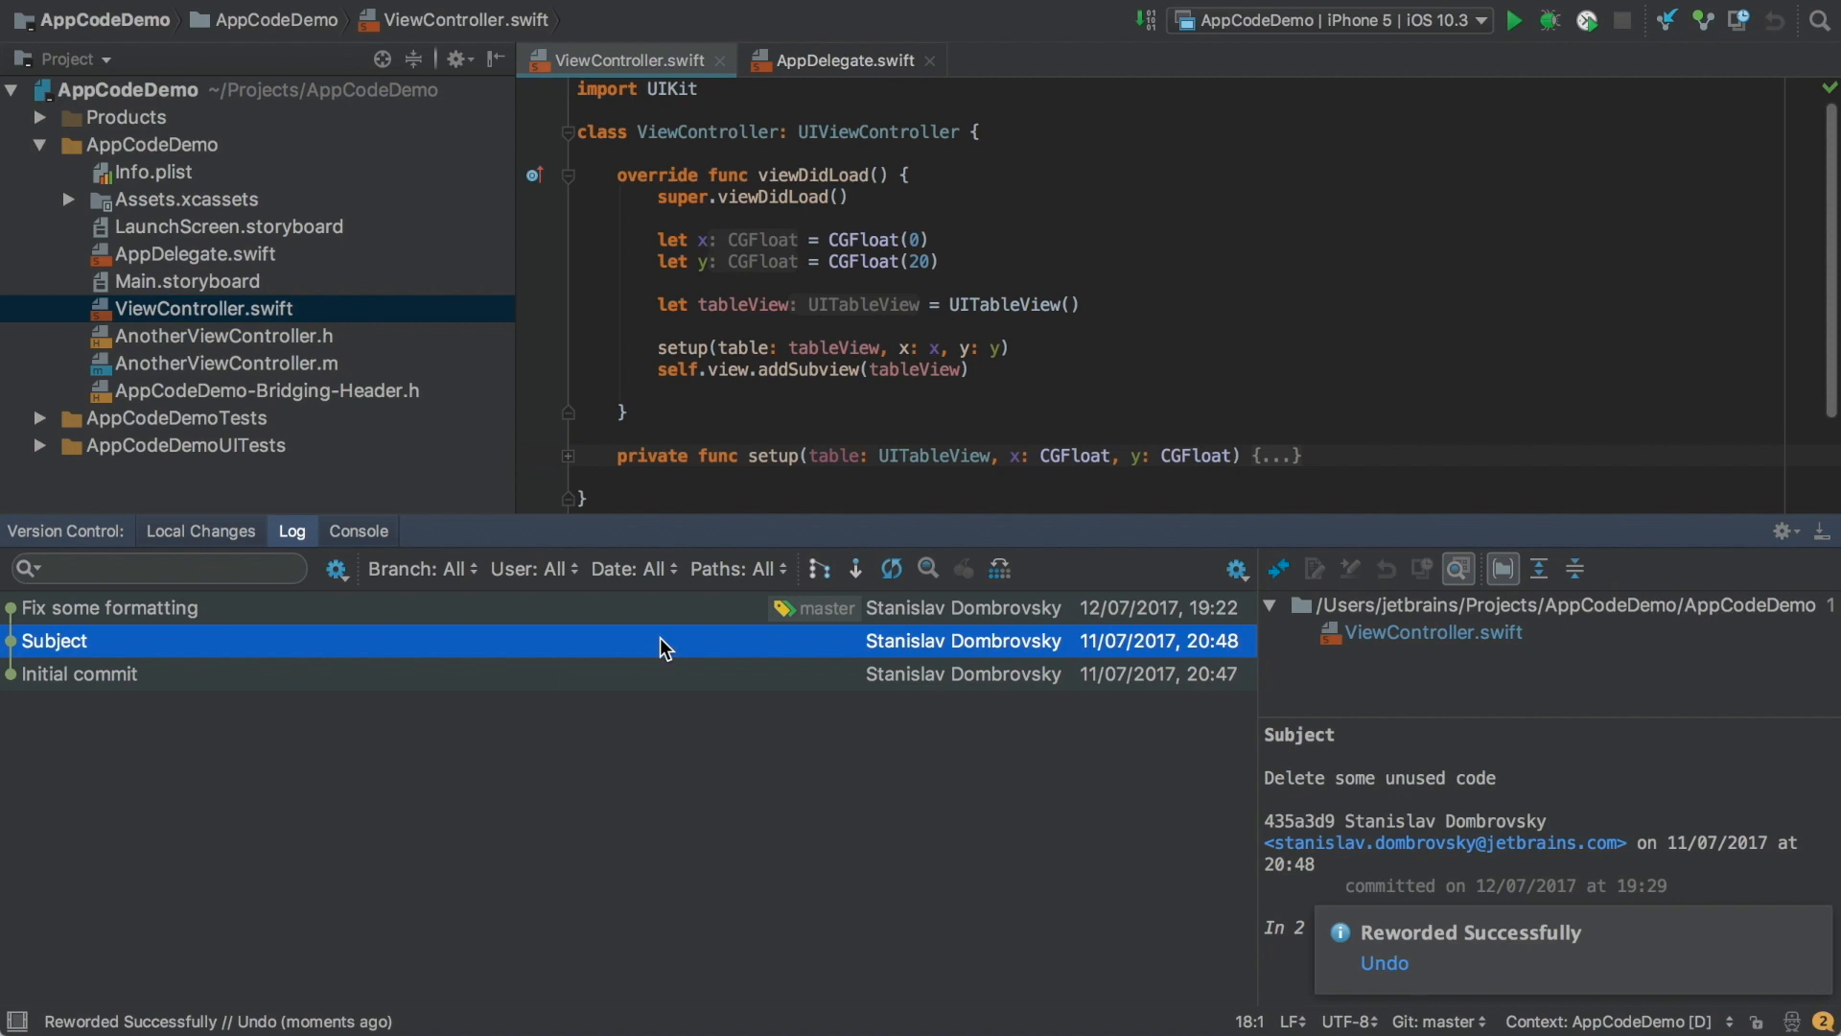
Revert the two latest commits, committing Revert "Fix some formatting" and Revert "Subject" to master.
left_click(112, 609)
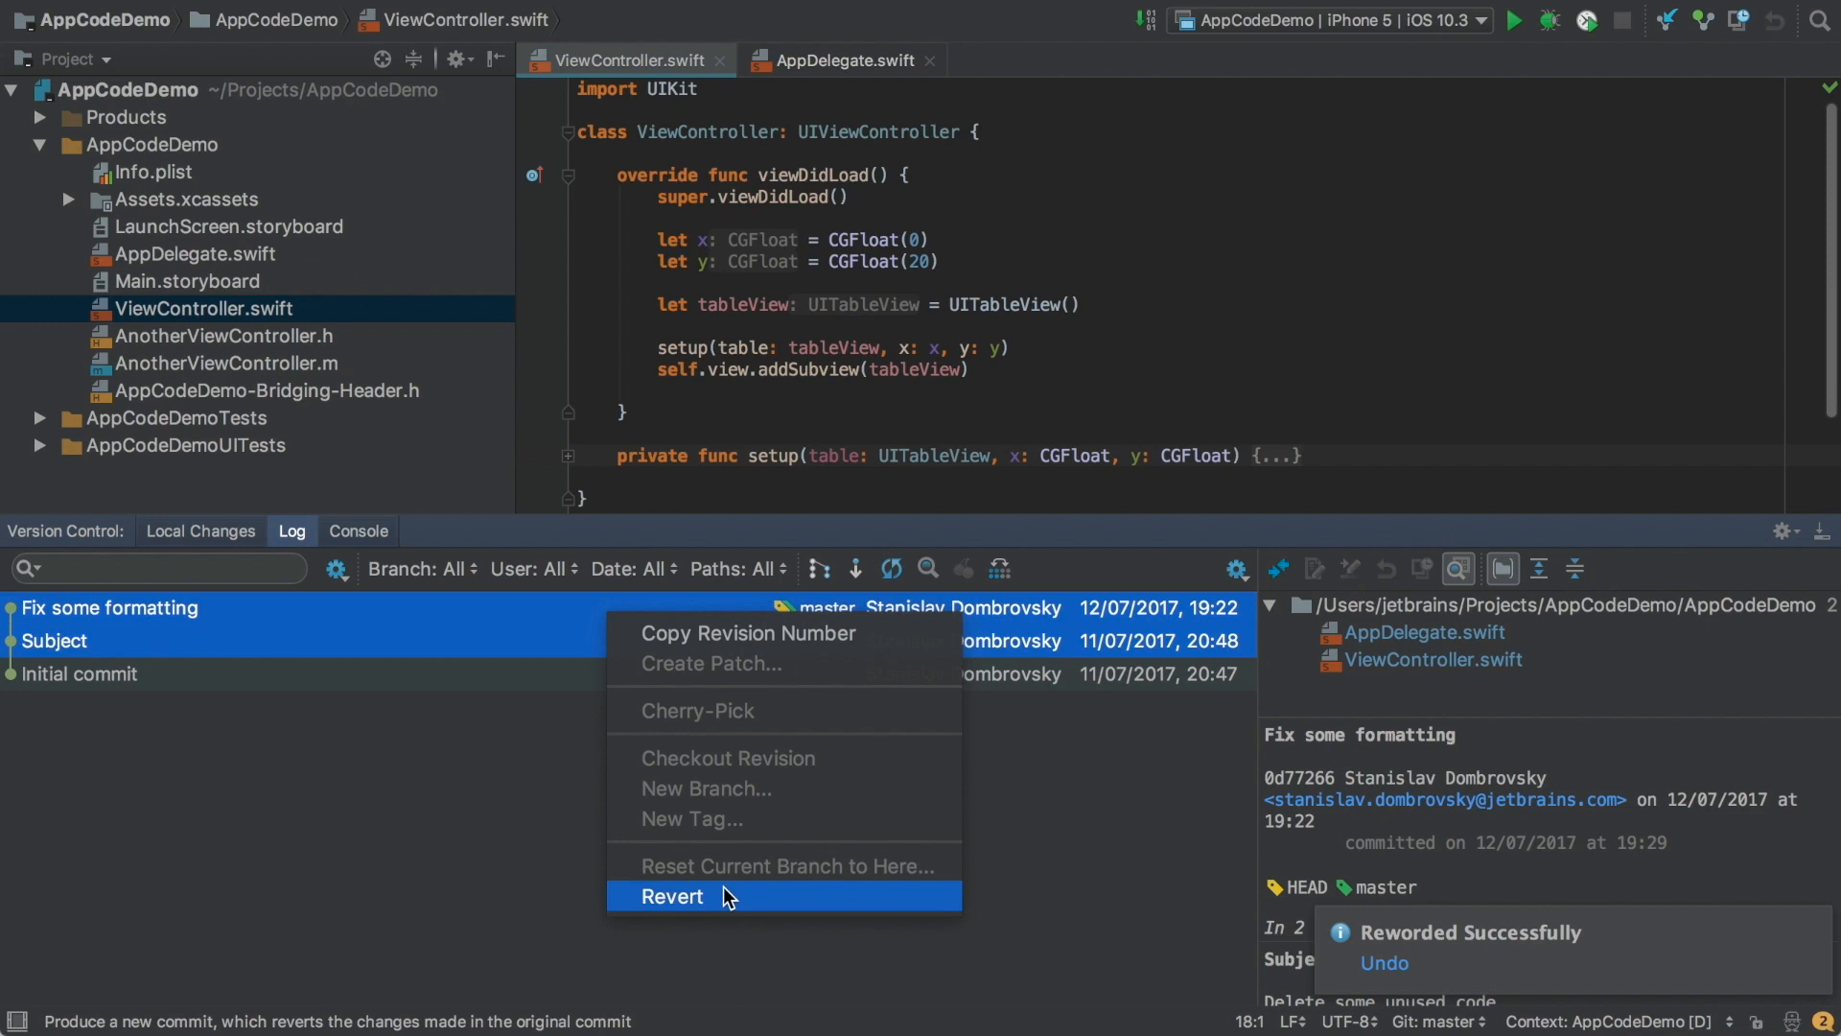
left_click(674, 896)
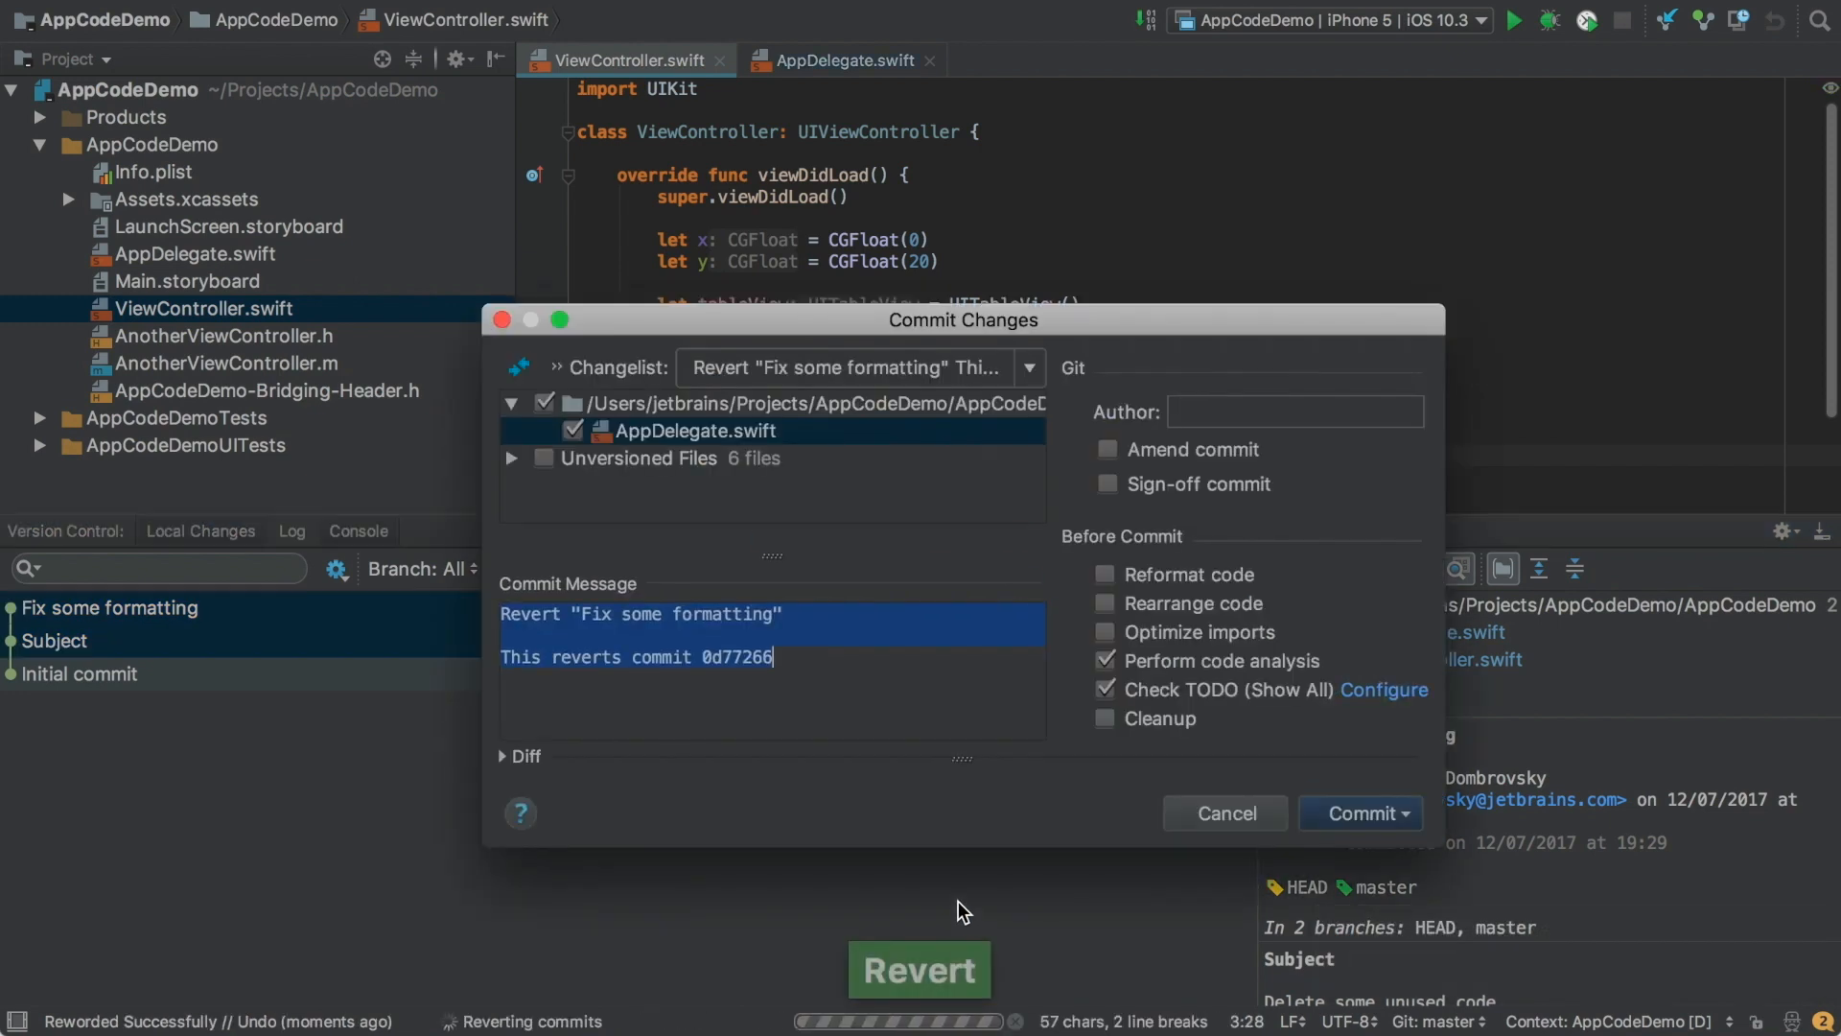
mouse_move(755, 451)
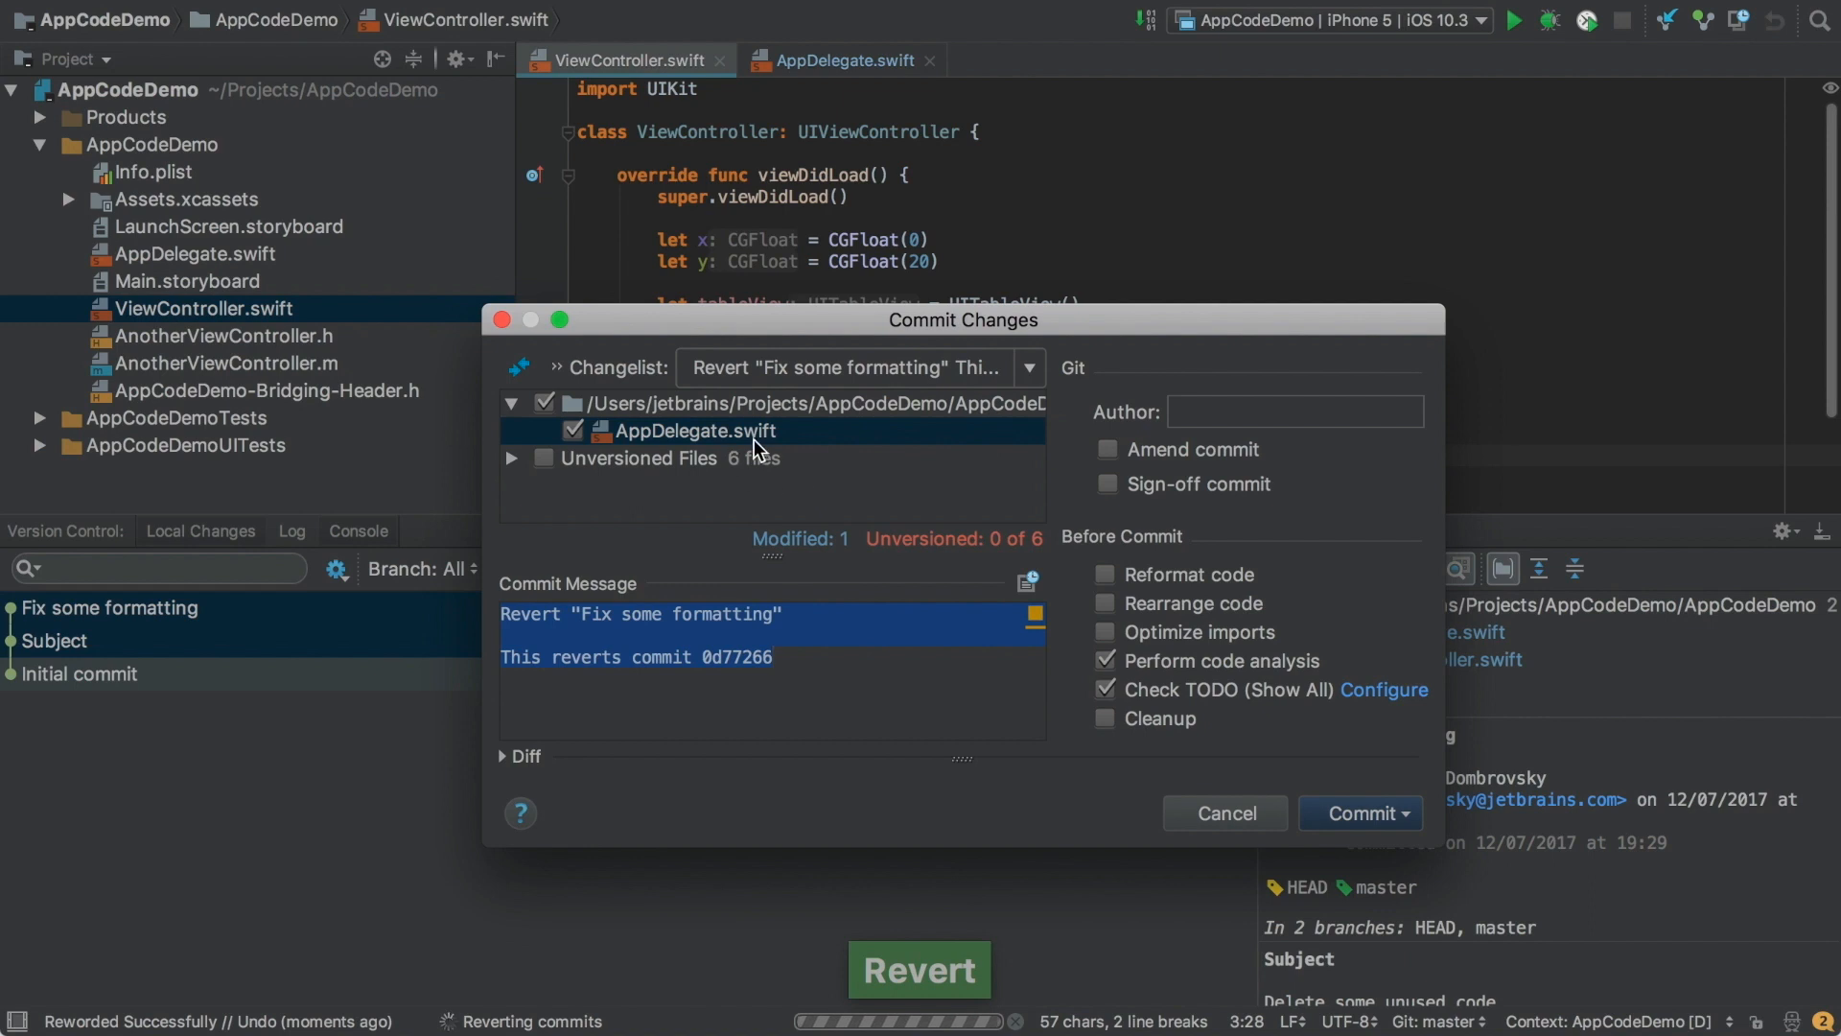
left_click(1408, 814)
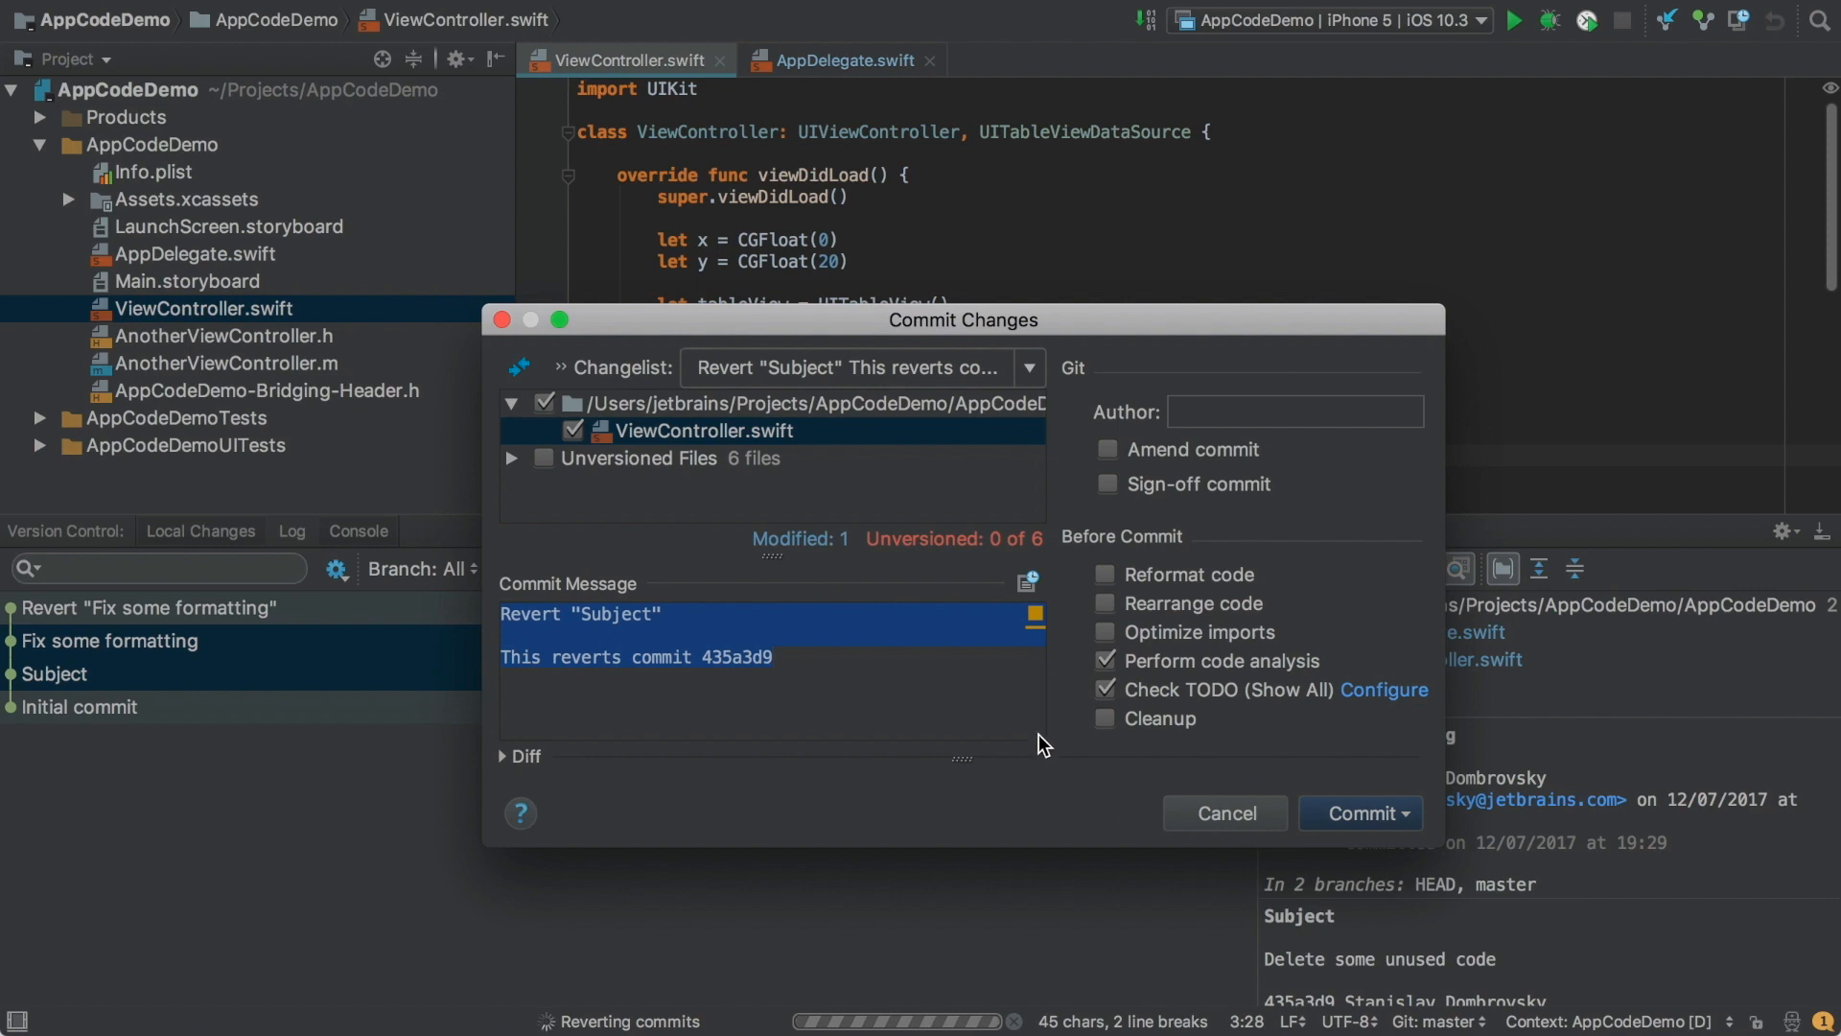
mouse_move(853, 652)
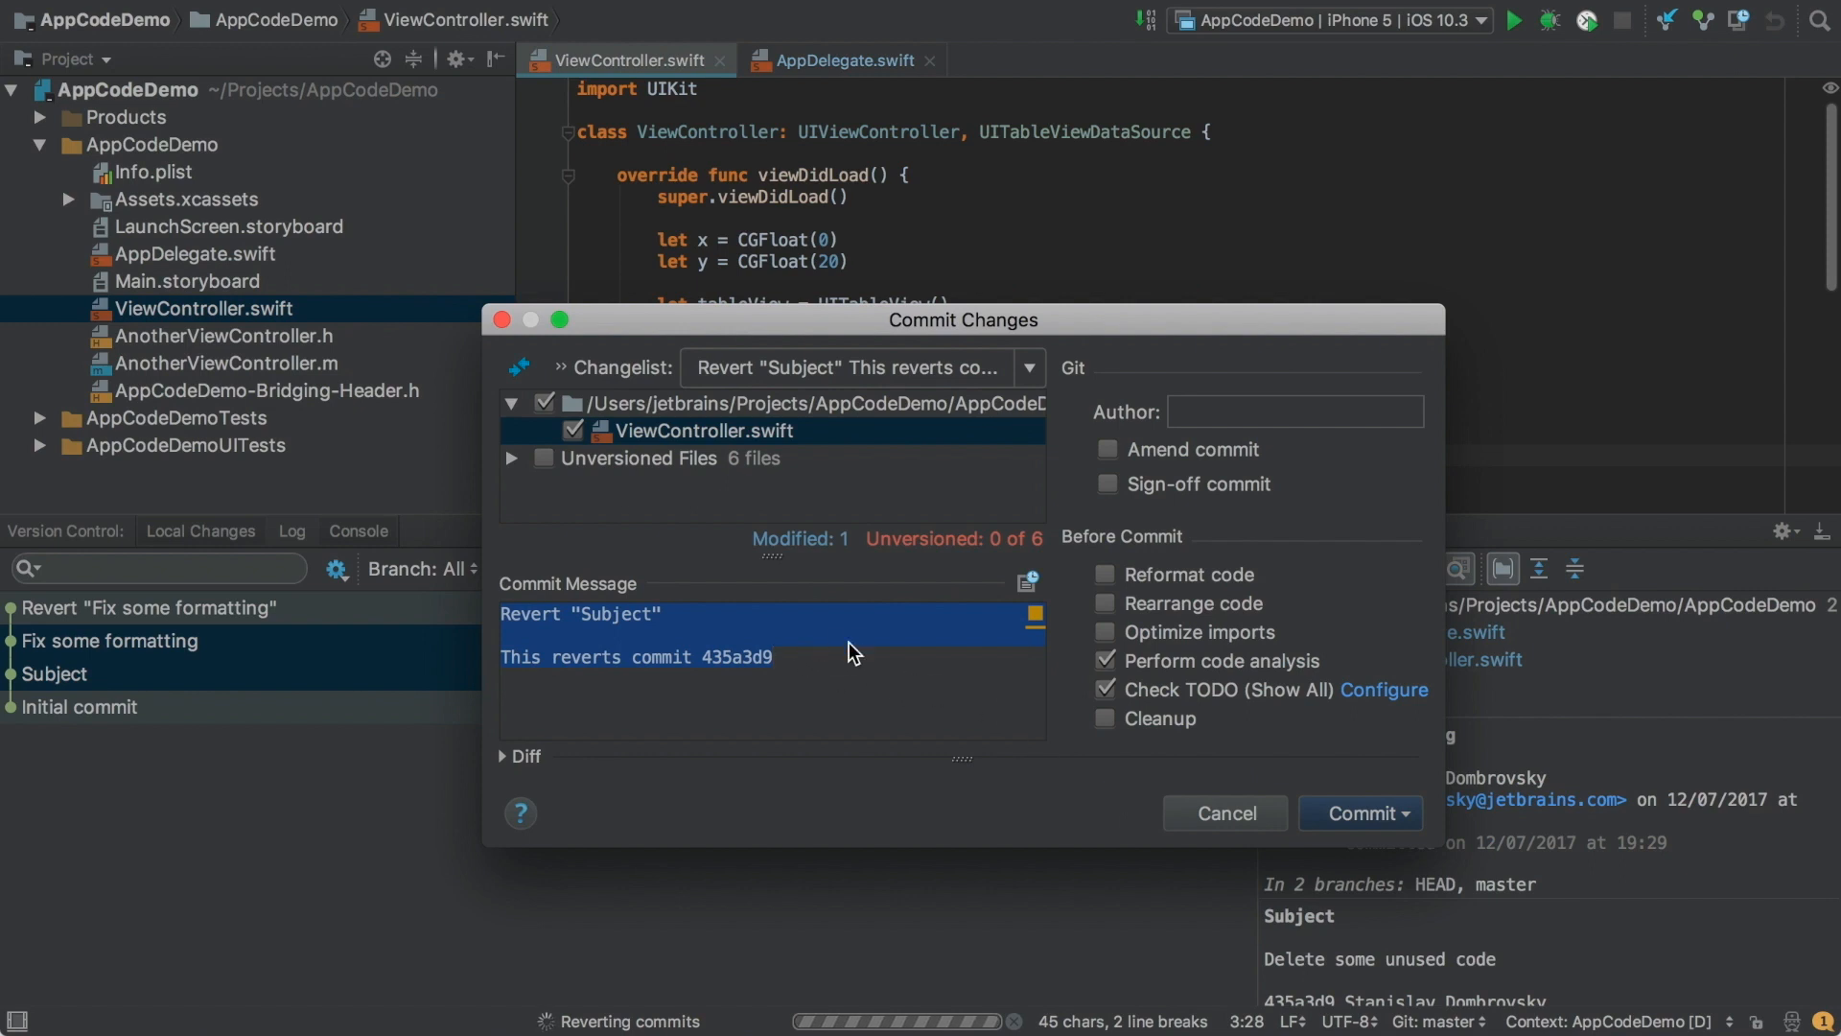
left_click(1412, 814)
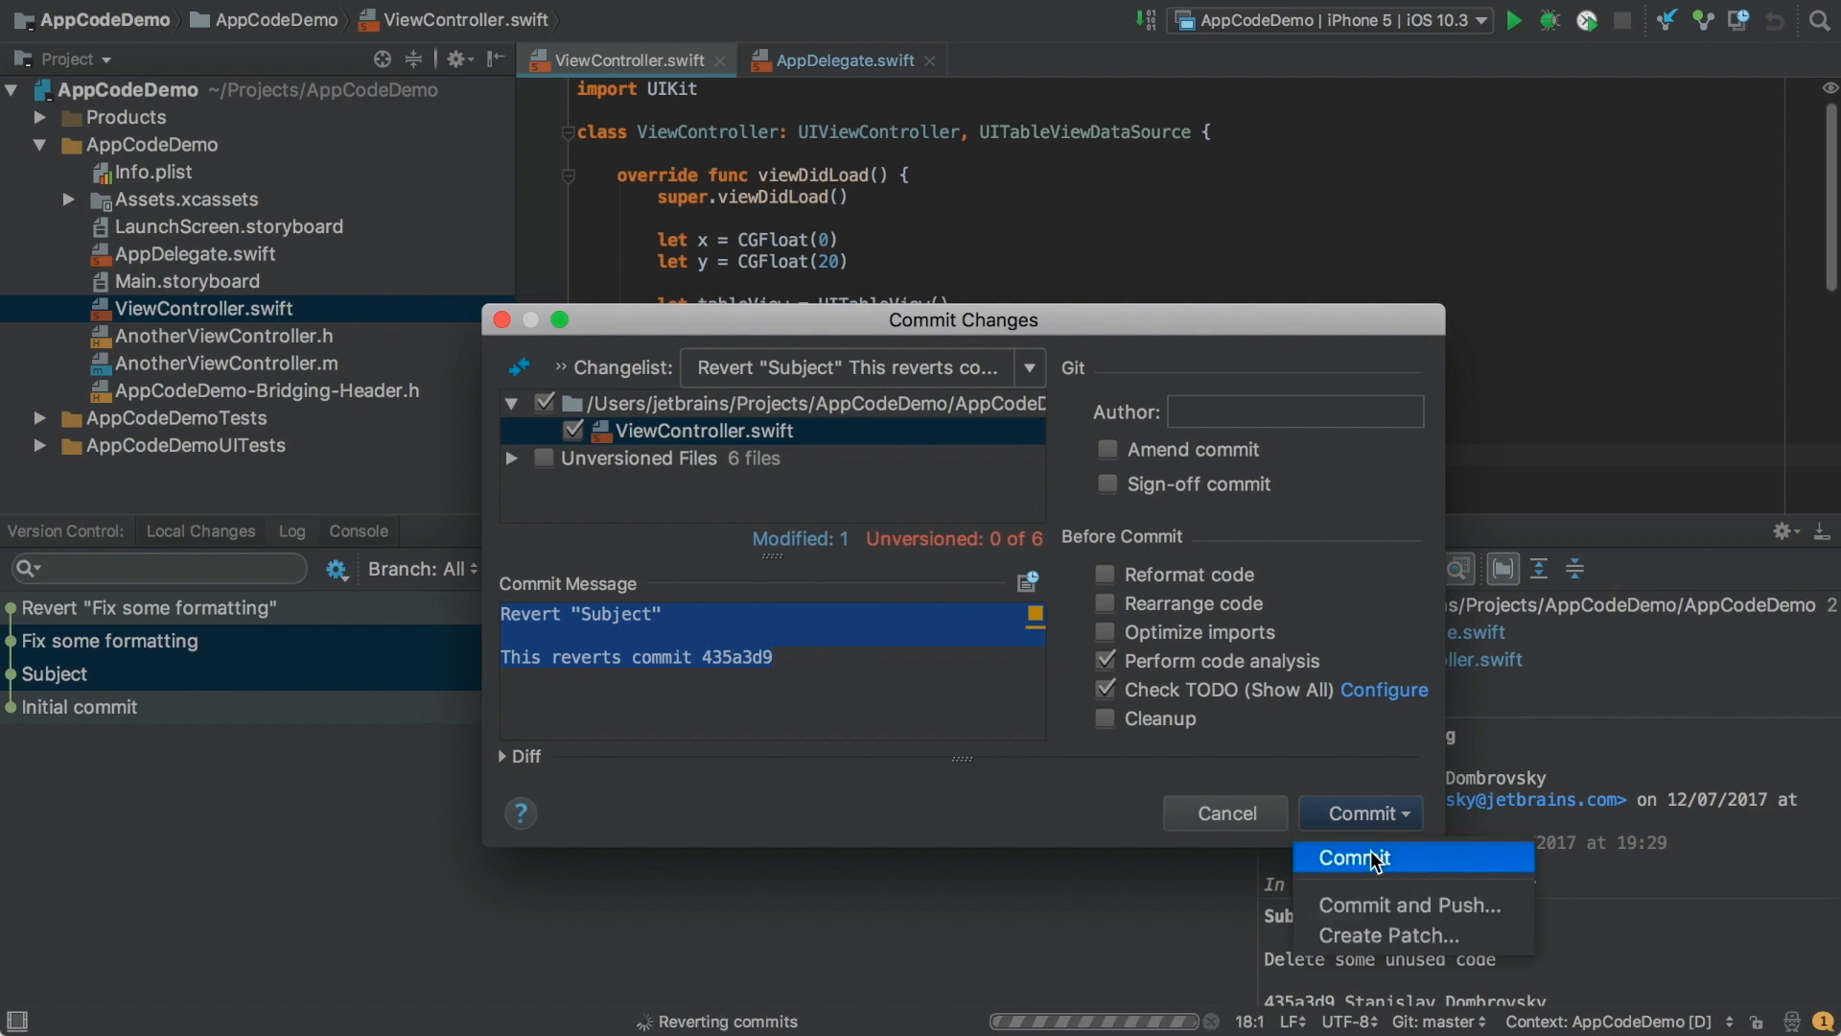
left_click(1352, 858)
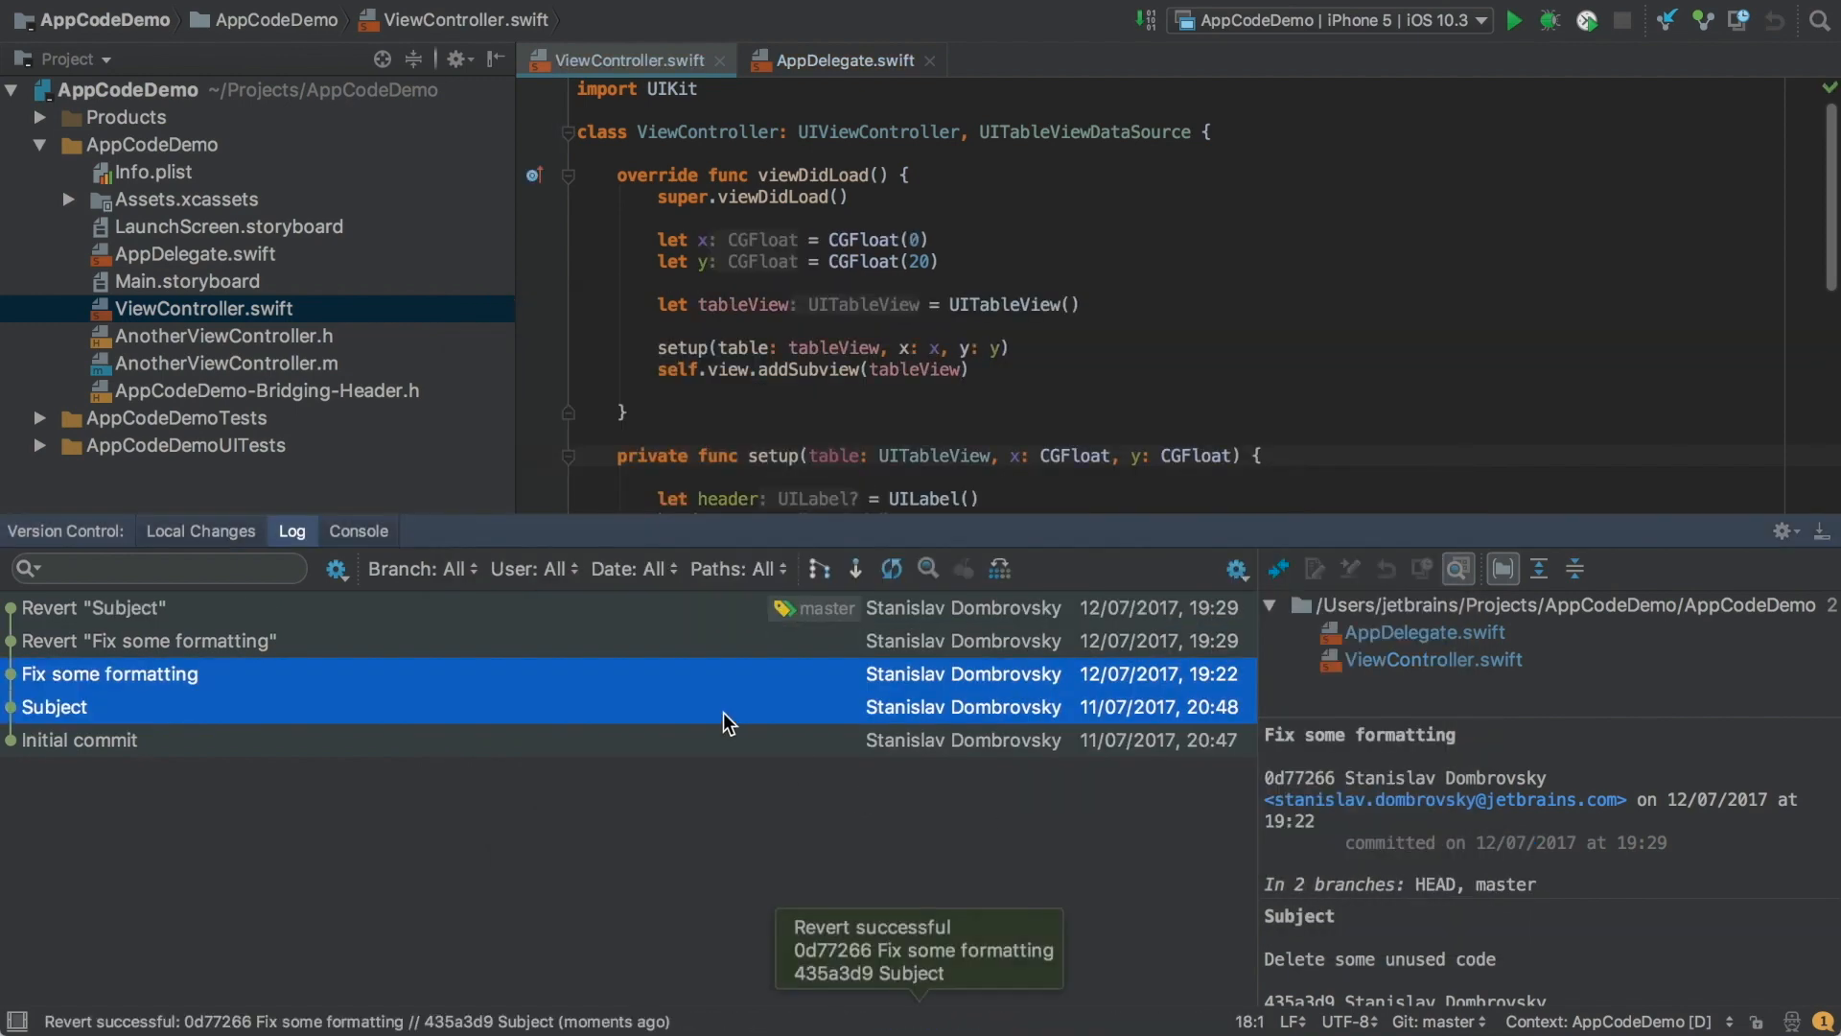